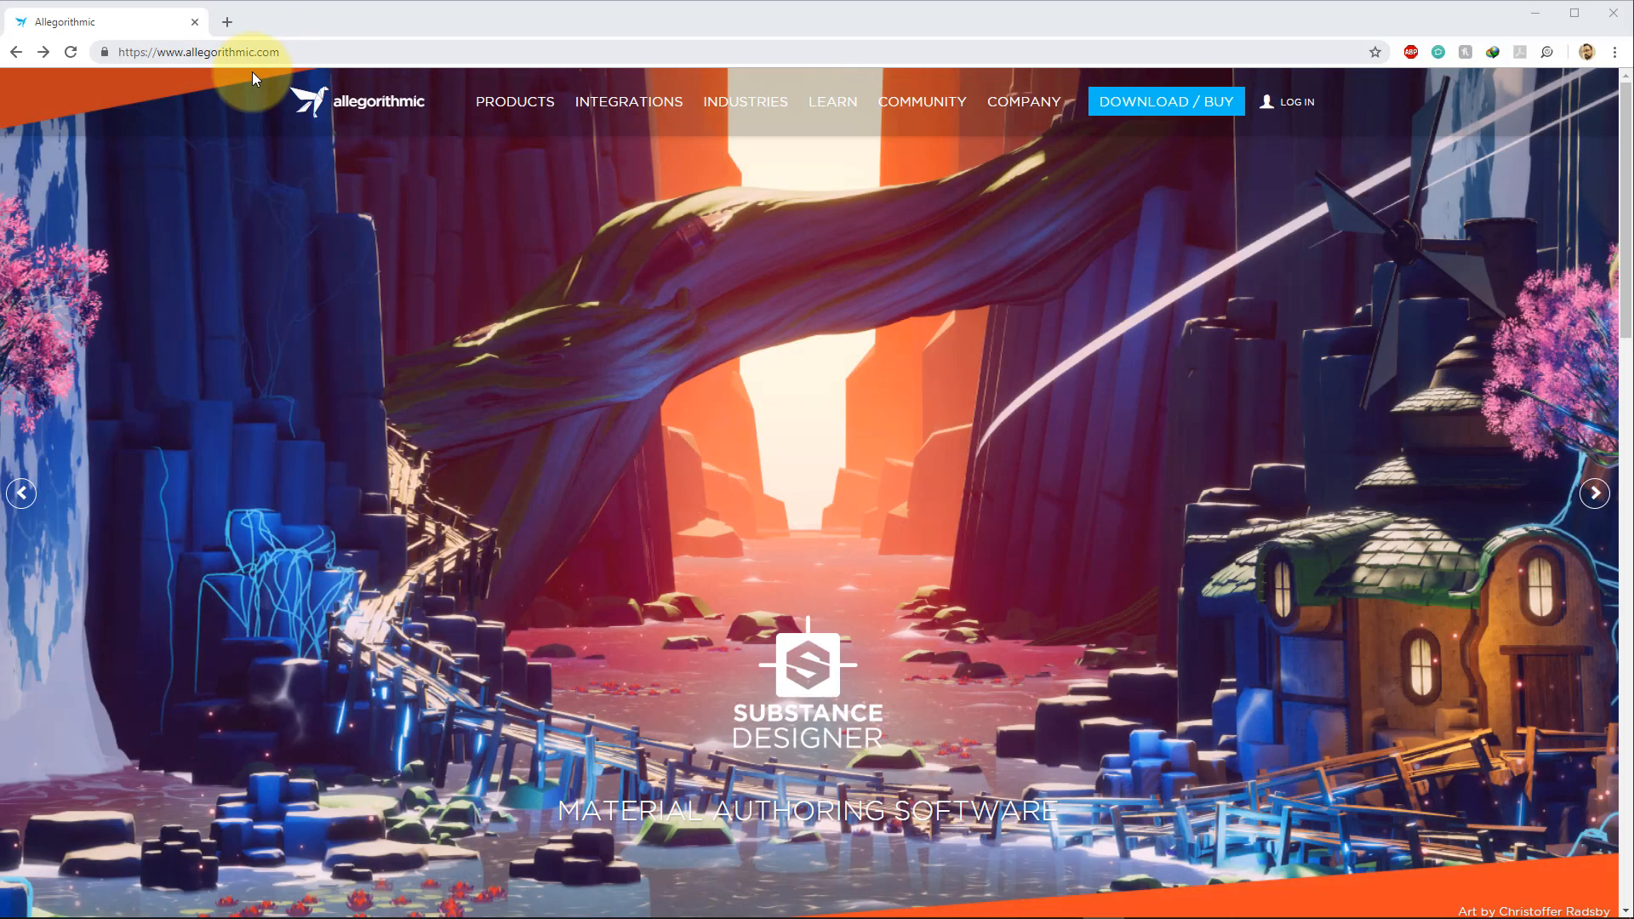
Go to the Allegorithmic DOWNLOAD / BUY page listing the Substance trial versions.
click(1164, 100)
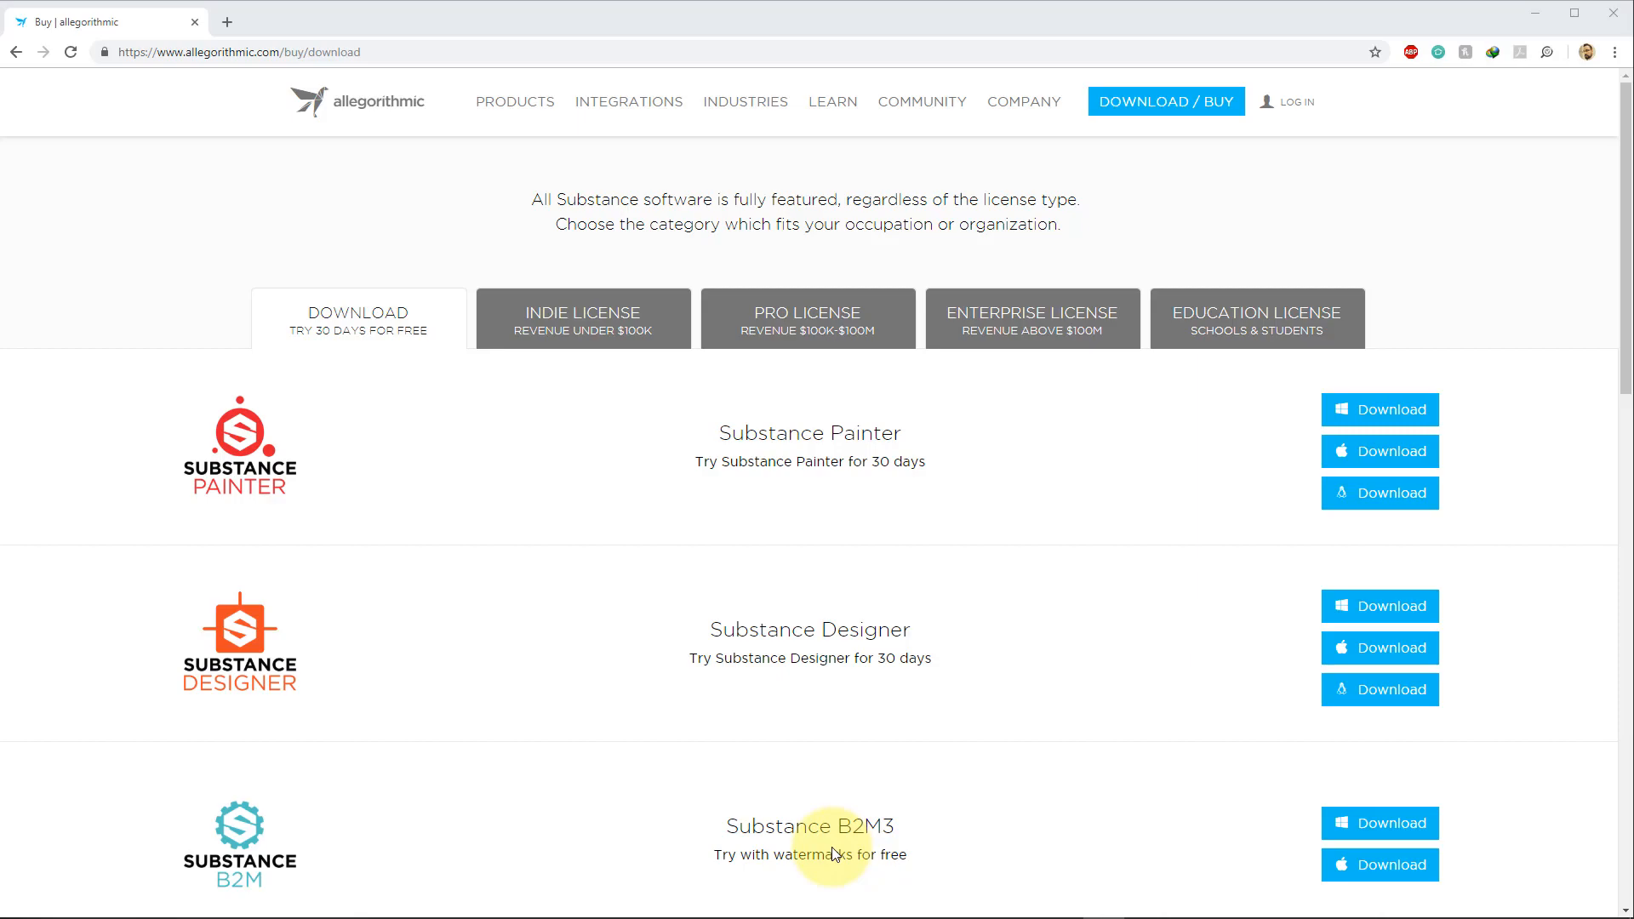
double_click(812, 855)
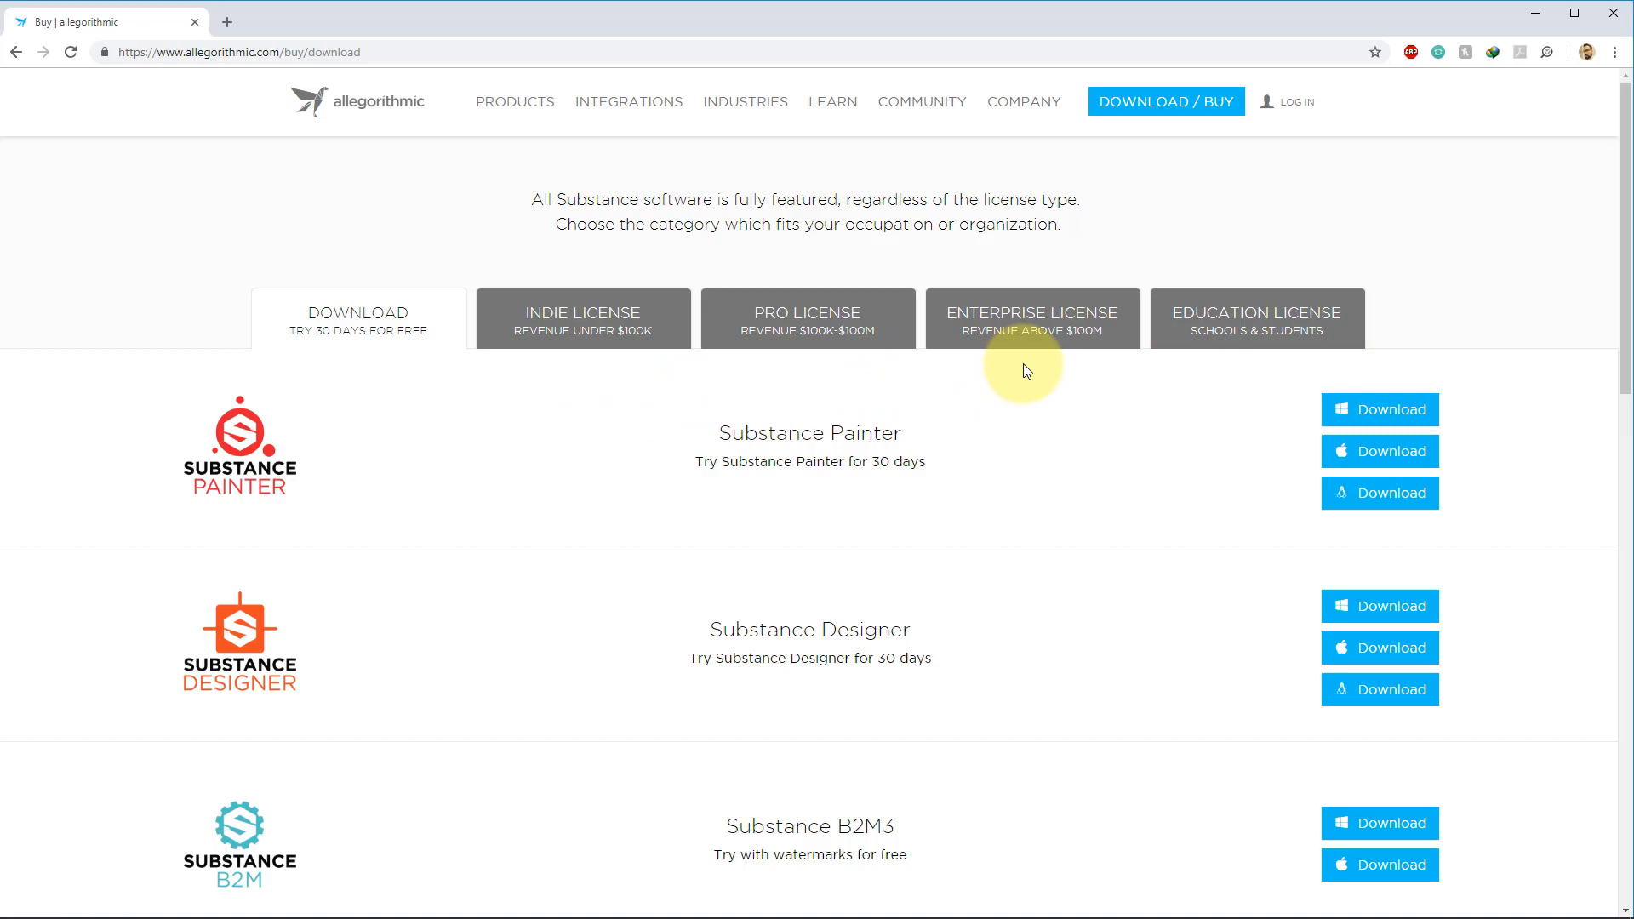
click(1256, 319)
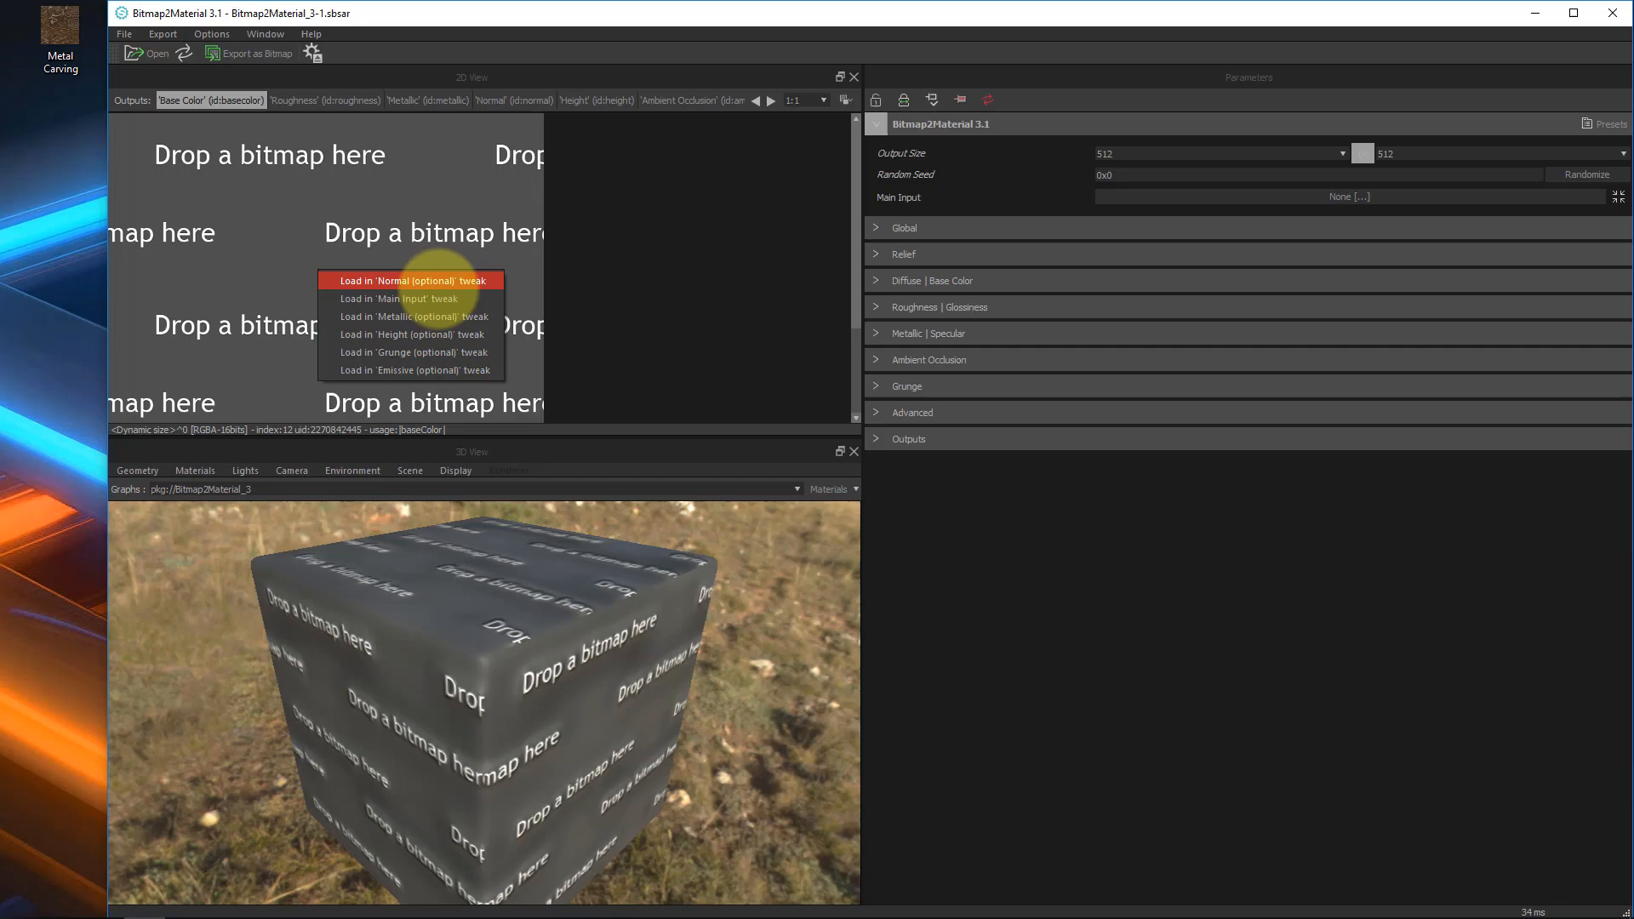
mouse_move(410, 299)
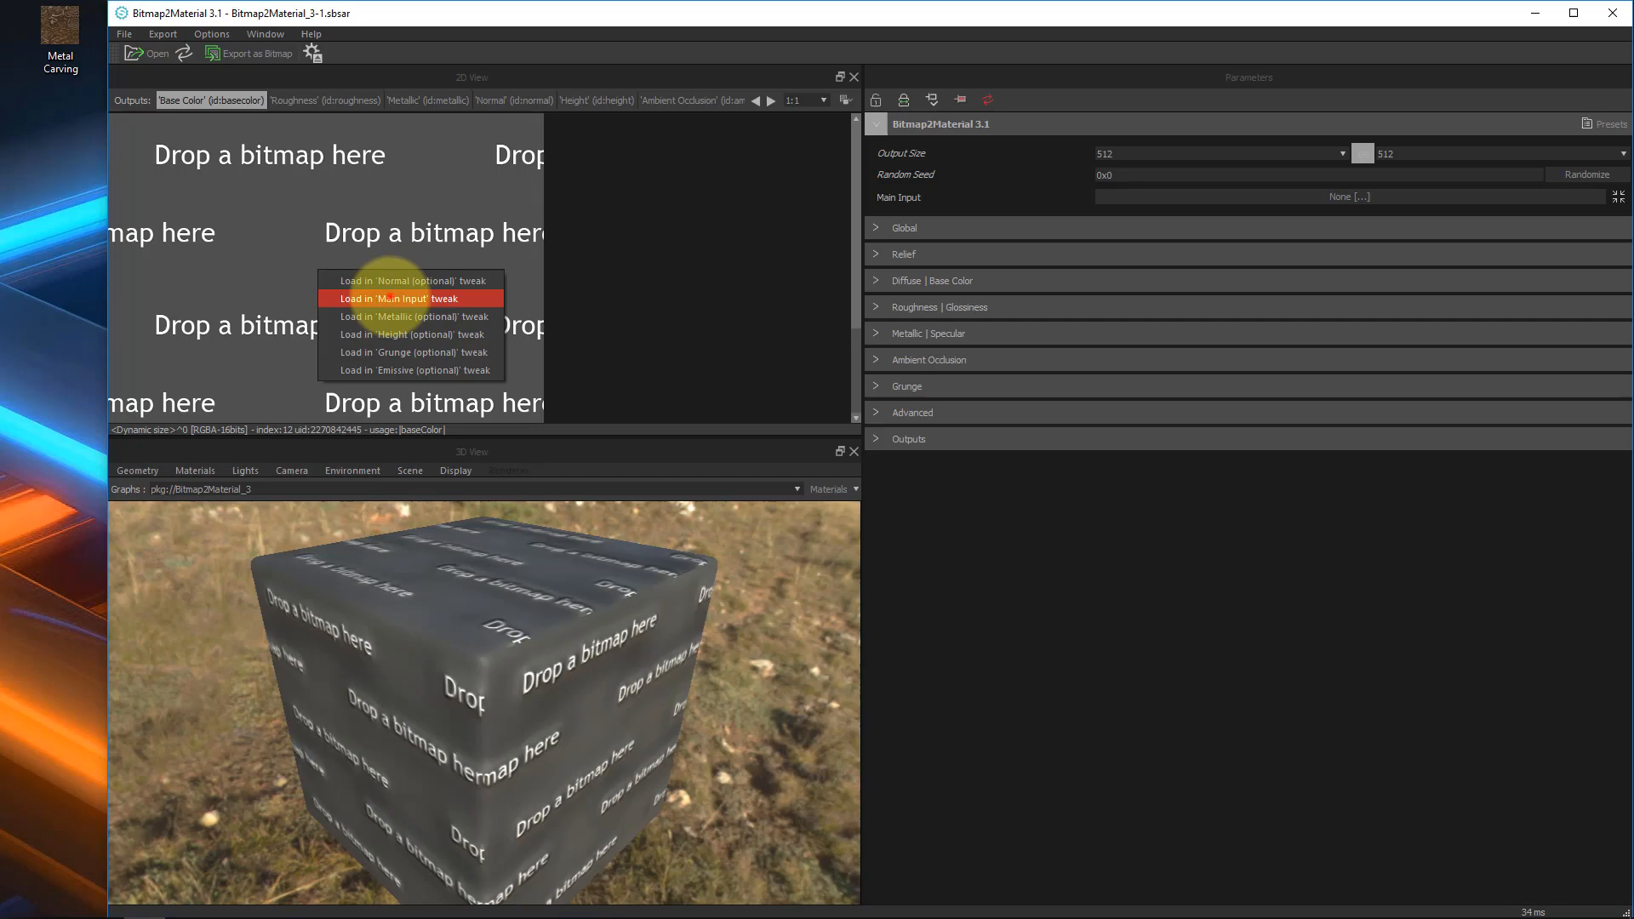
Load the Metal Carving photo as the material's main input.
click(411, 300)
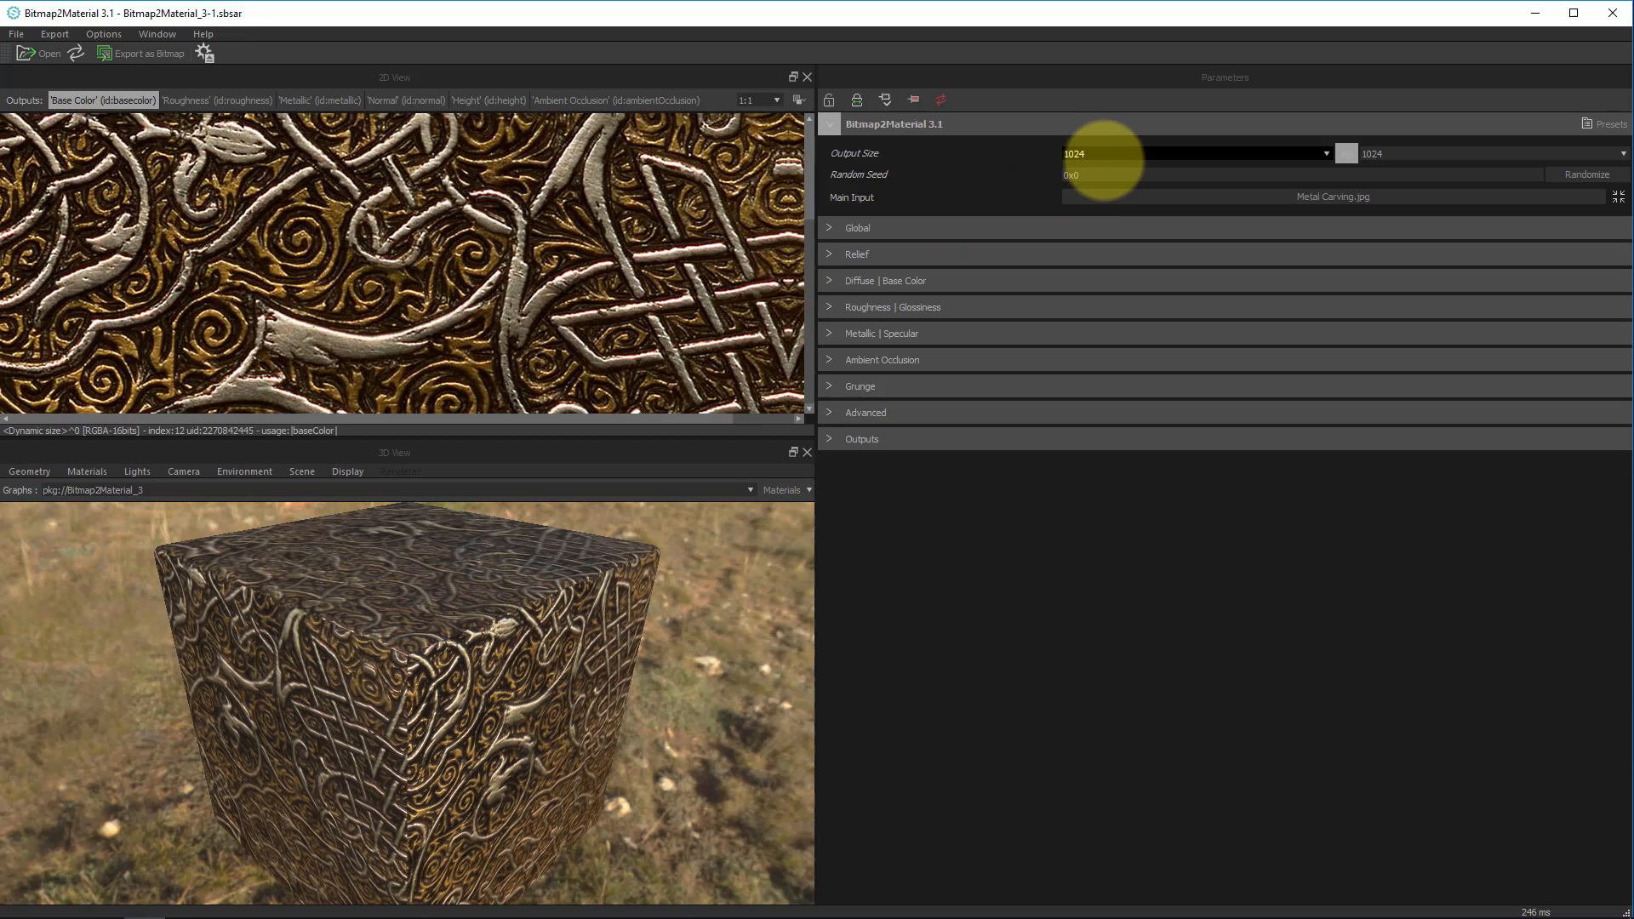
Choose 4096 as the material's output size.
click(1194, 153)
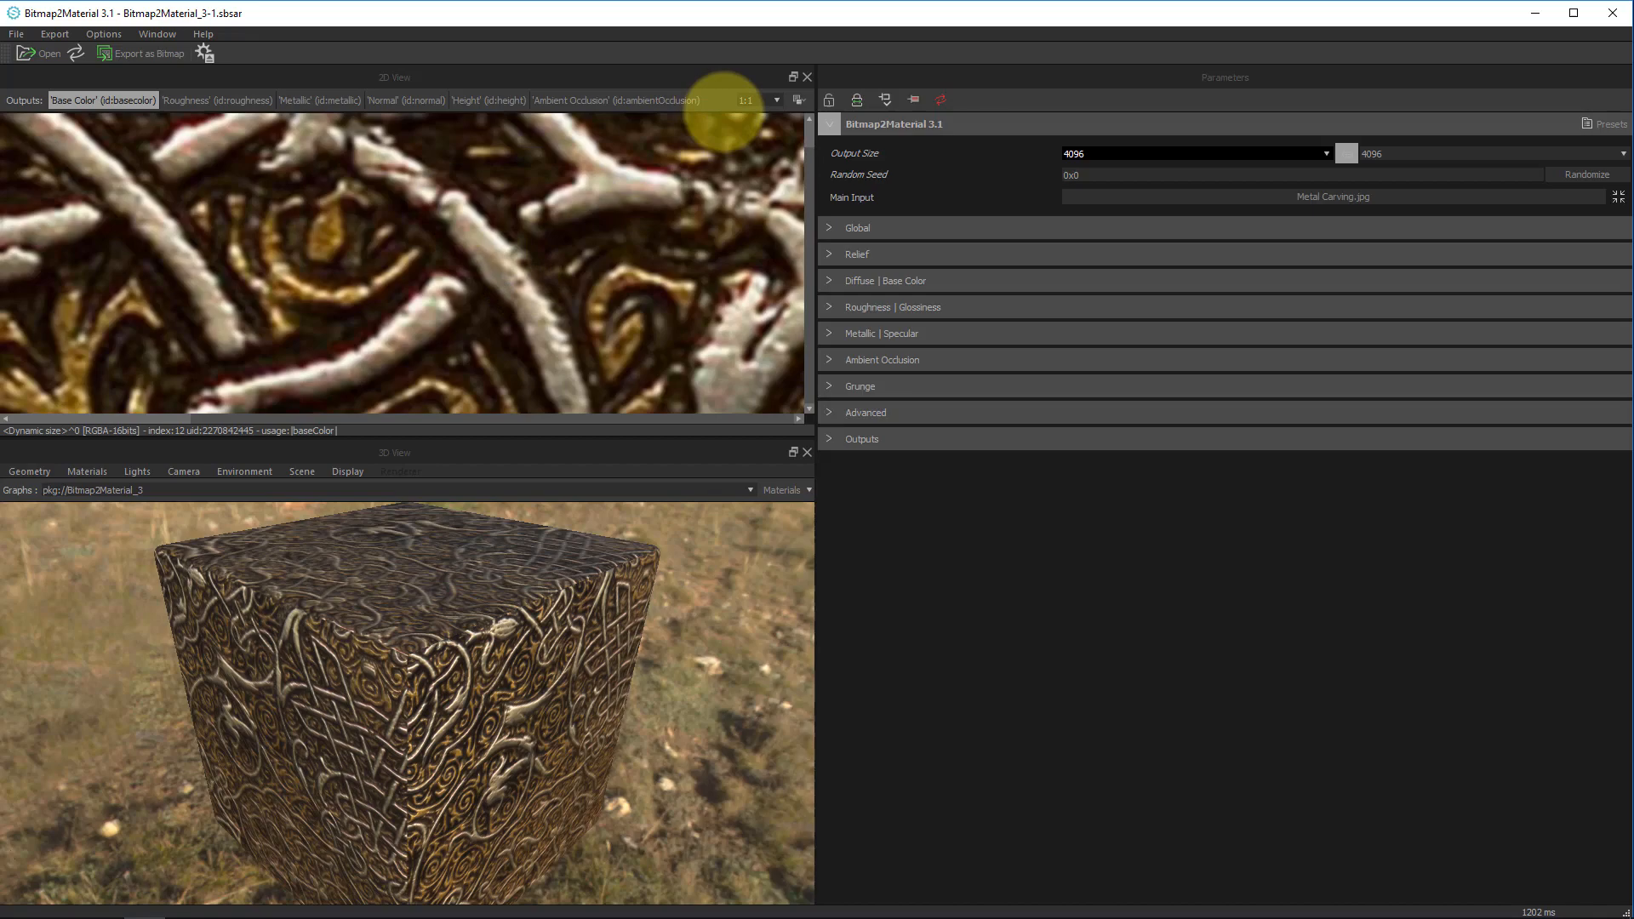
mouse_move(495, 226)
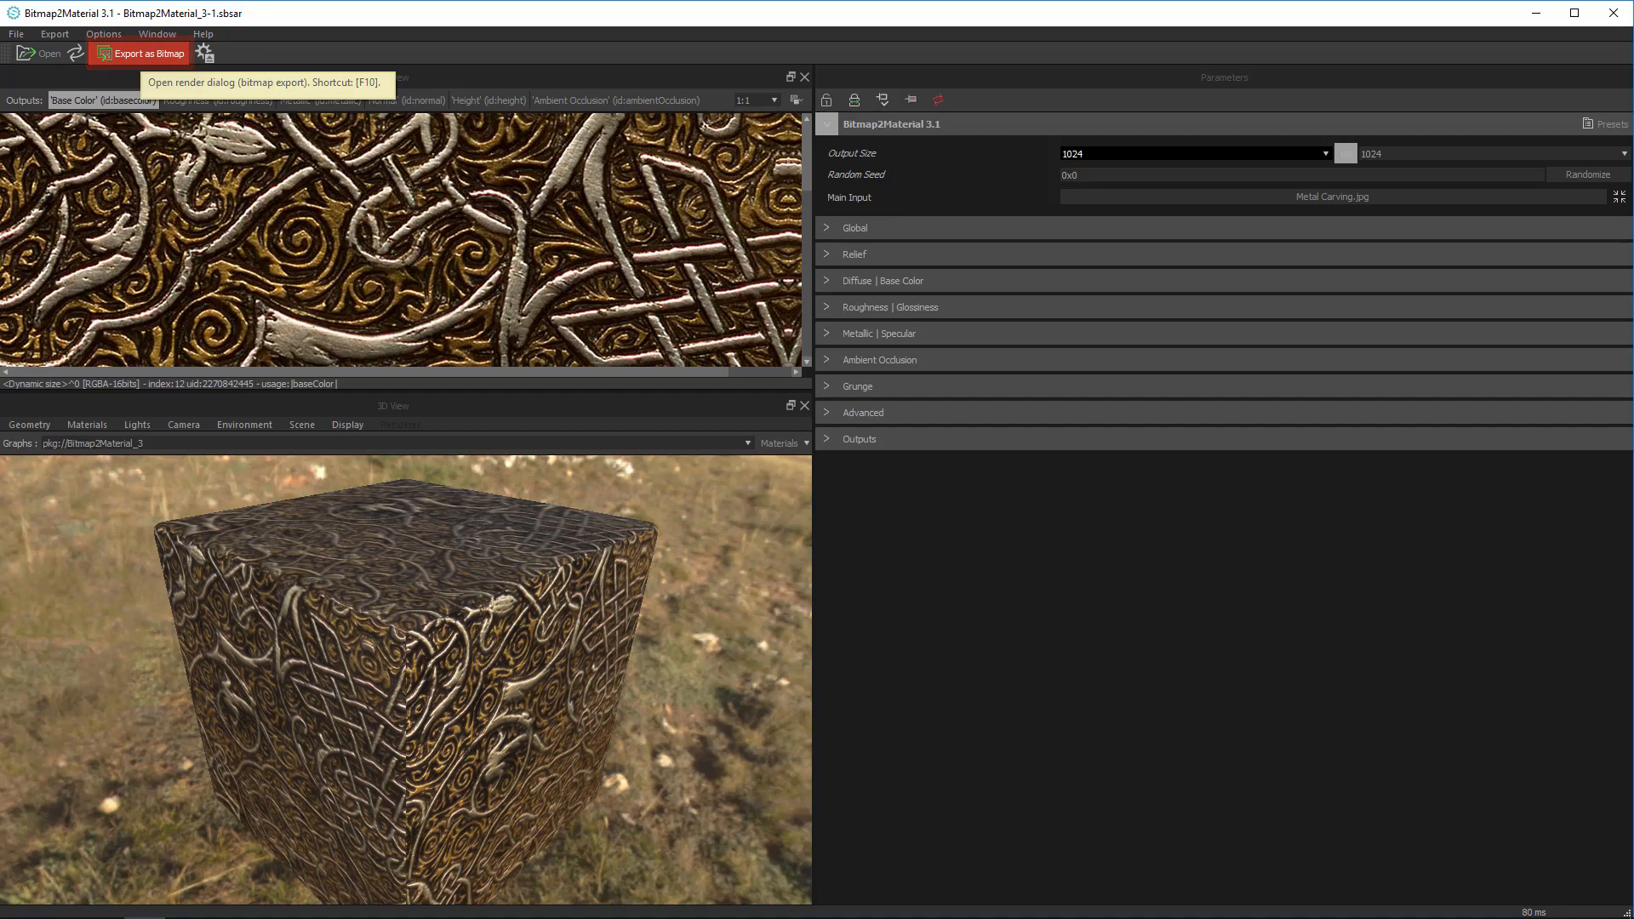
click(157, 34)
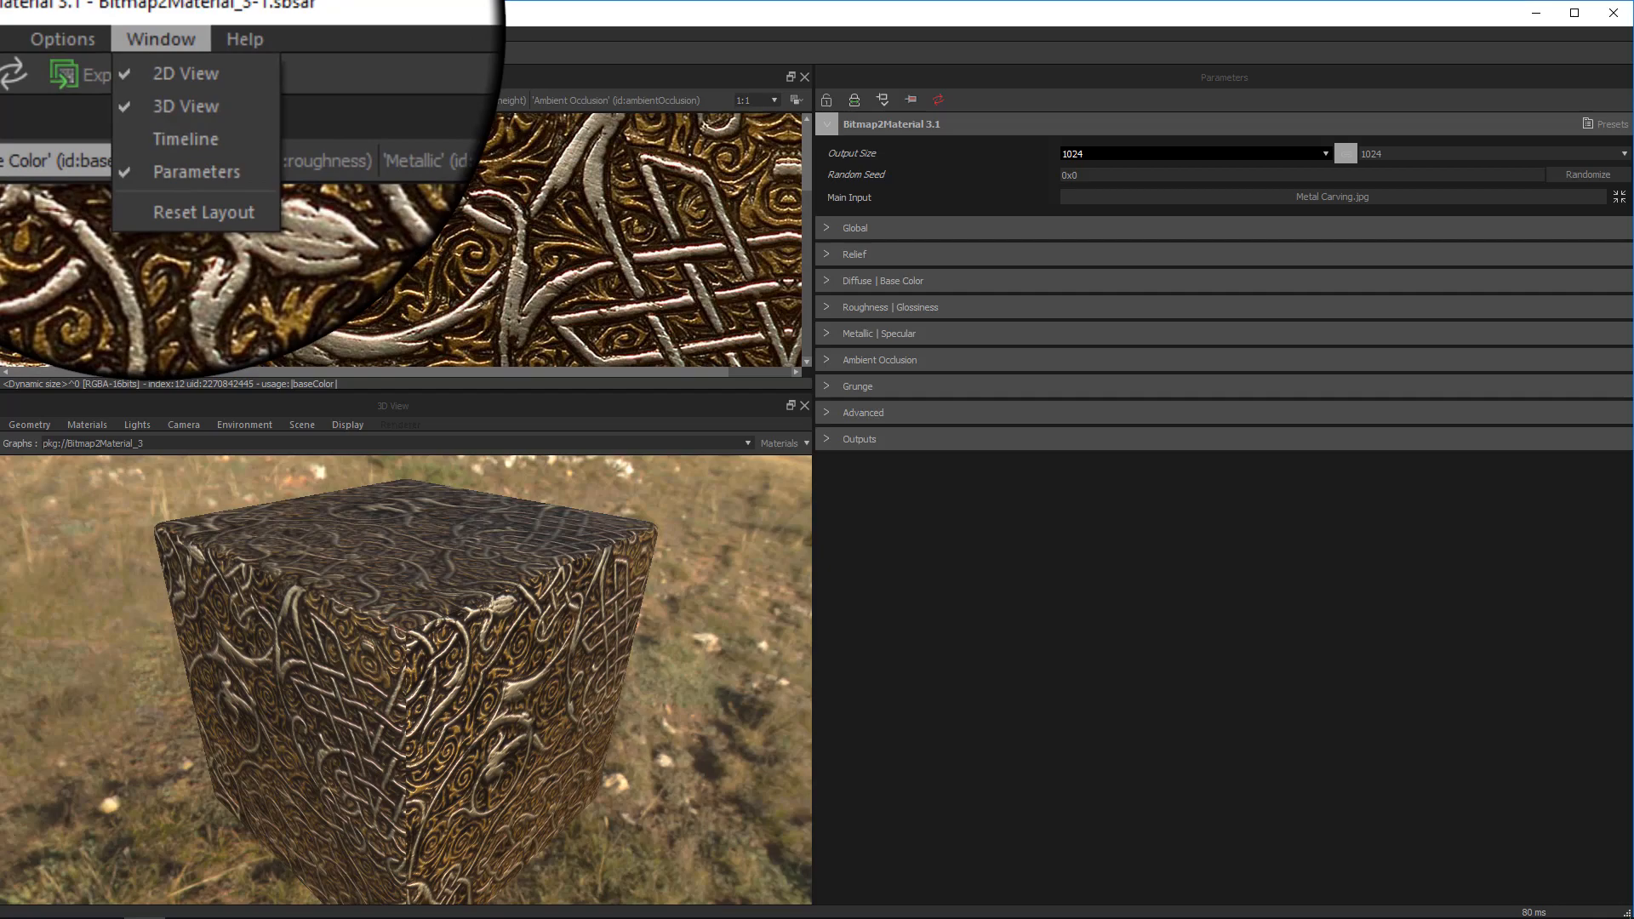
click(243, 39)
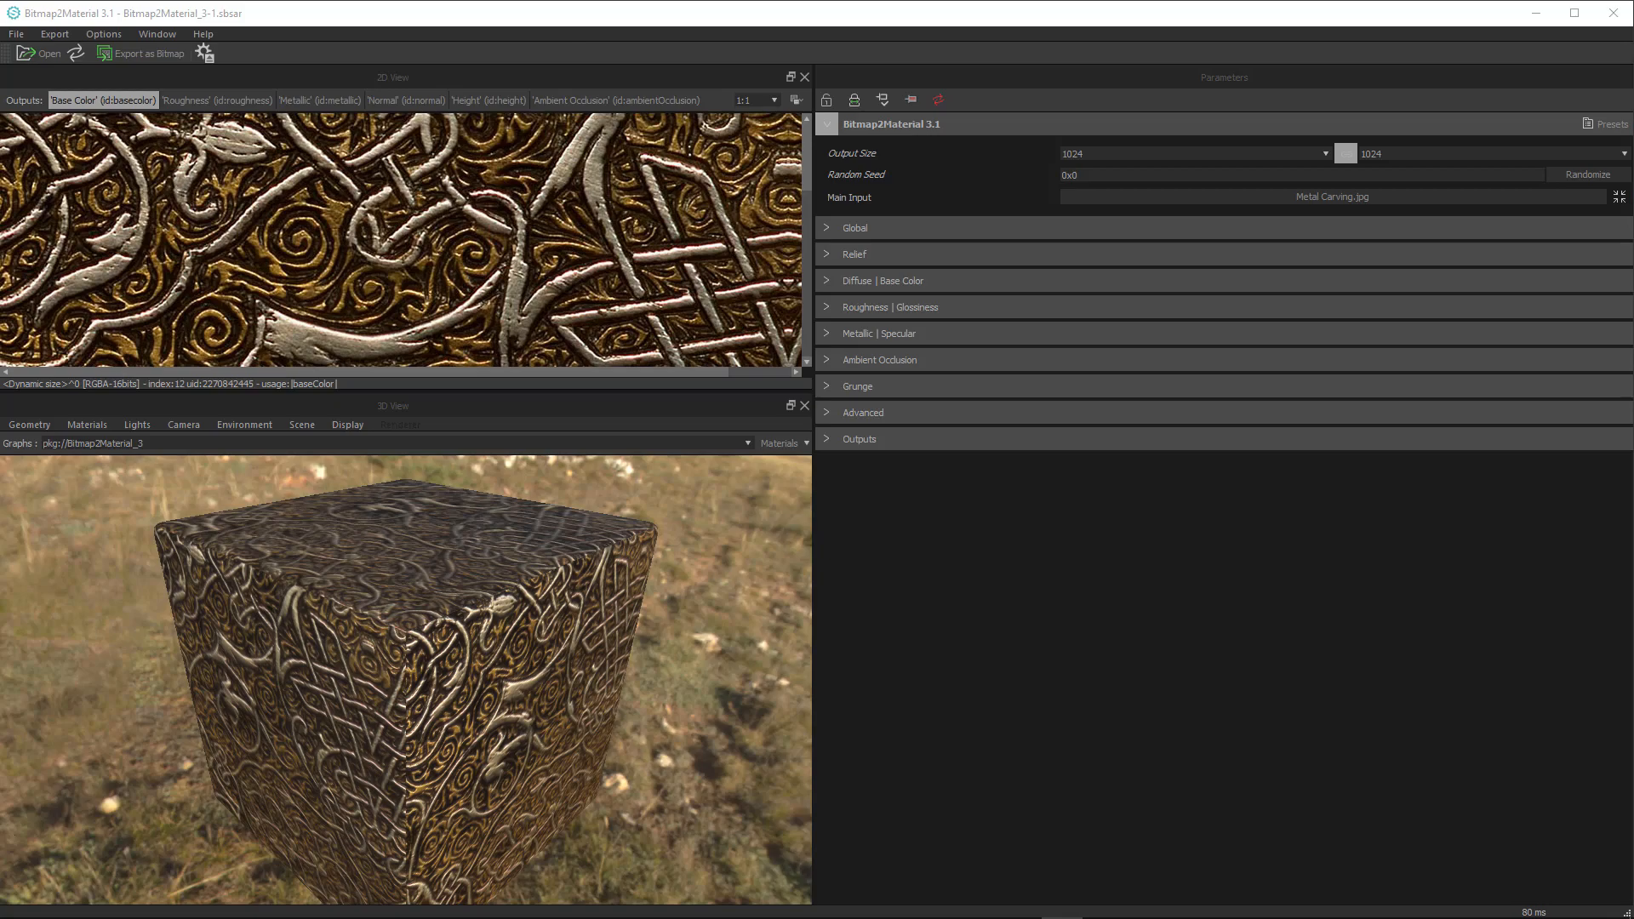
click(104, 34)
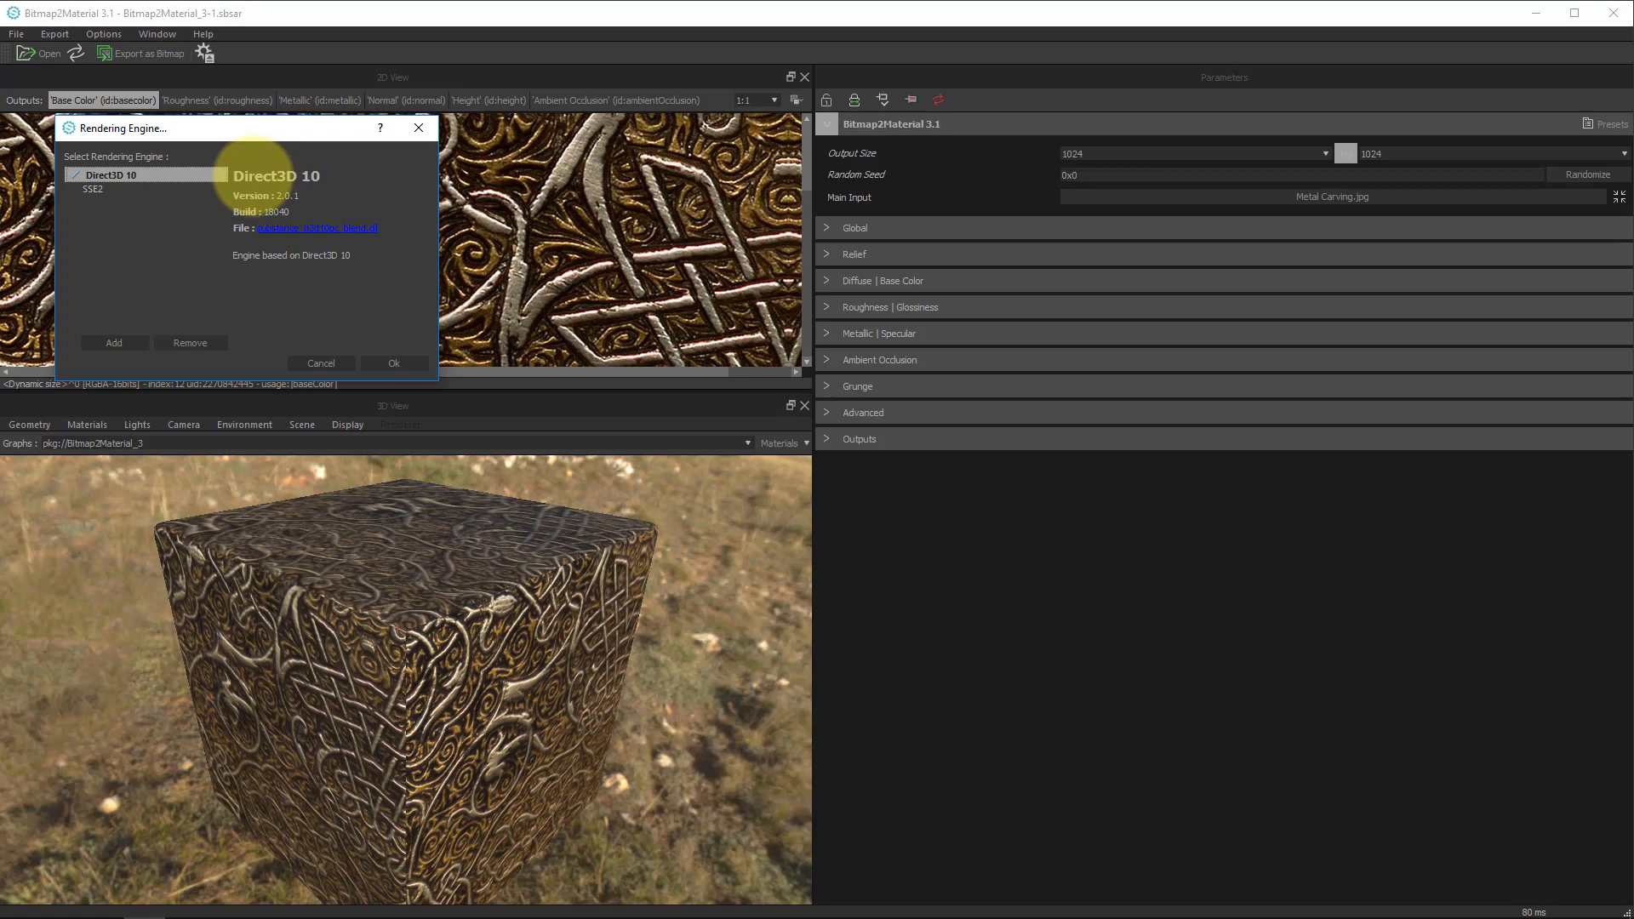
click(1325, 153)
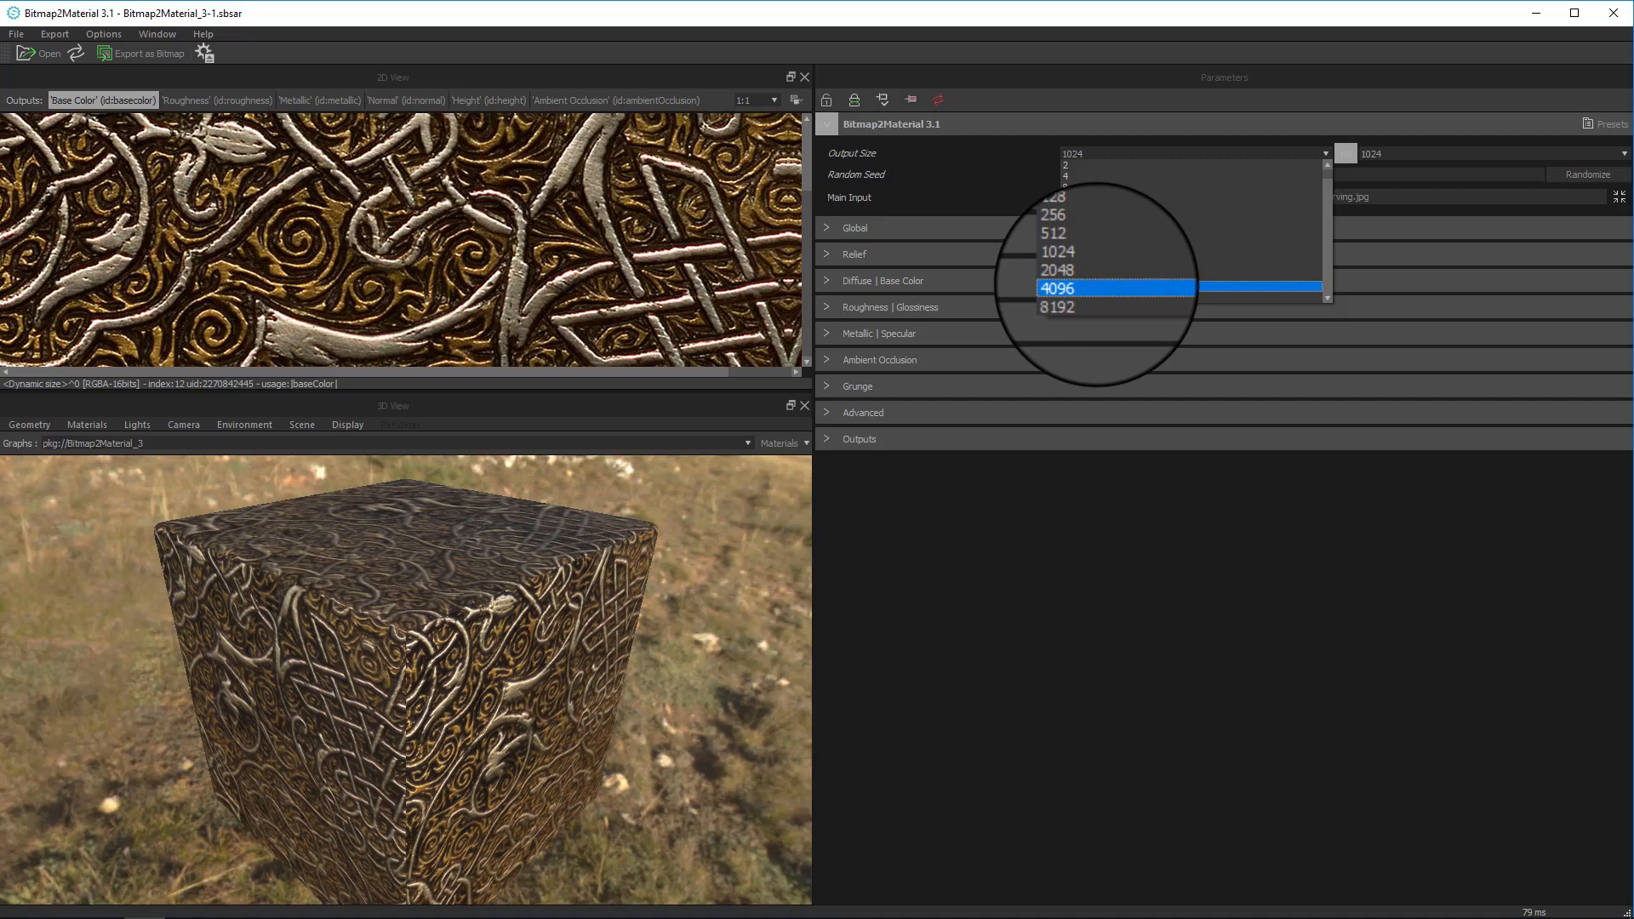
Review the 8192 cooking size limit under Options and dismiss it, leaving output at 1024.
click(104, 34)
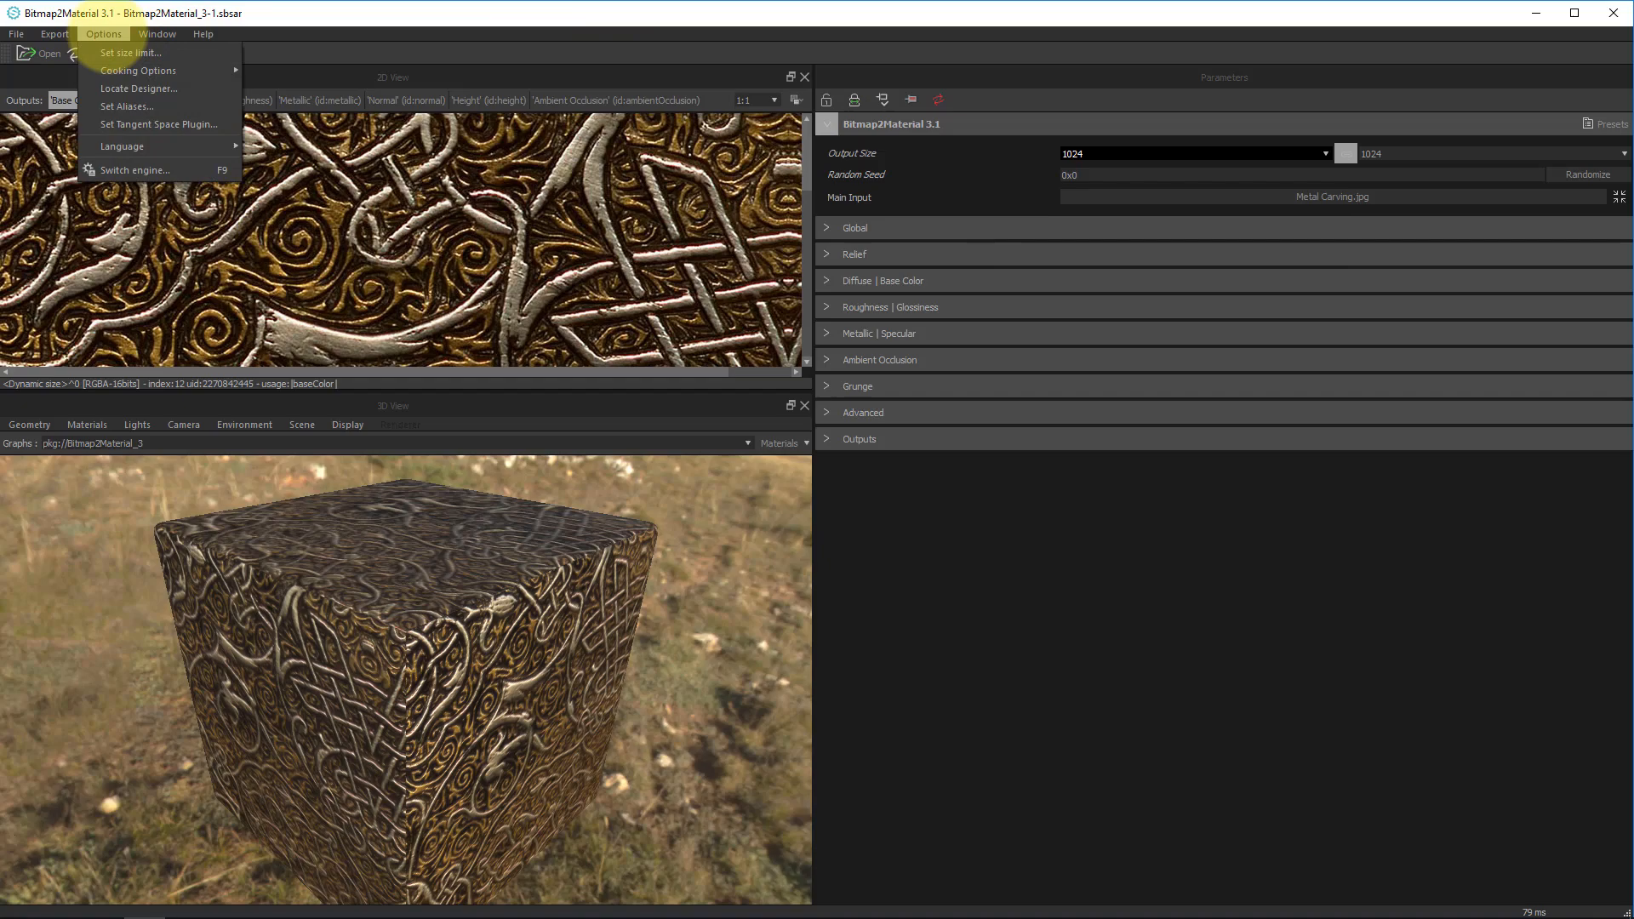
click(130, 52)
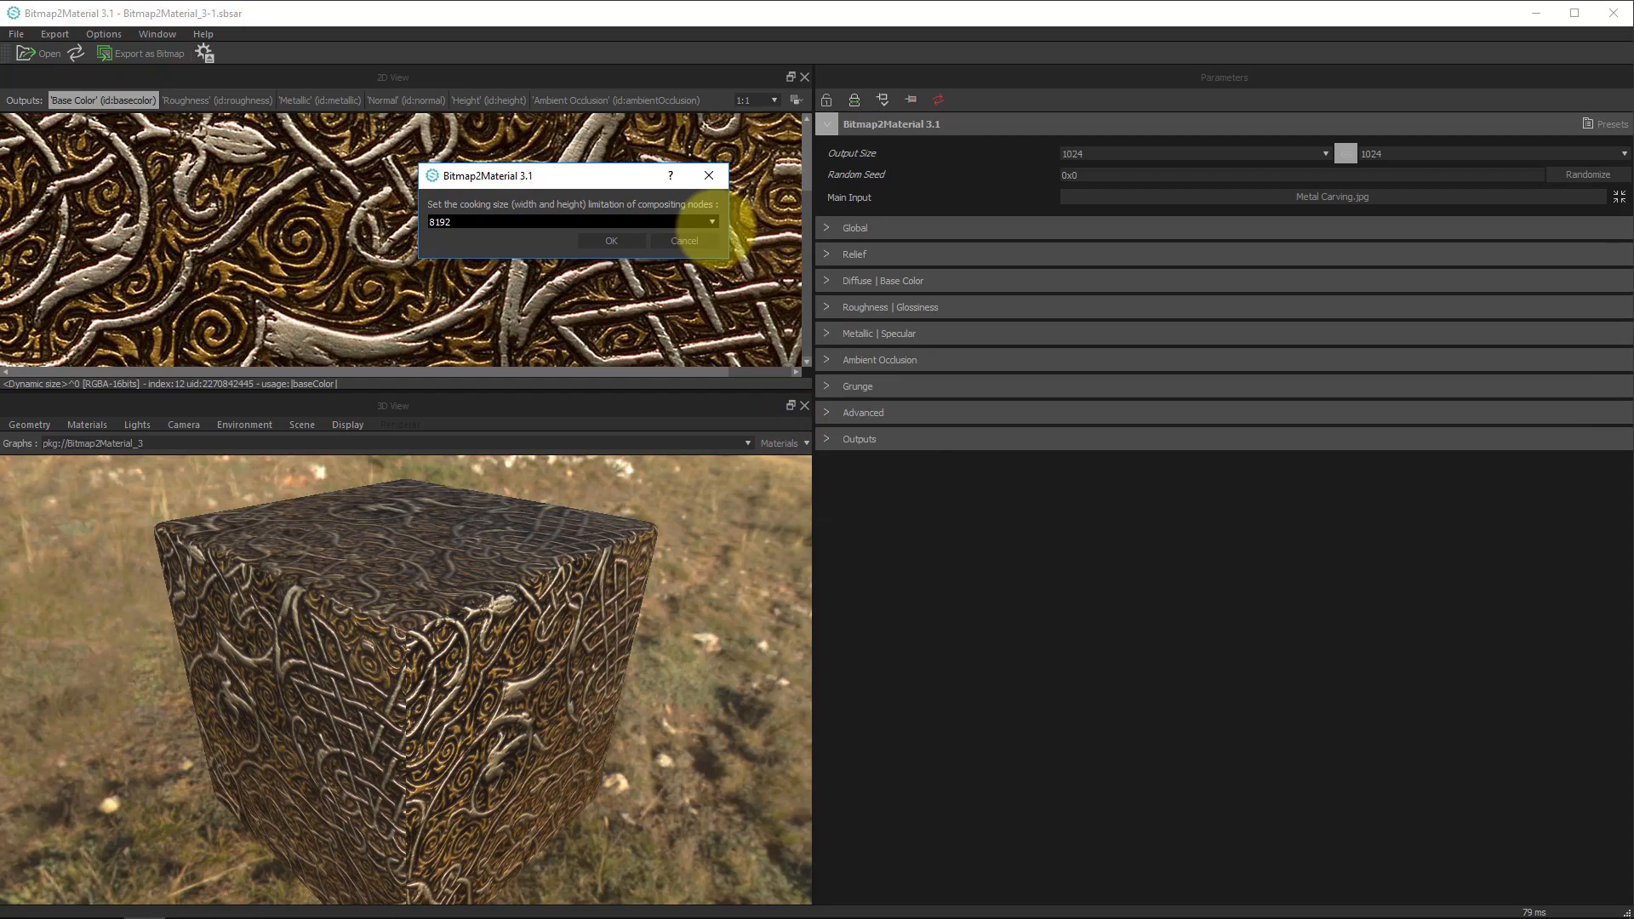
click(710, 222)
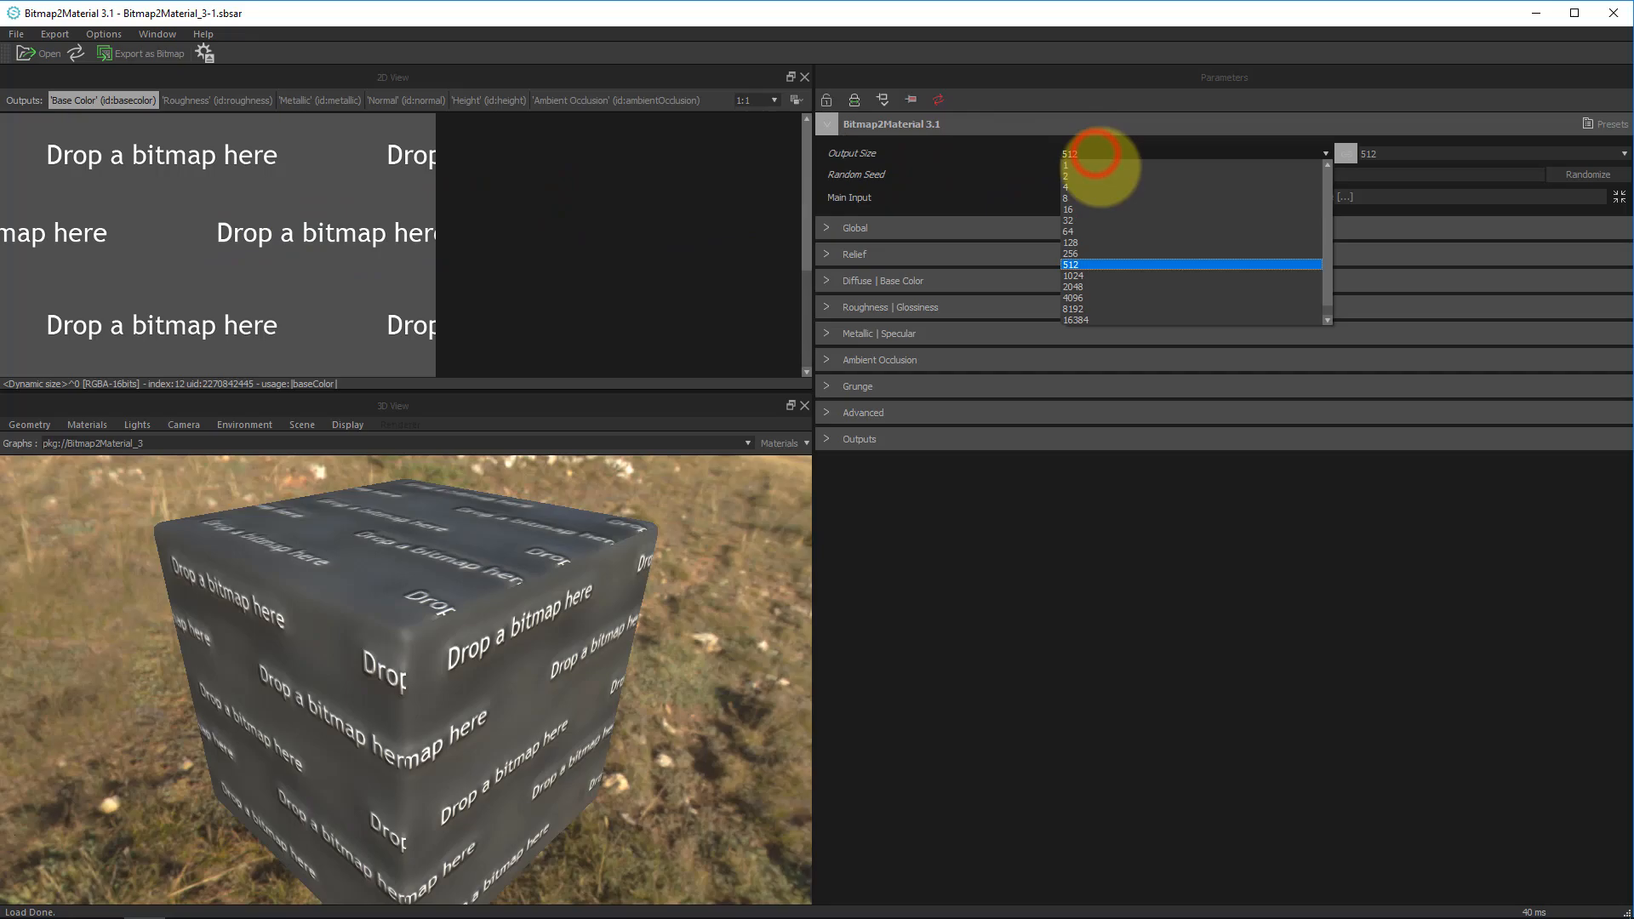
click(1074, 276)
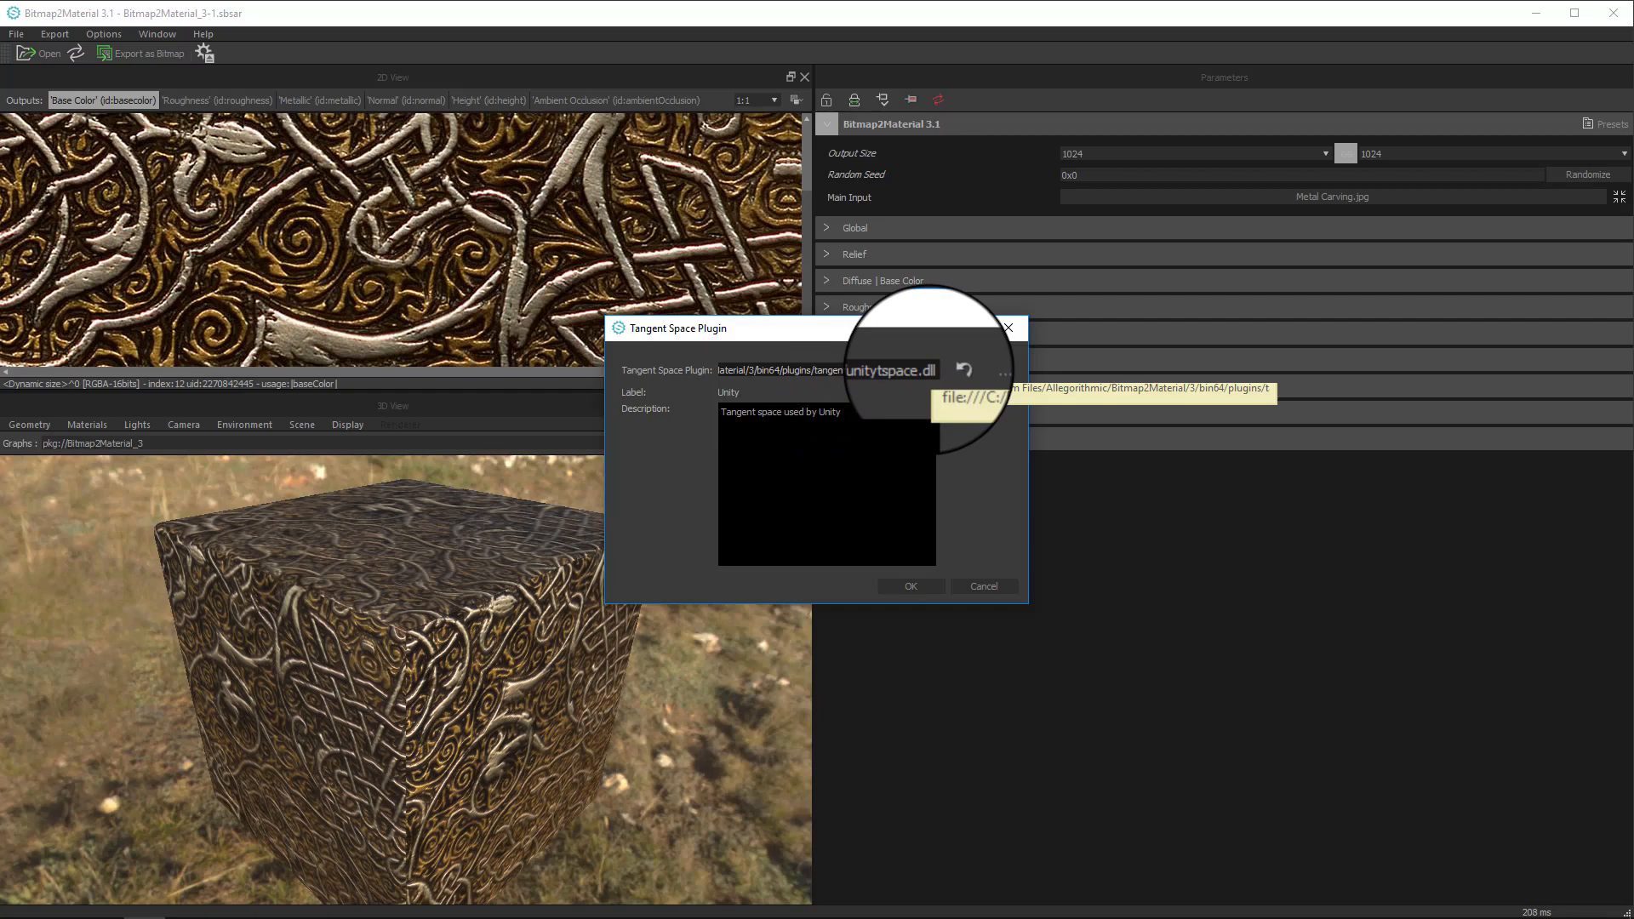
Close the tangent space plugin settings showing unitytspace.dll.
click(1002, 369)
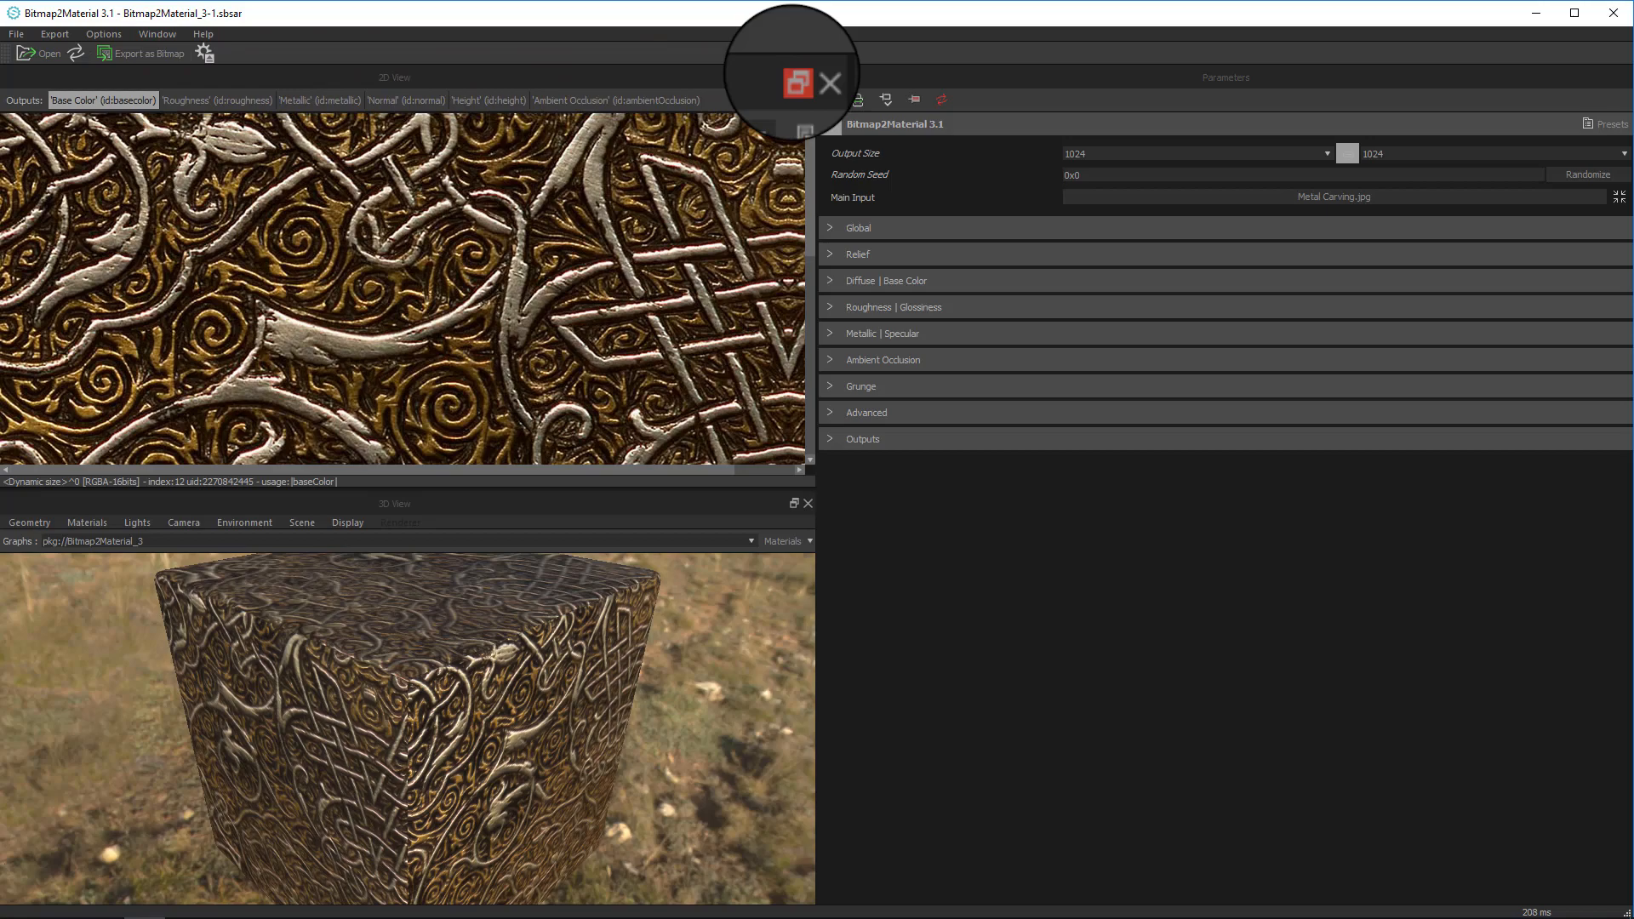
Undock the 2D view and reposition it alongside the 3D view for more room.
click(796, 84)
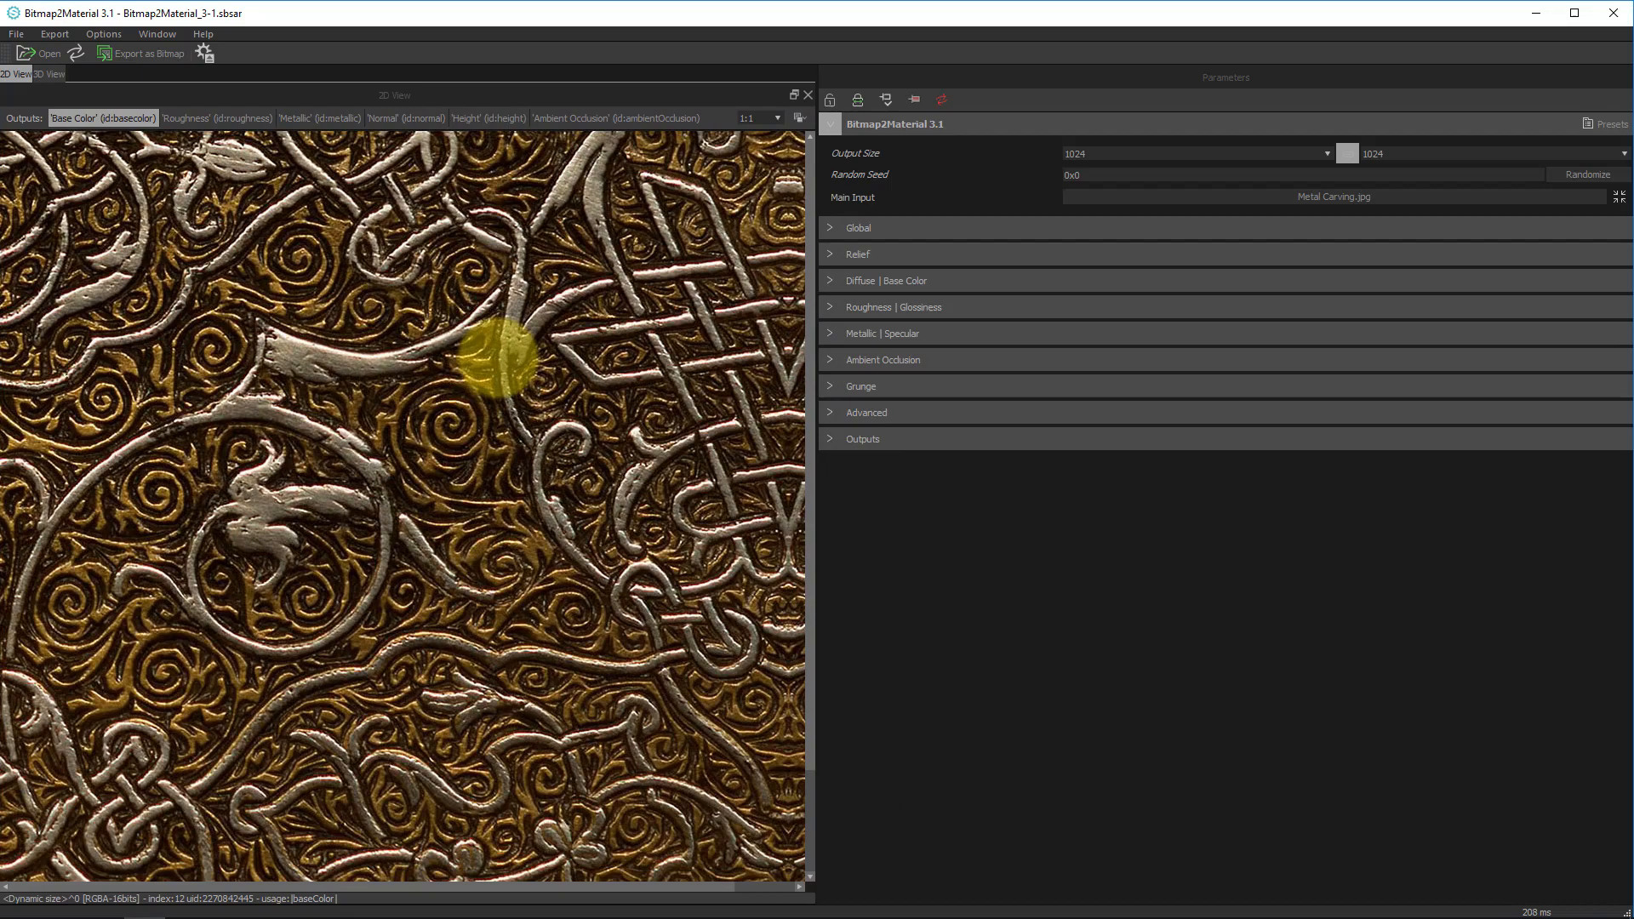
click(49, 73)
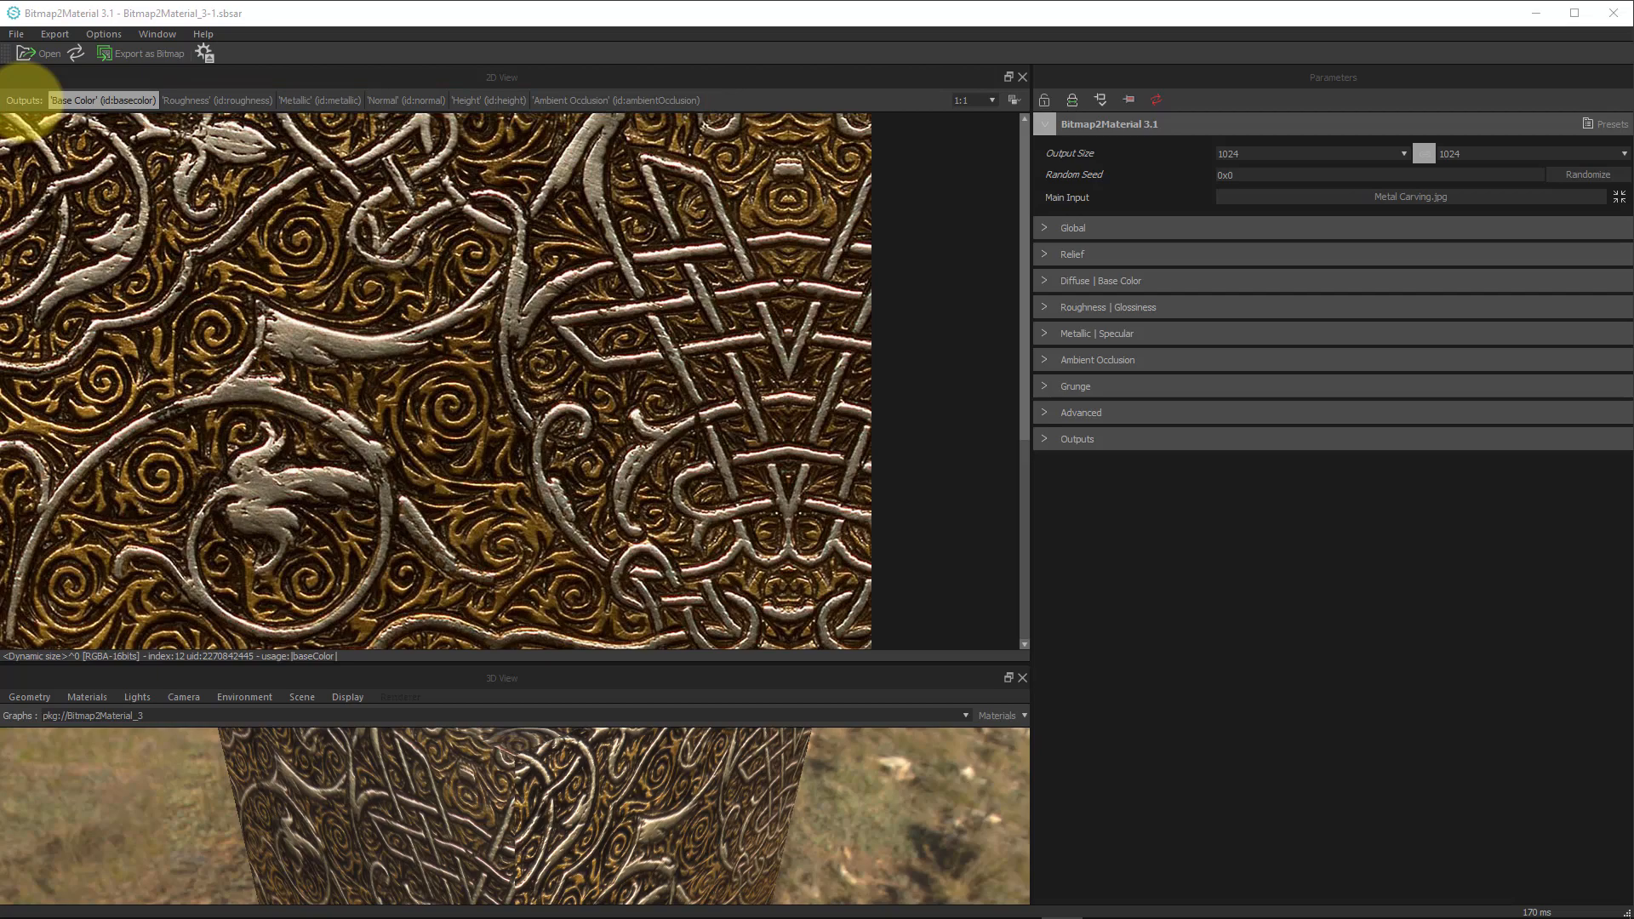
Display the base colour map, then the roughness map, in the 2D view.
click(217, 100)
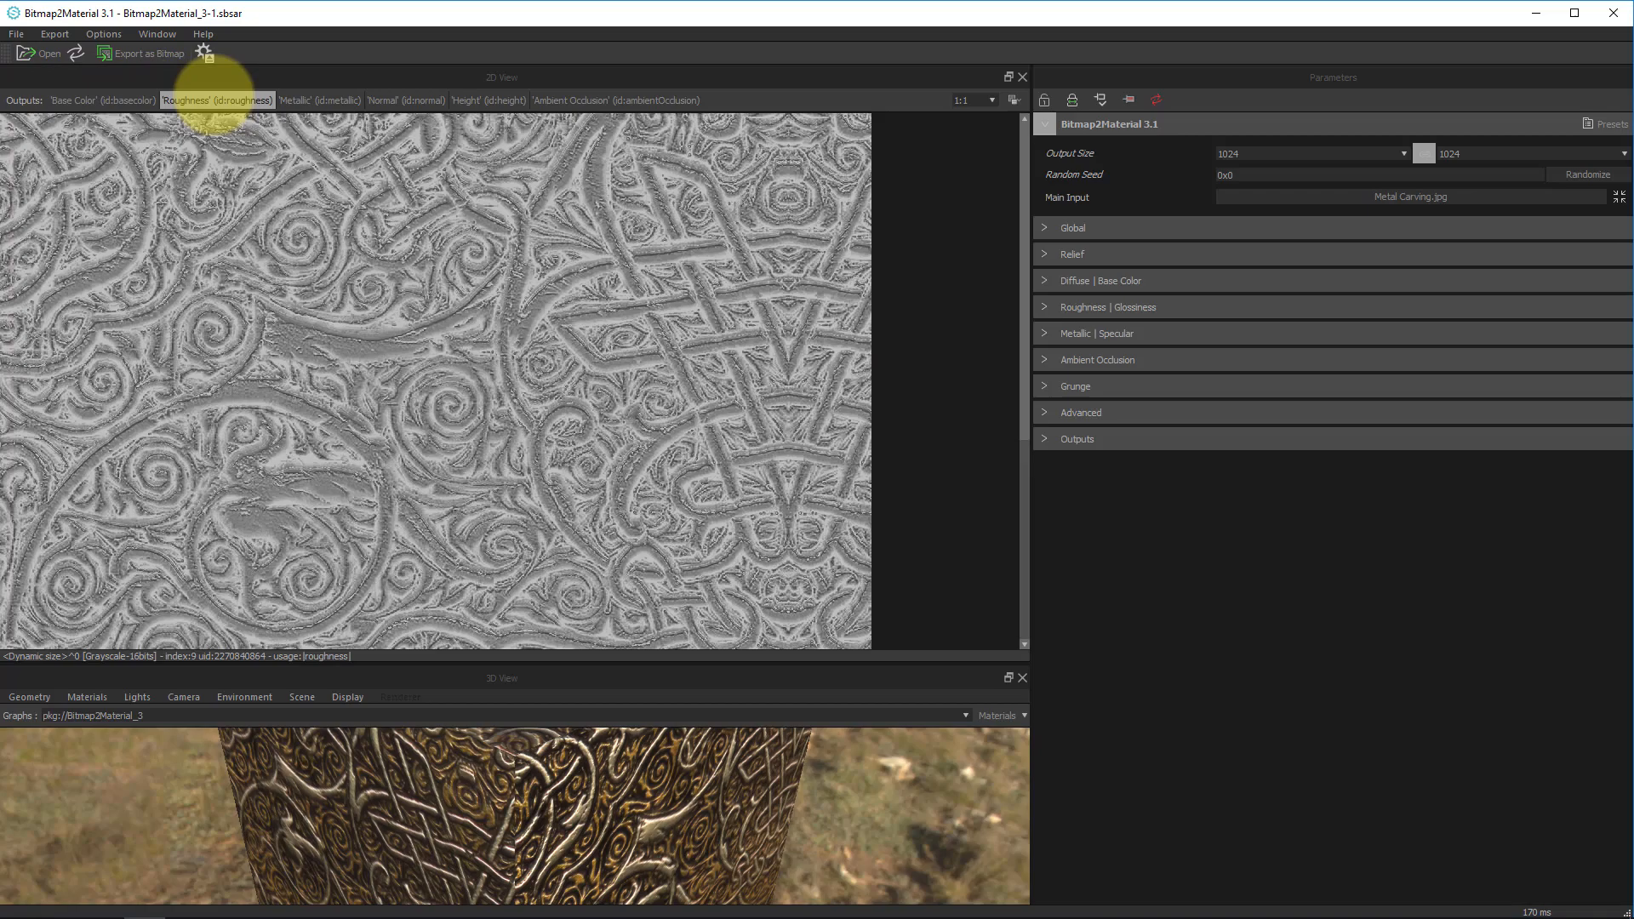
click(615, 101)
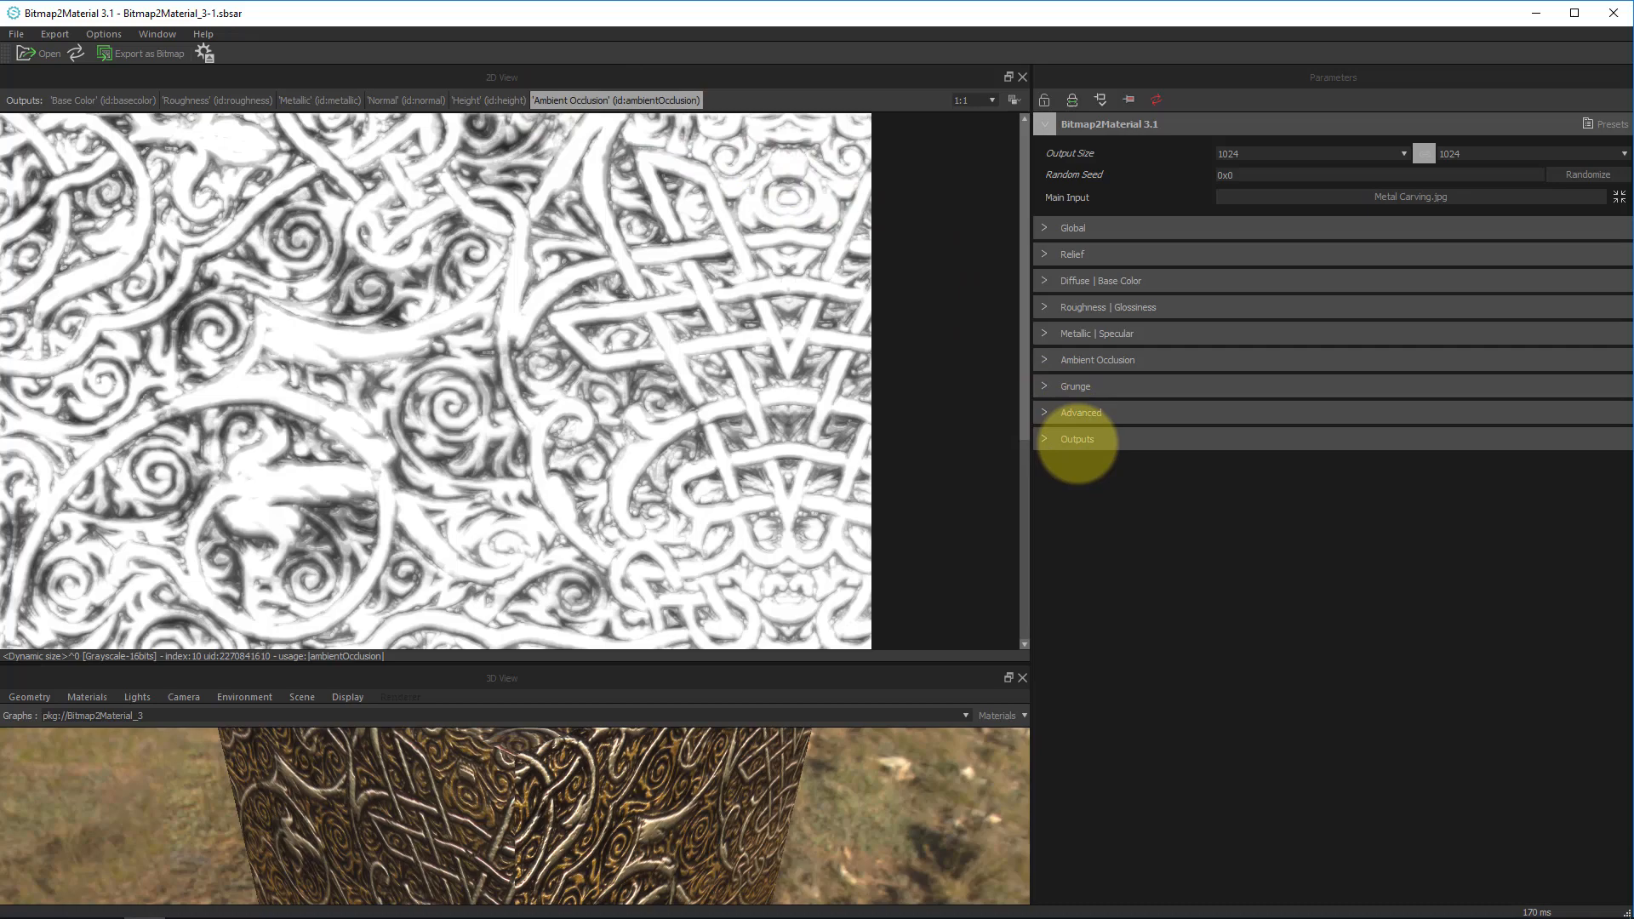
Expand the Outputs section to show the On/Off toggles for each generated map.
click(1077, 439)
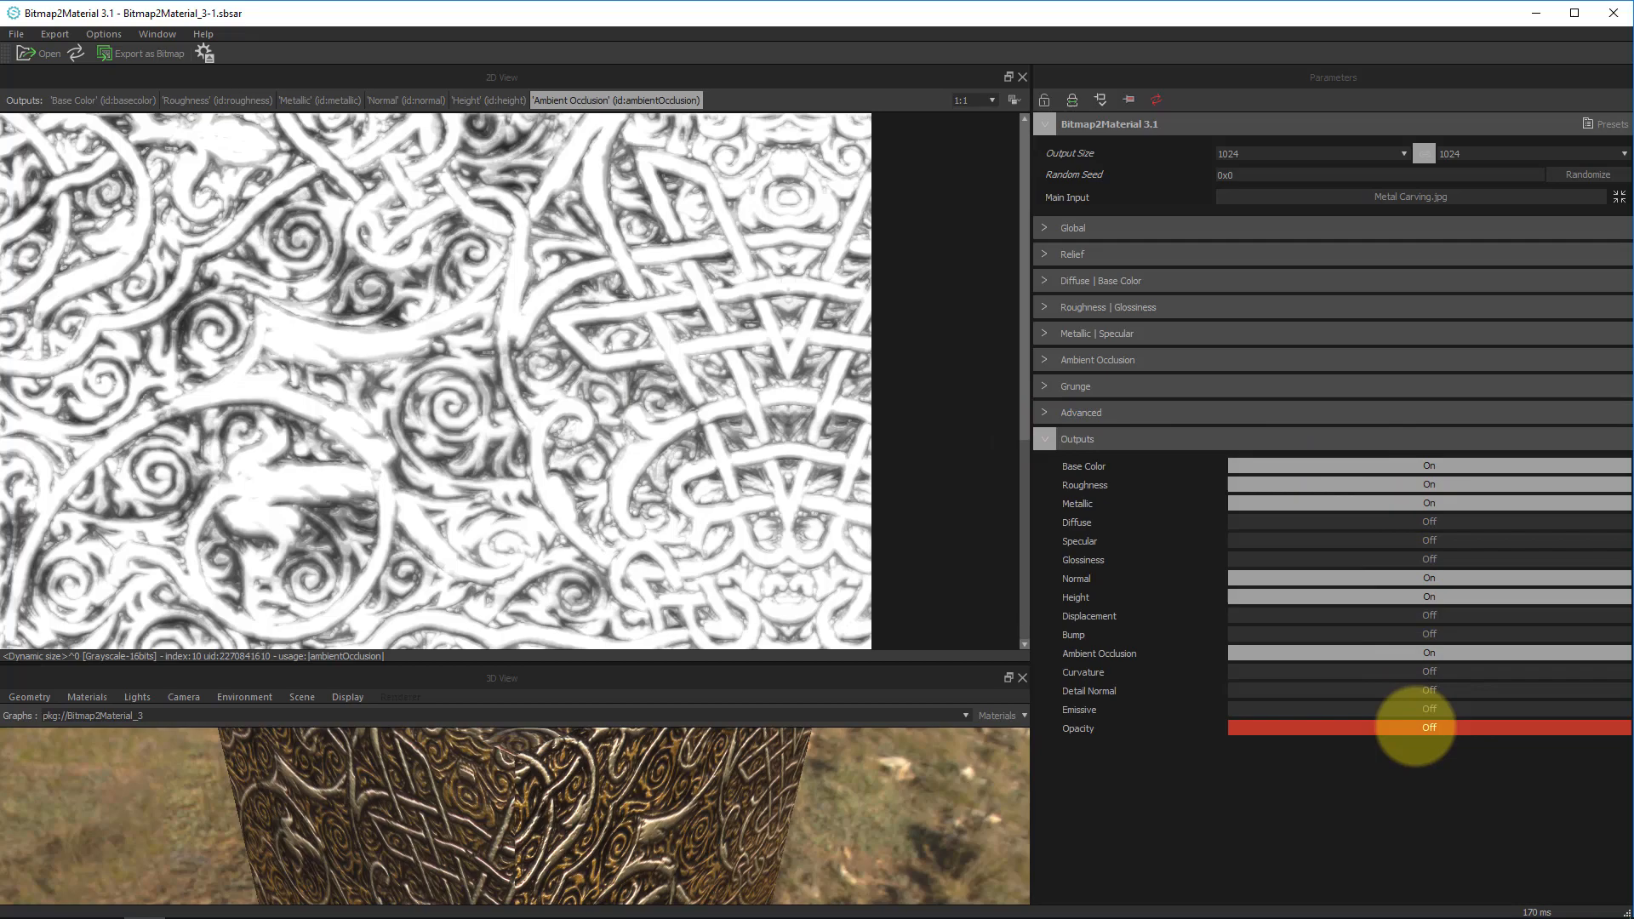
click(1429, 634)
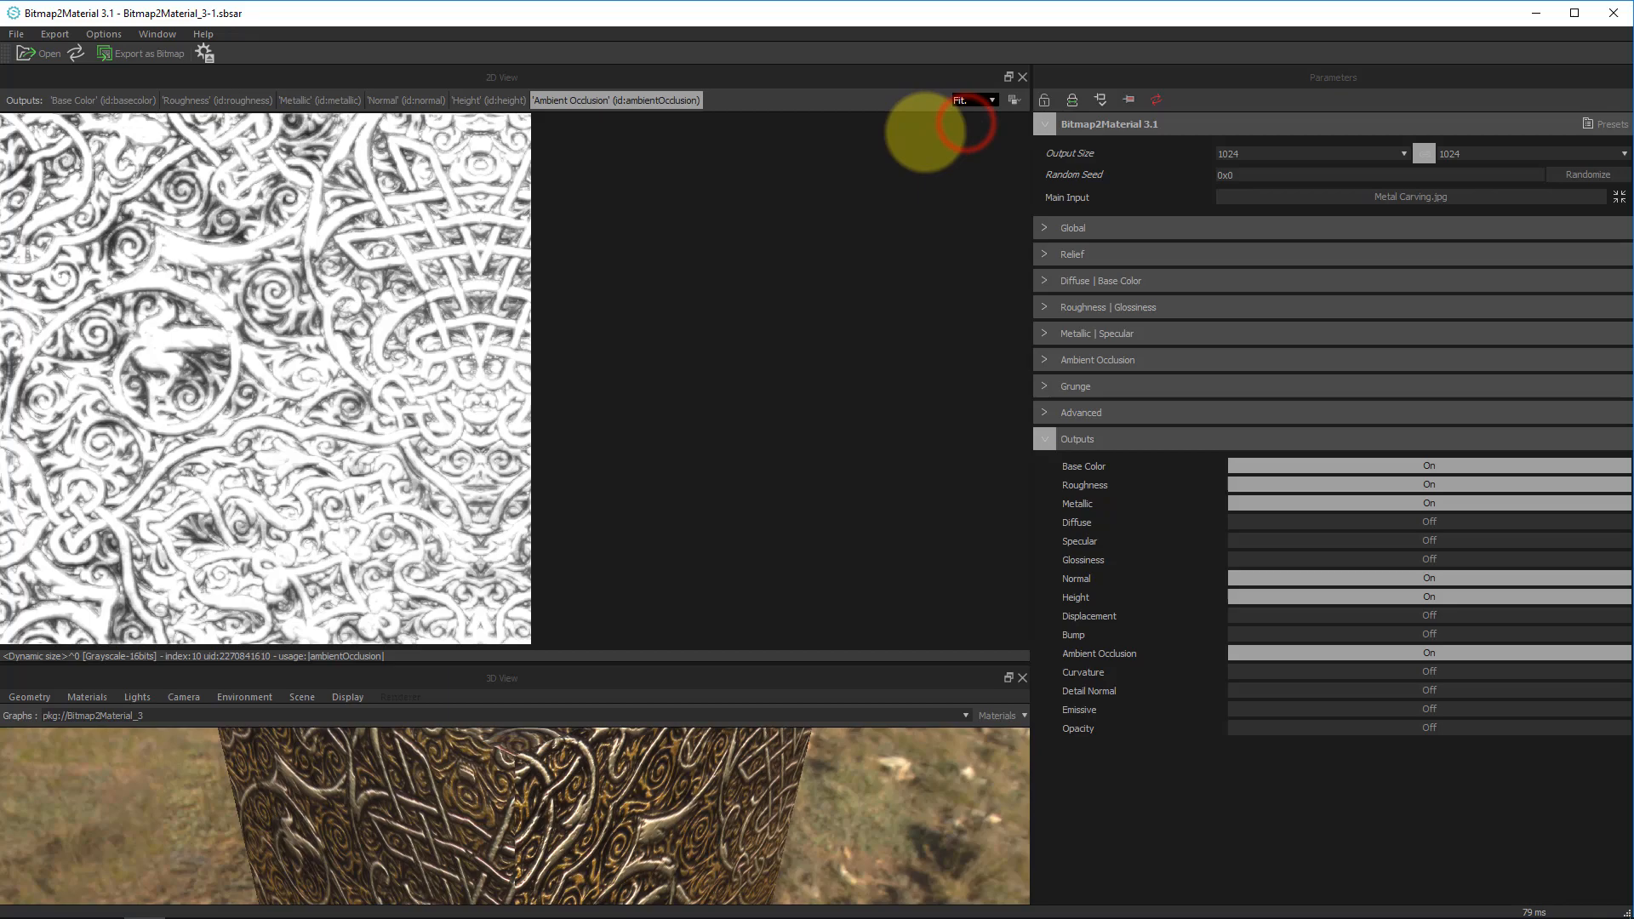
Set the 2D view zoom to 1:1 instead of Fit.
click(972, 98)
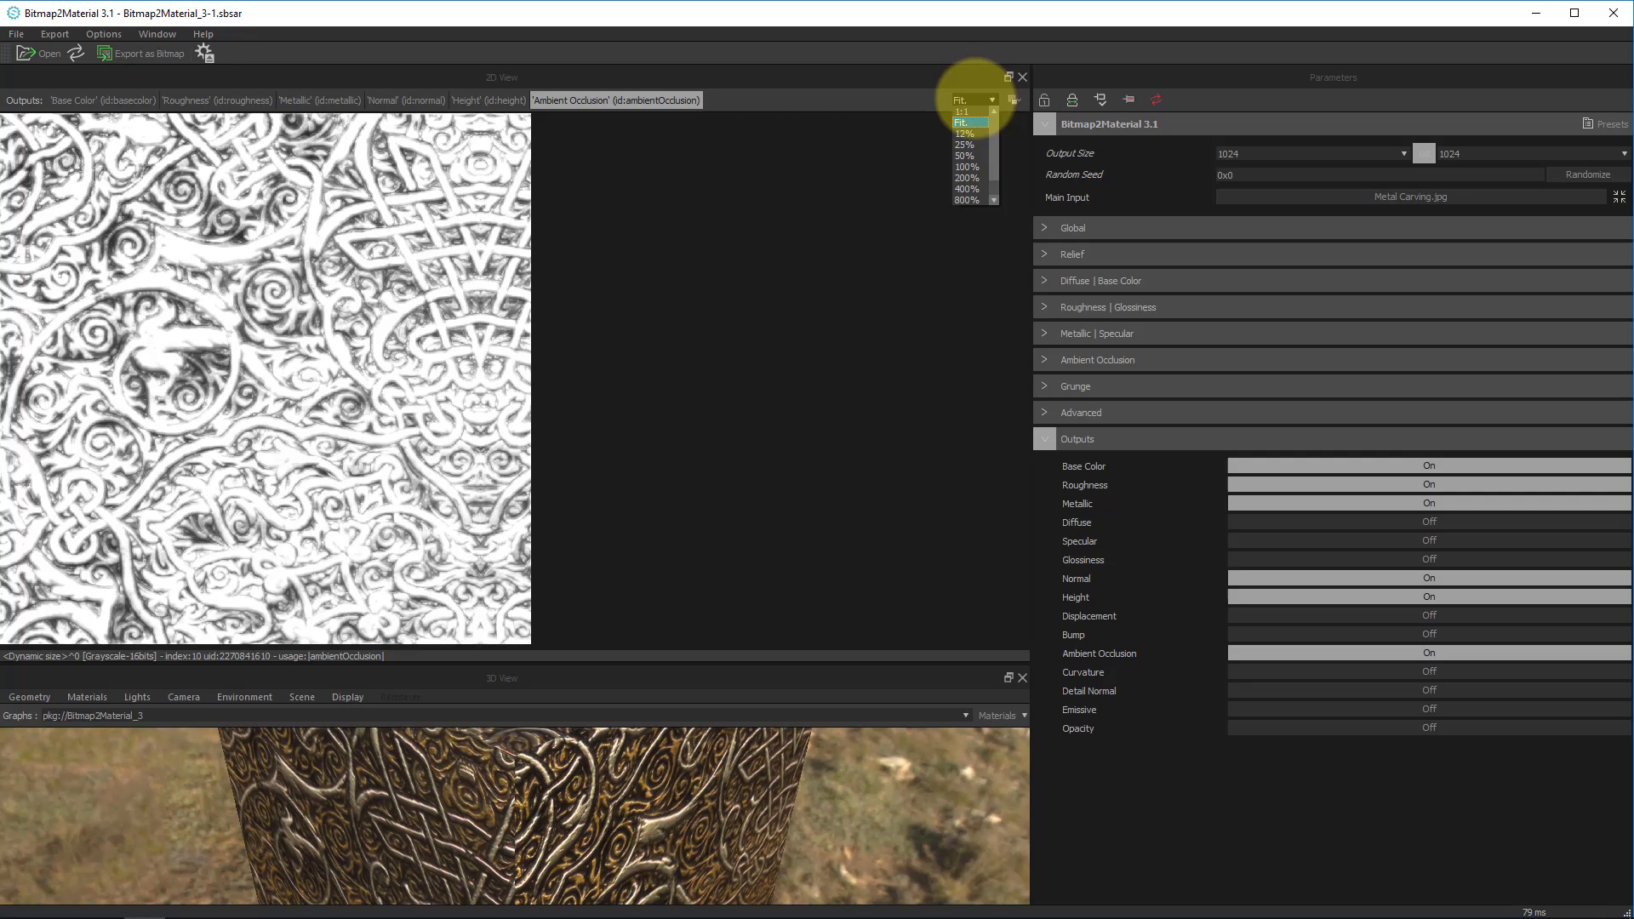
click(960, 113)
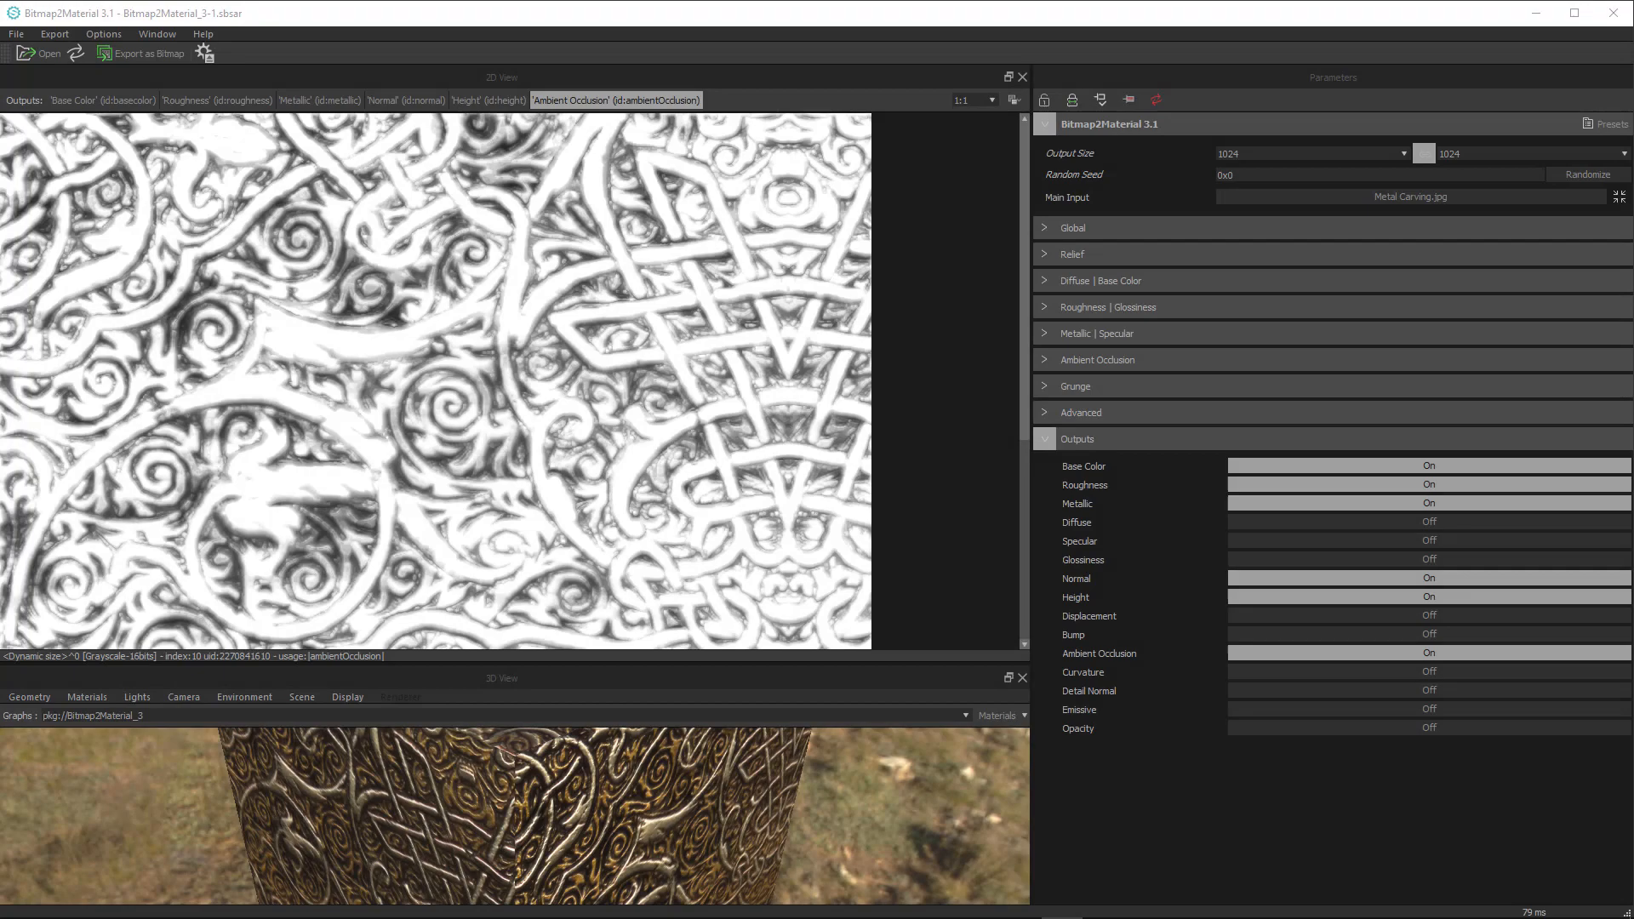
Use the 2D view's context menu to split the view vertically.
click(1015, 101)
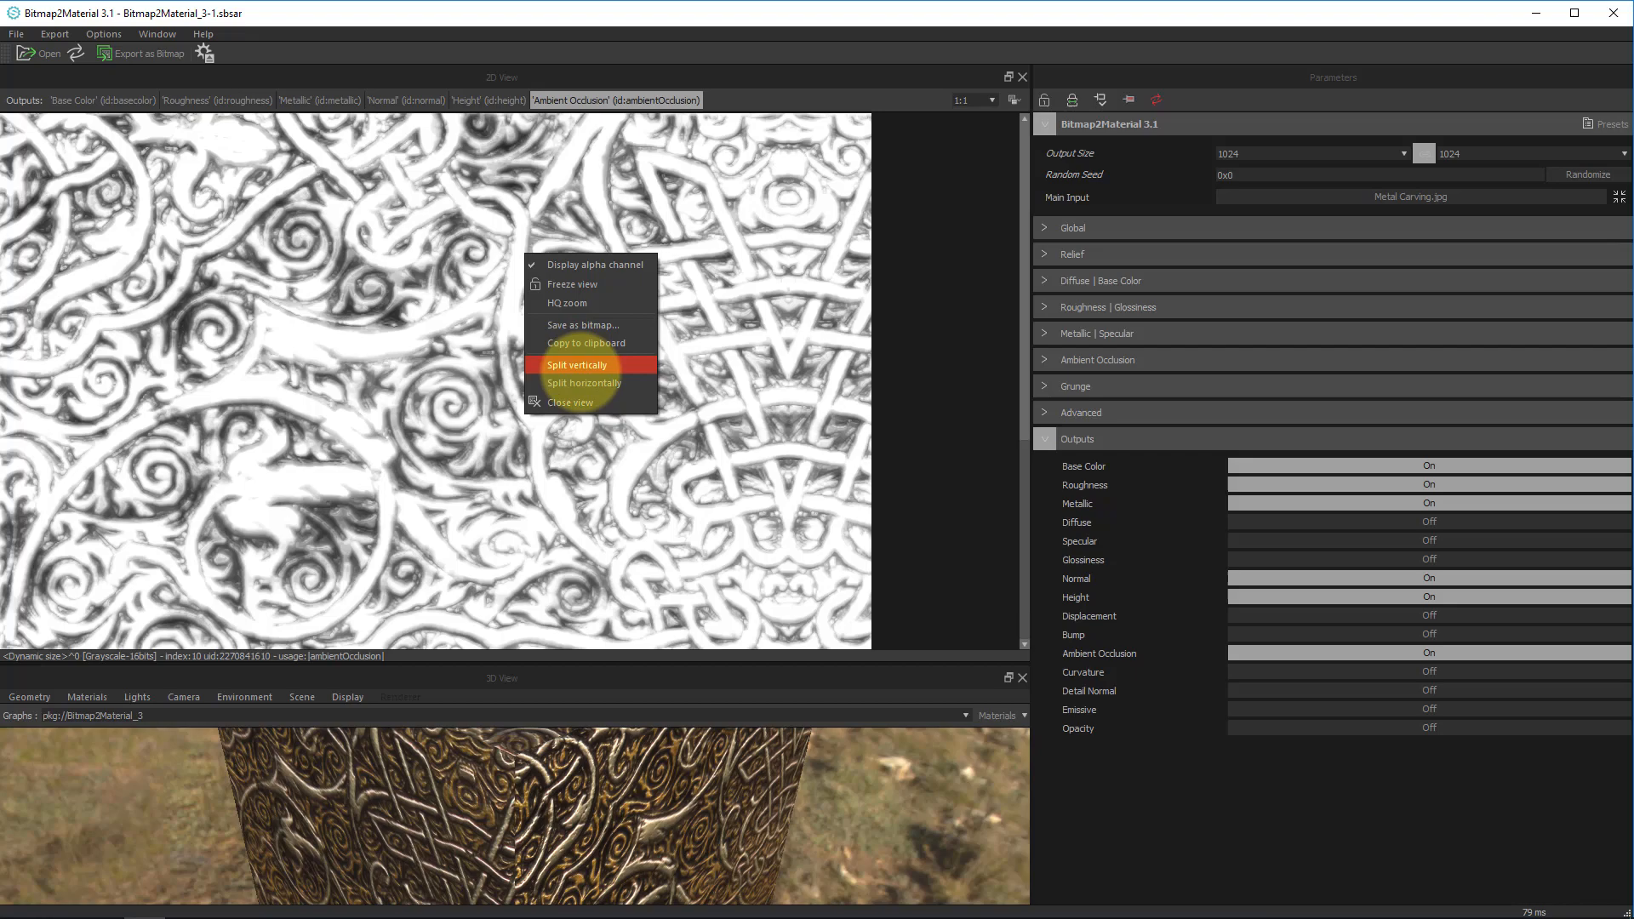
click(578, 364)
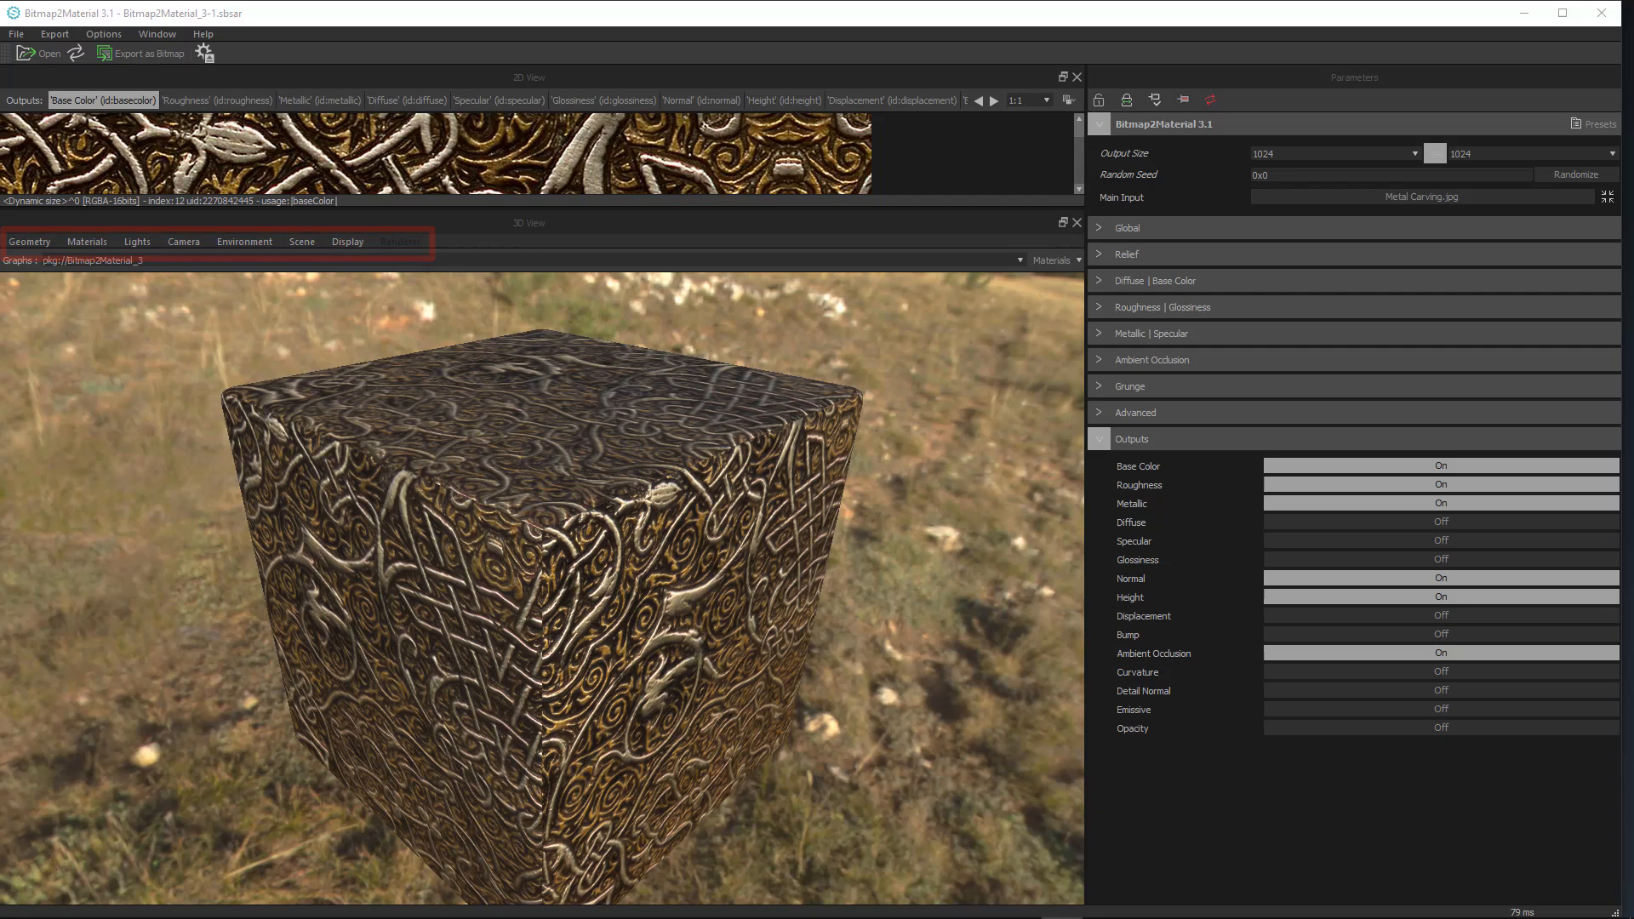
Preview the material on a Sphere, check Load Mesh file formats, then switch back to Cube.
click(29, 240)
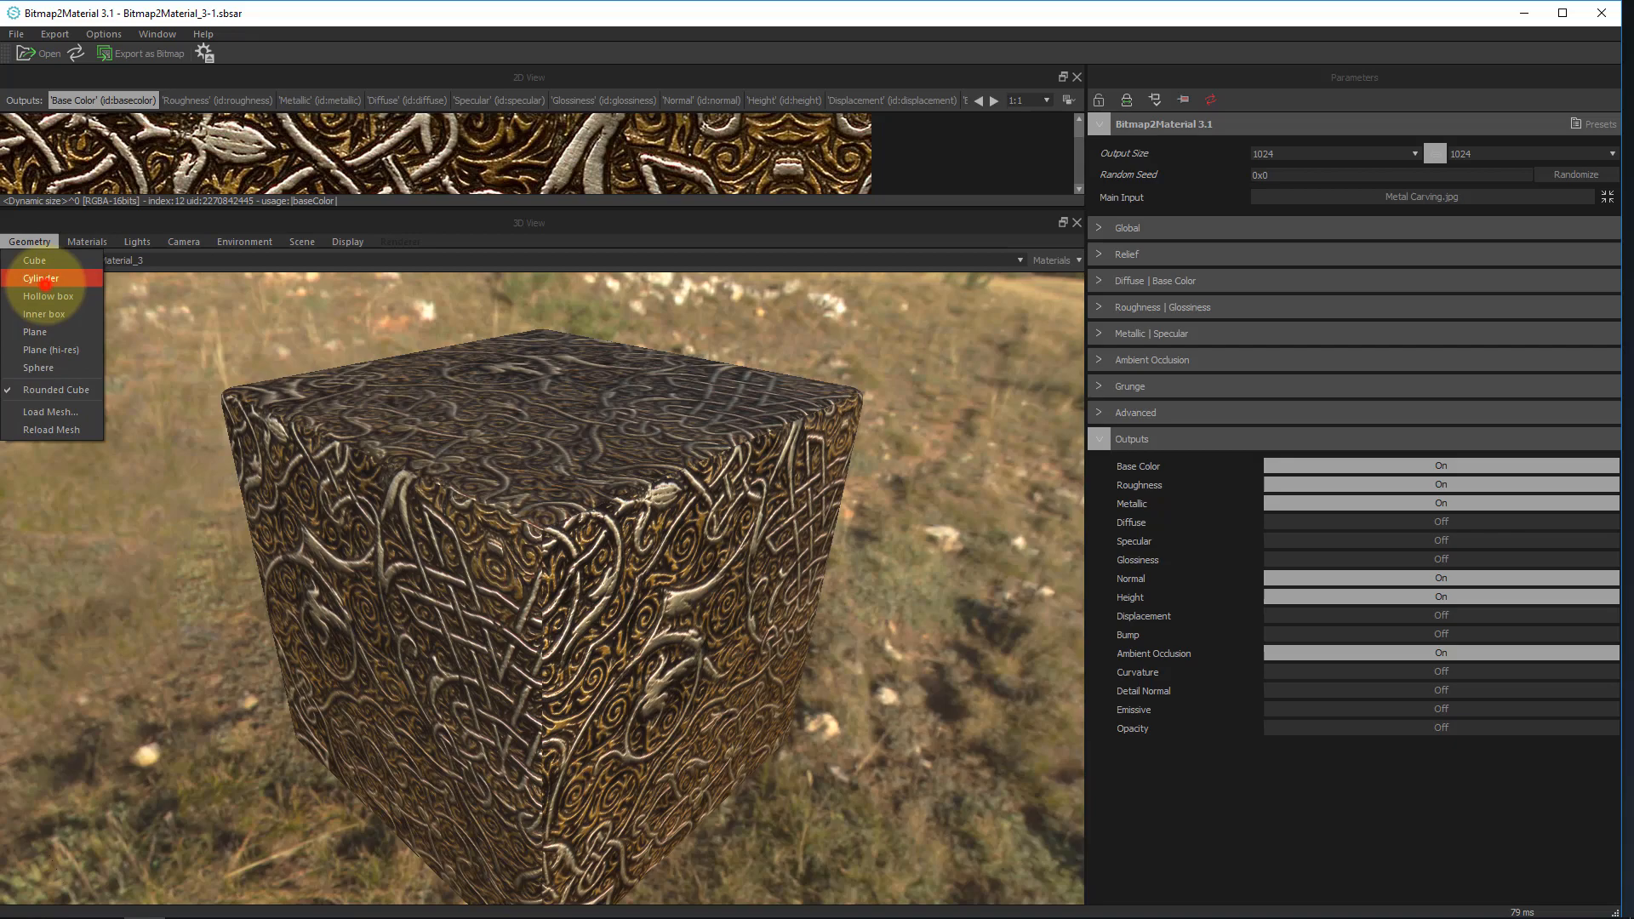
click(39, 367)
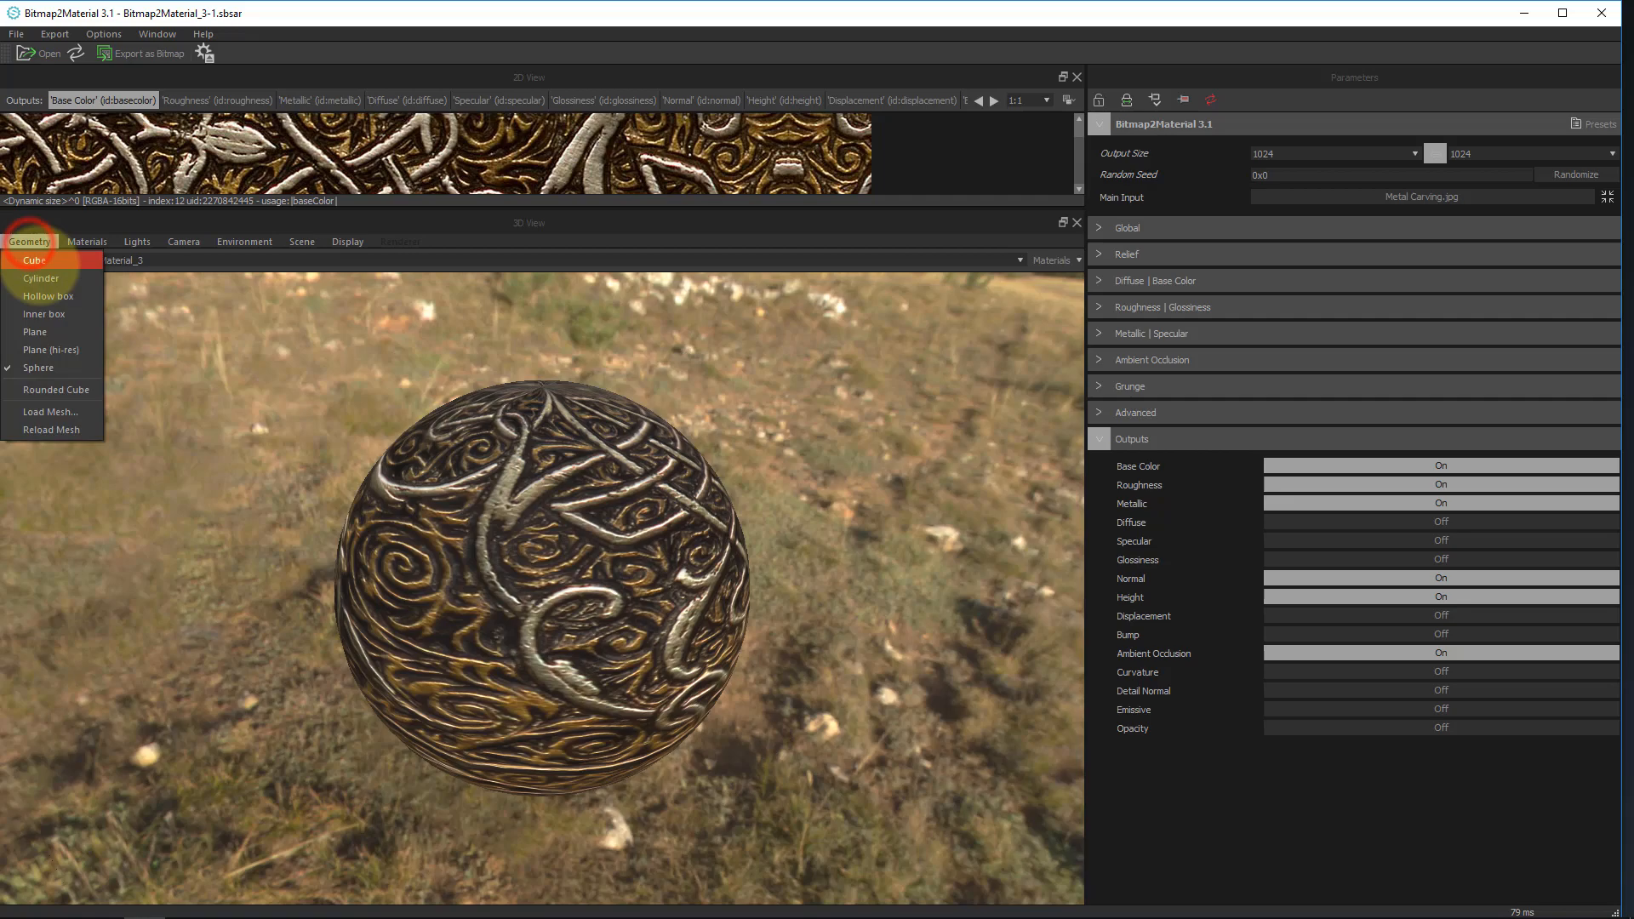
click(50, 412)
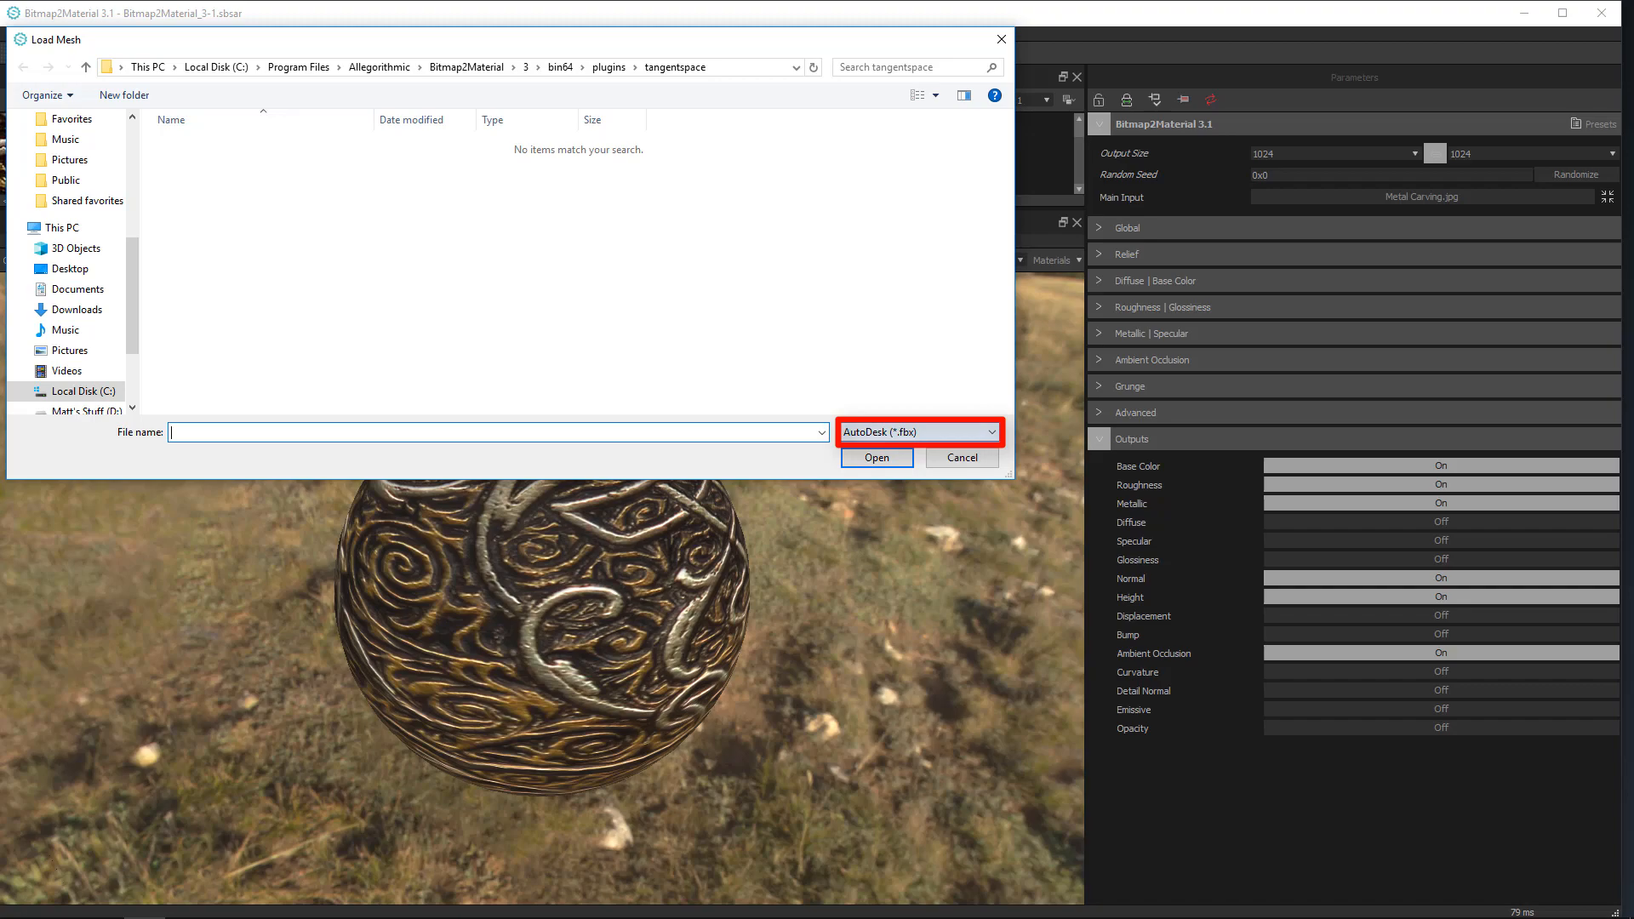
click(917, 430)
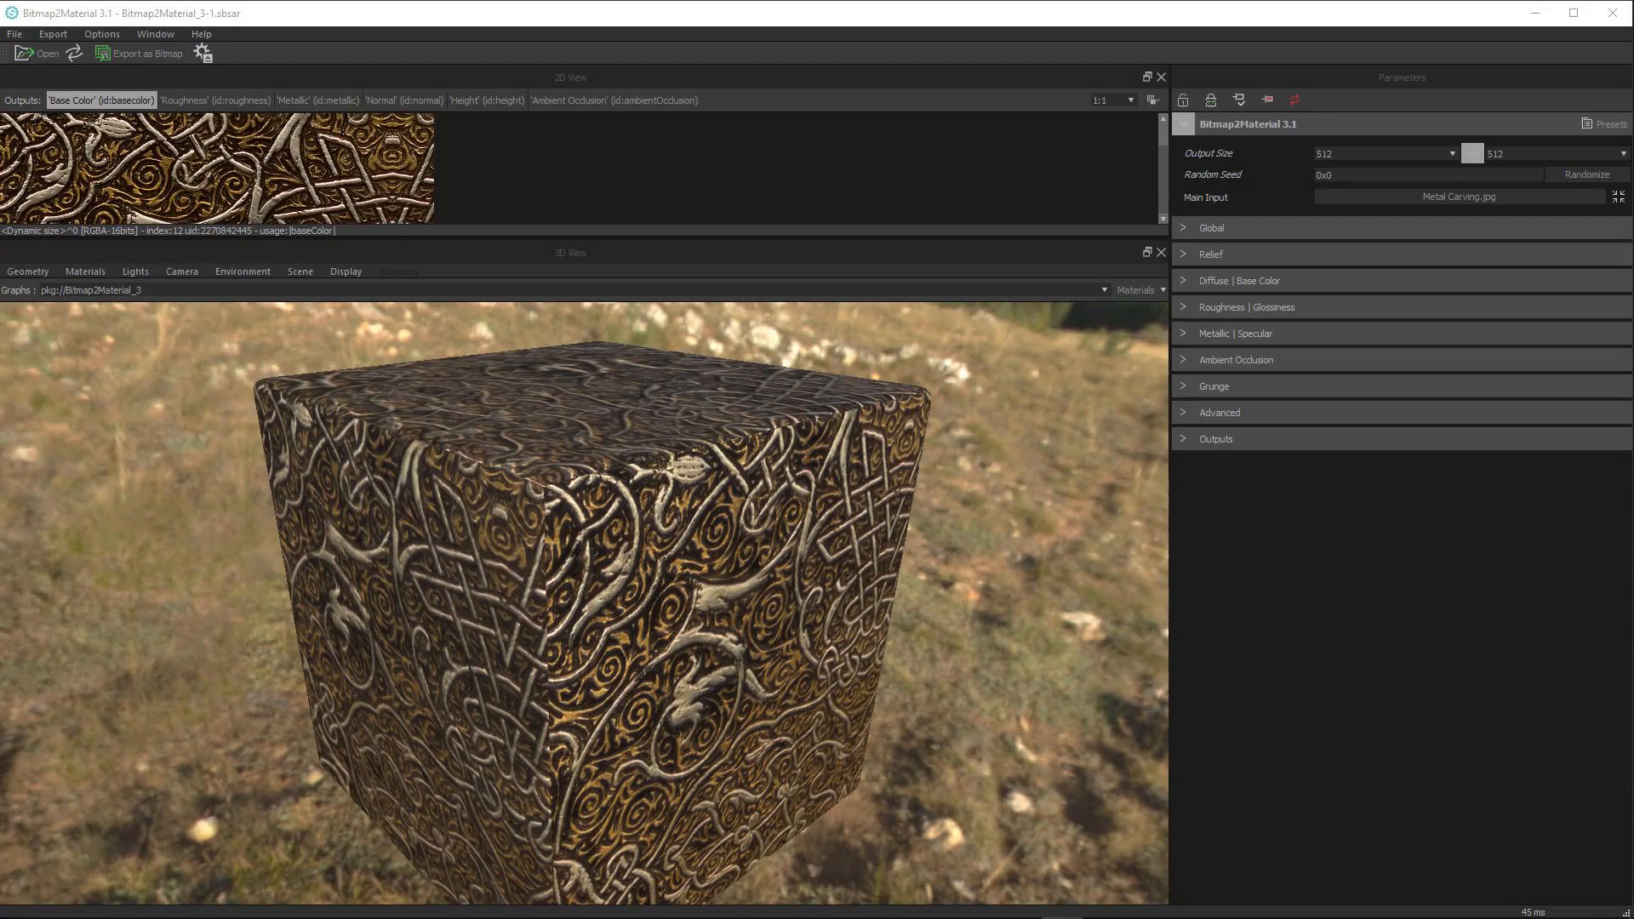
Adjust the preview material's Global Tiling so the carving repeats across the cube.
click(85, 271)
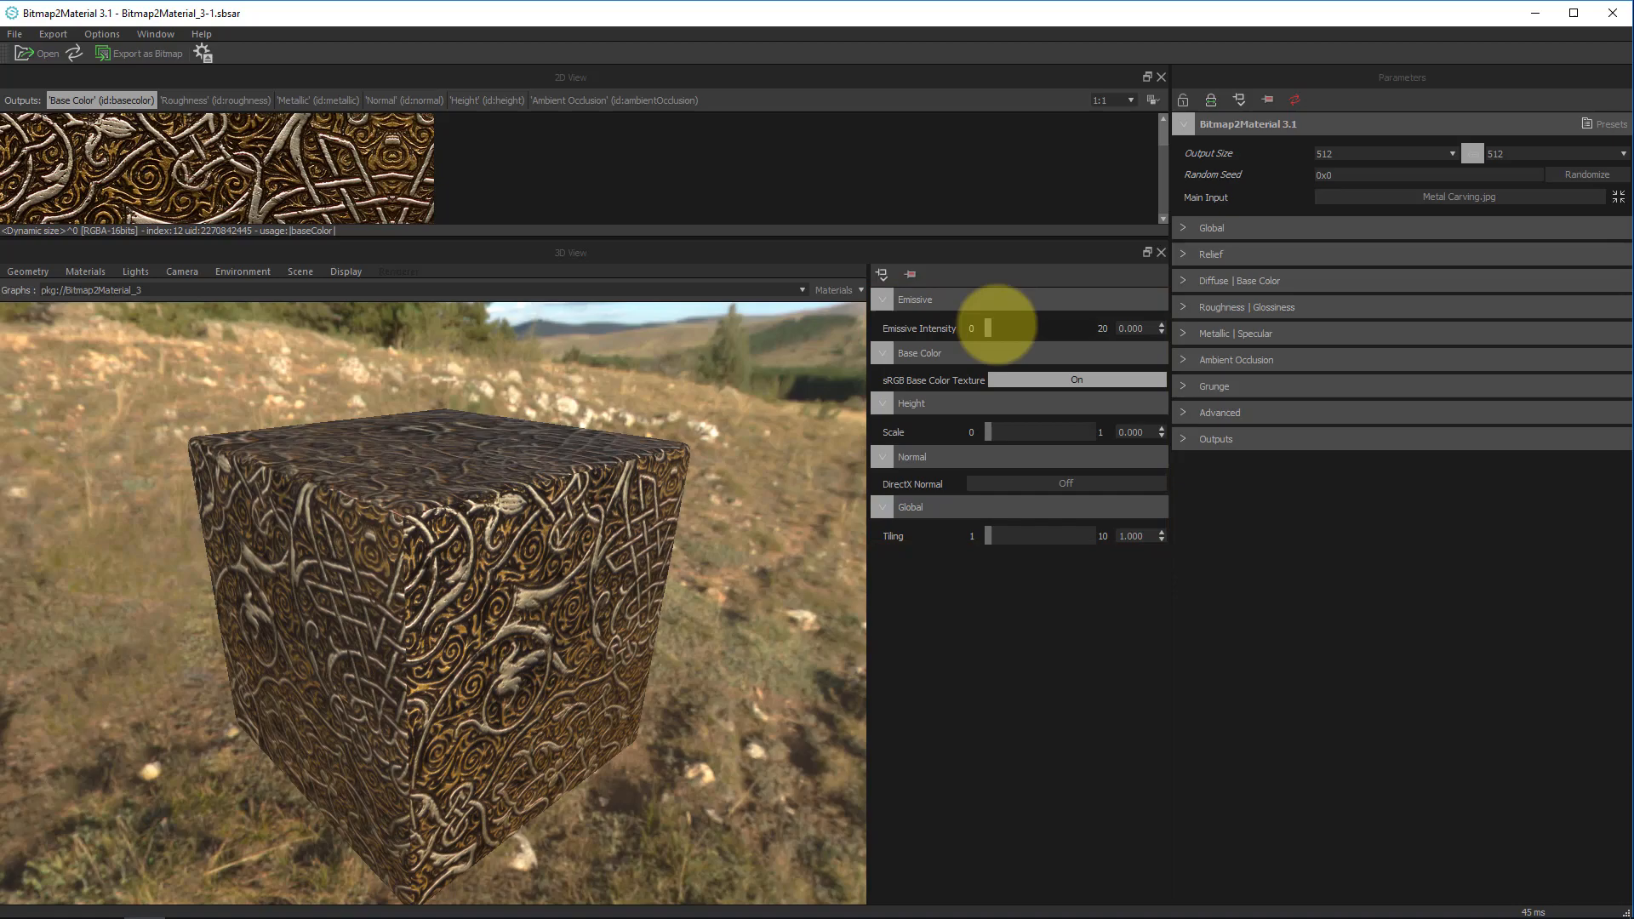
mouse_move(987, 537)
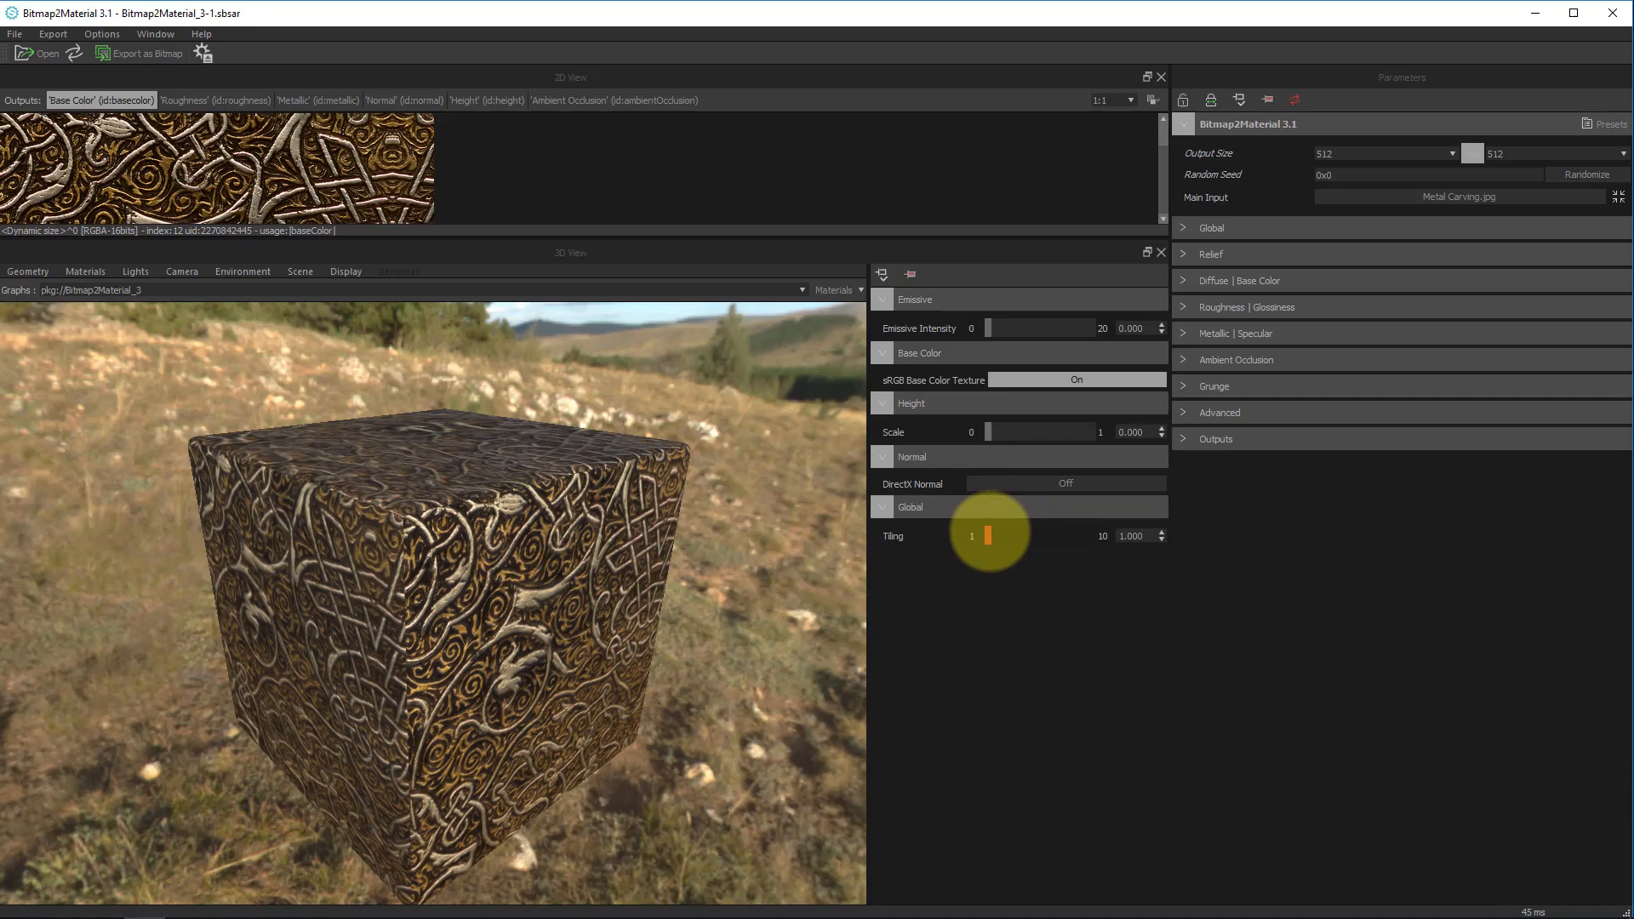
drag(972, 534, 1012, 534)
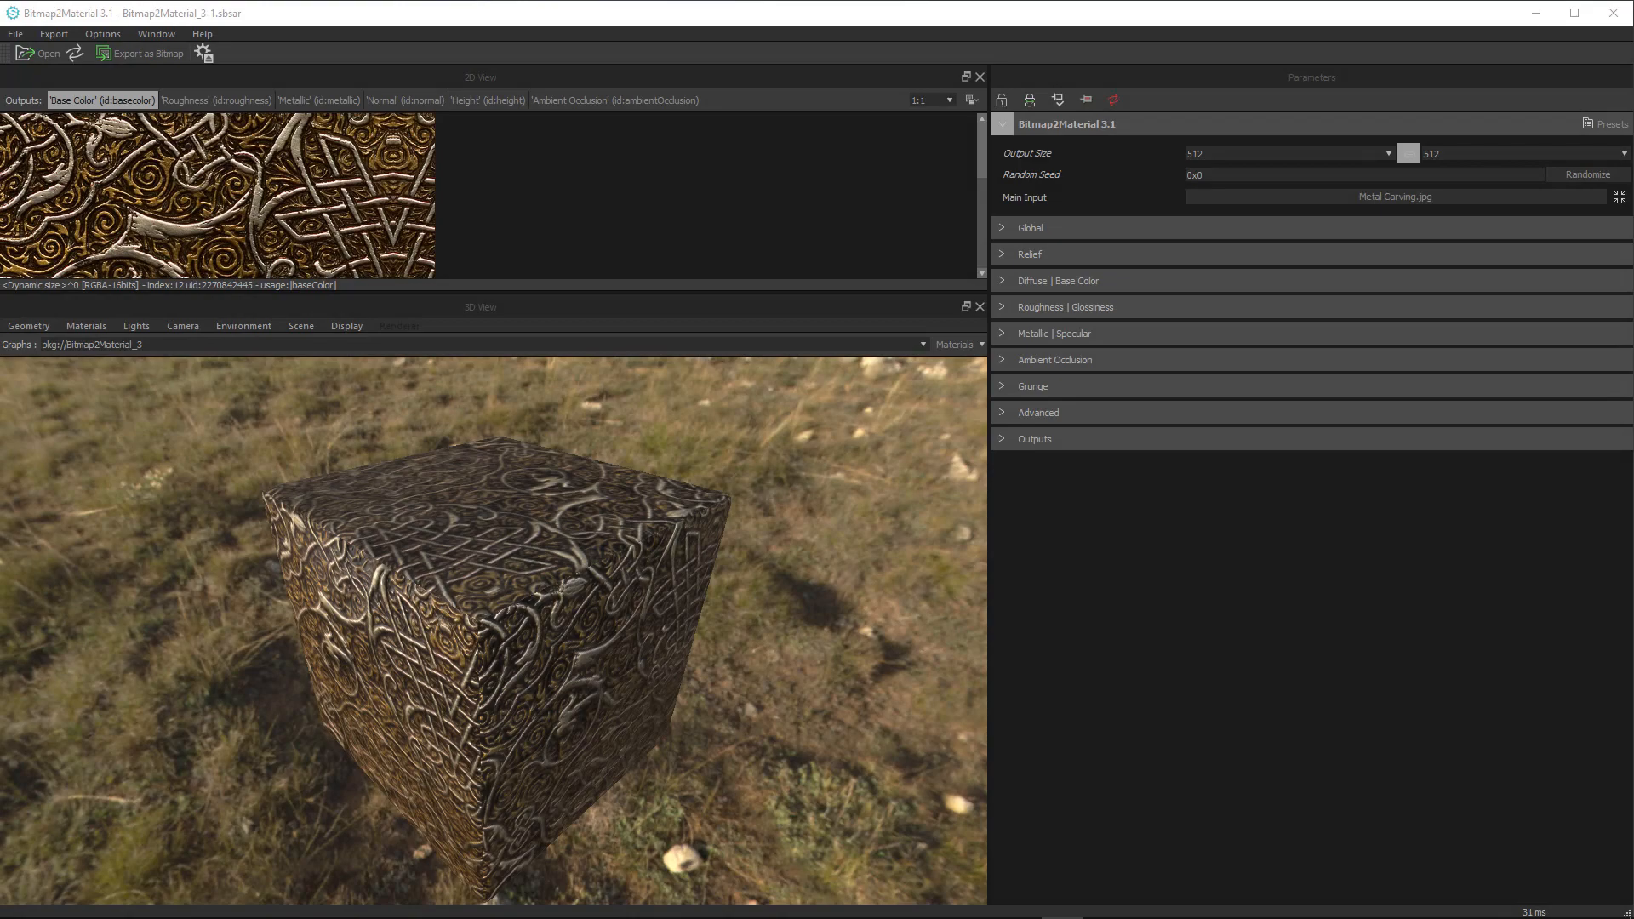
Show the Light marker over the cube and review the Display and Lights menu options.
click(345, 325)
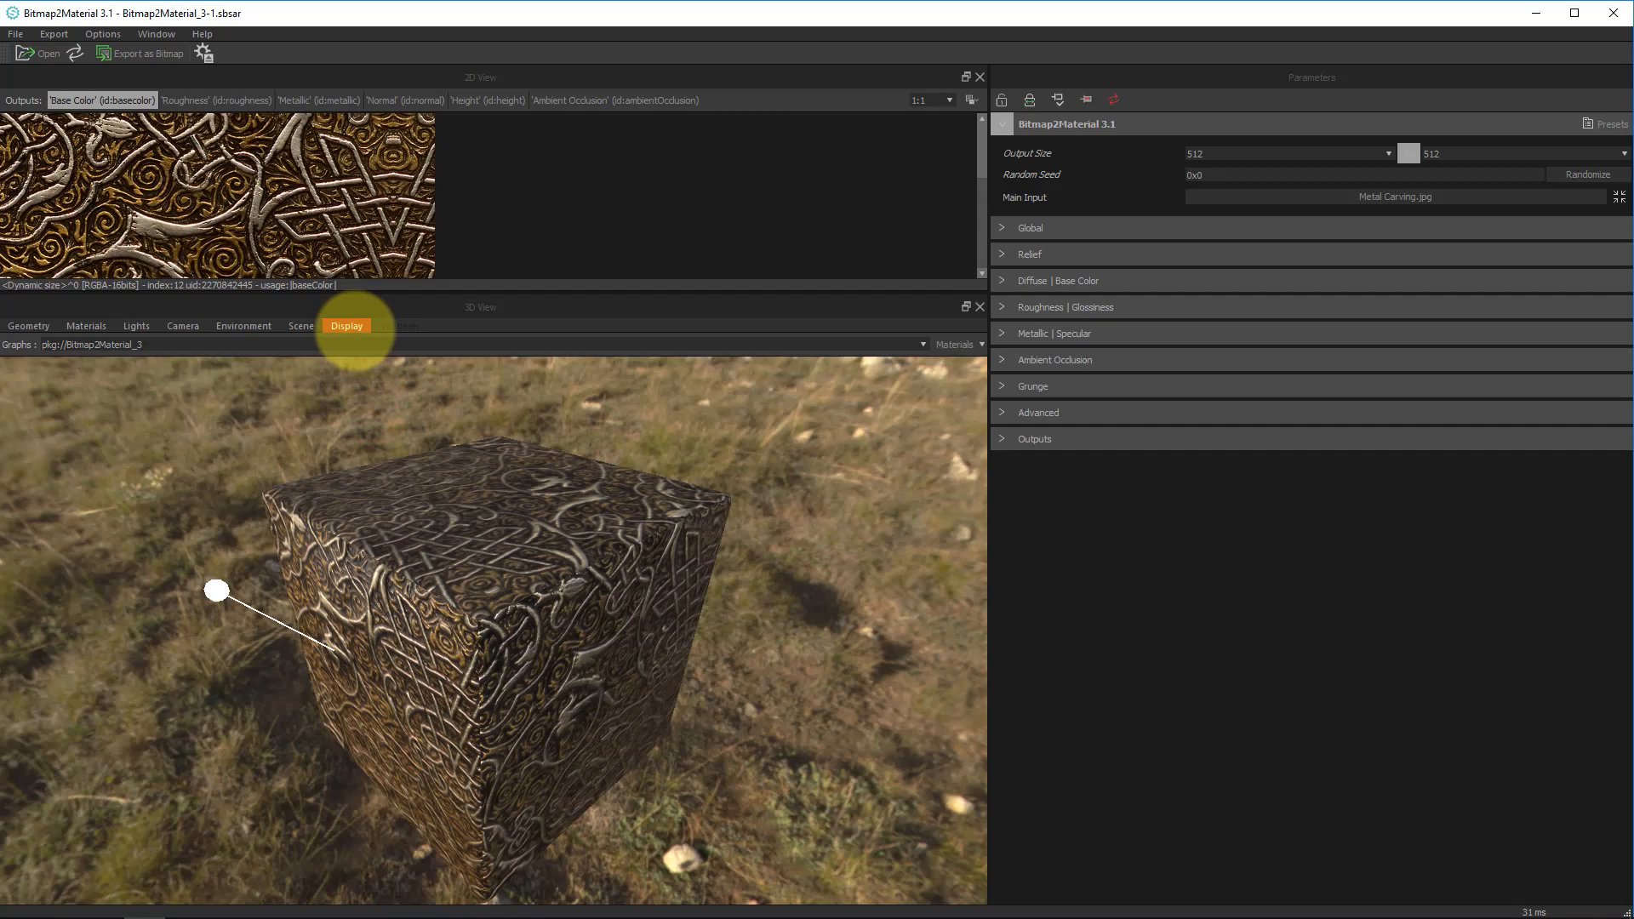
click(346, 325)
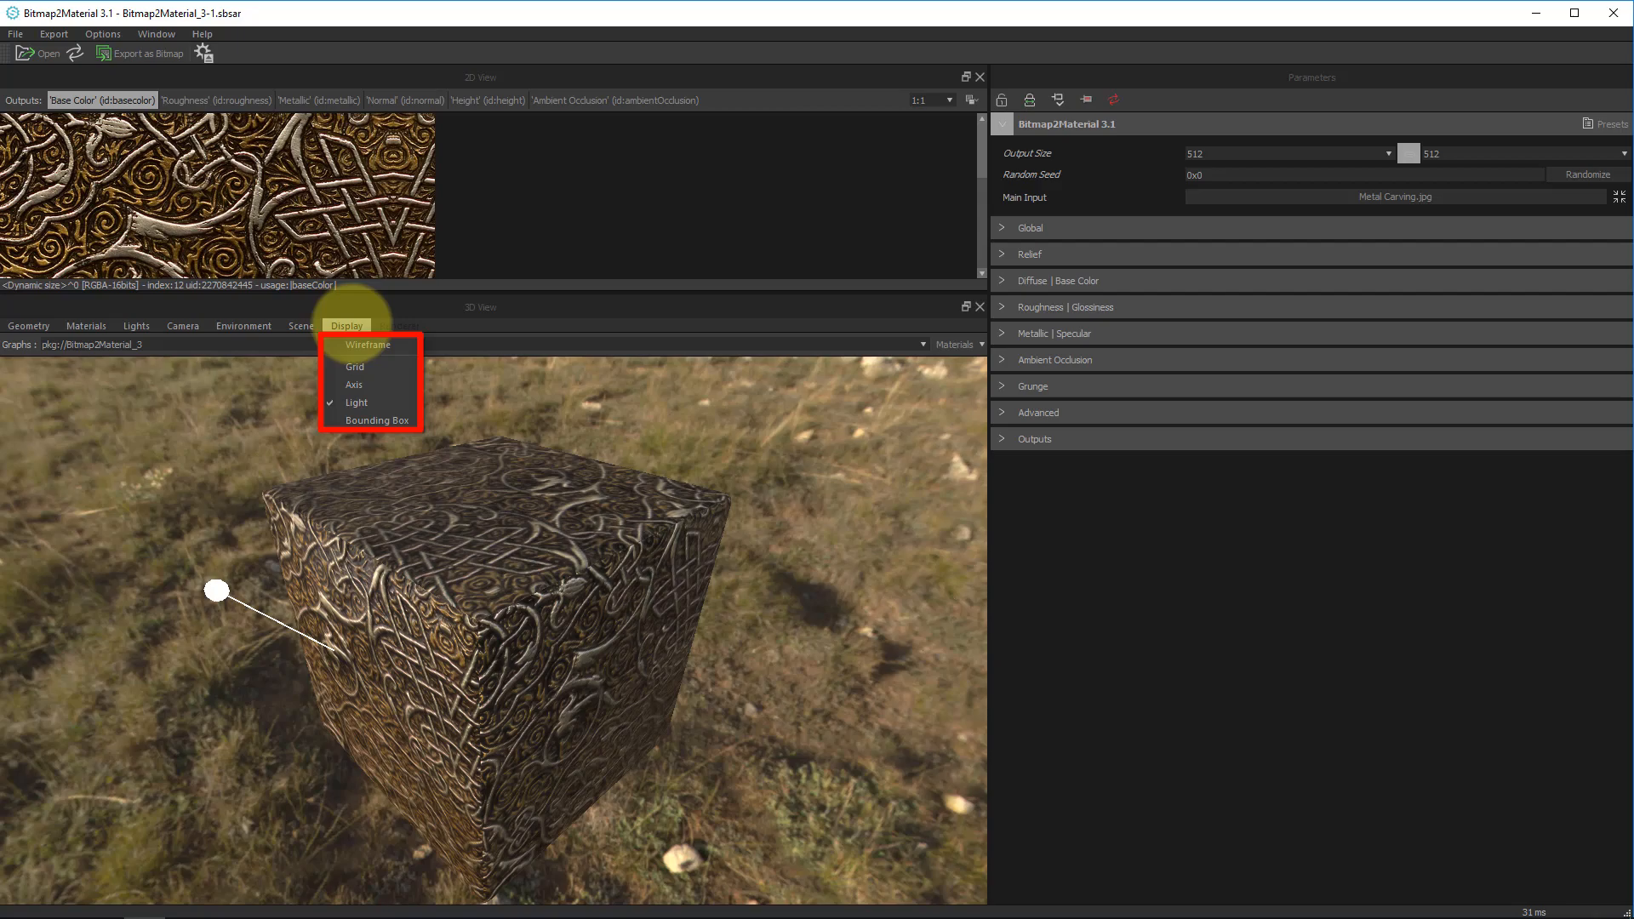
click(136, 325)
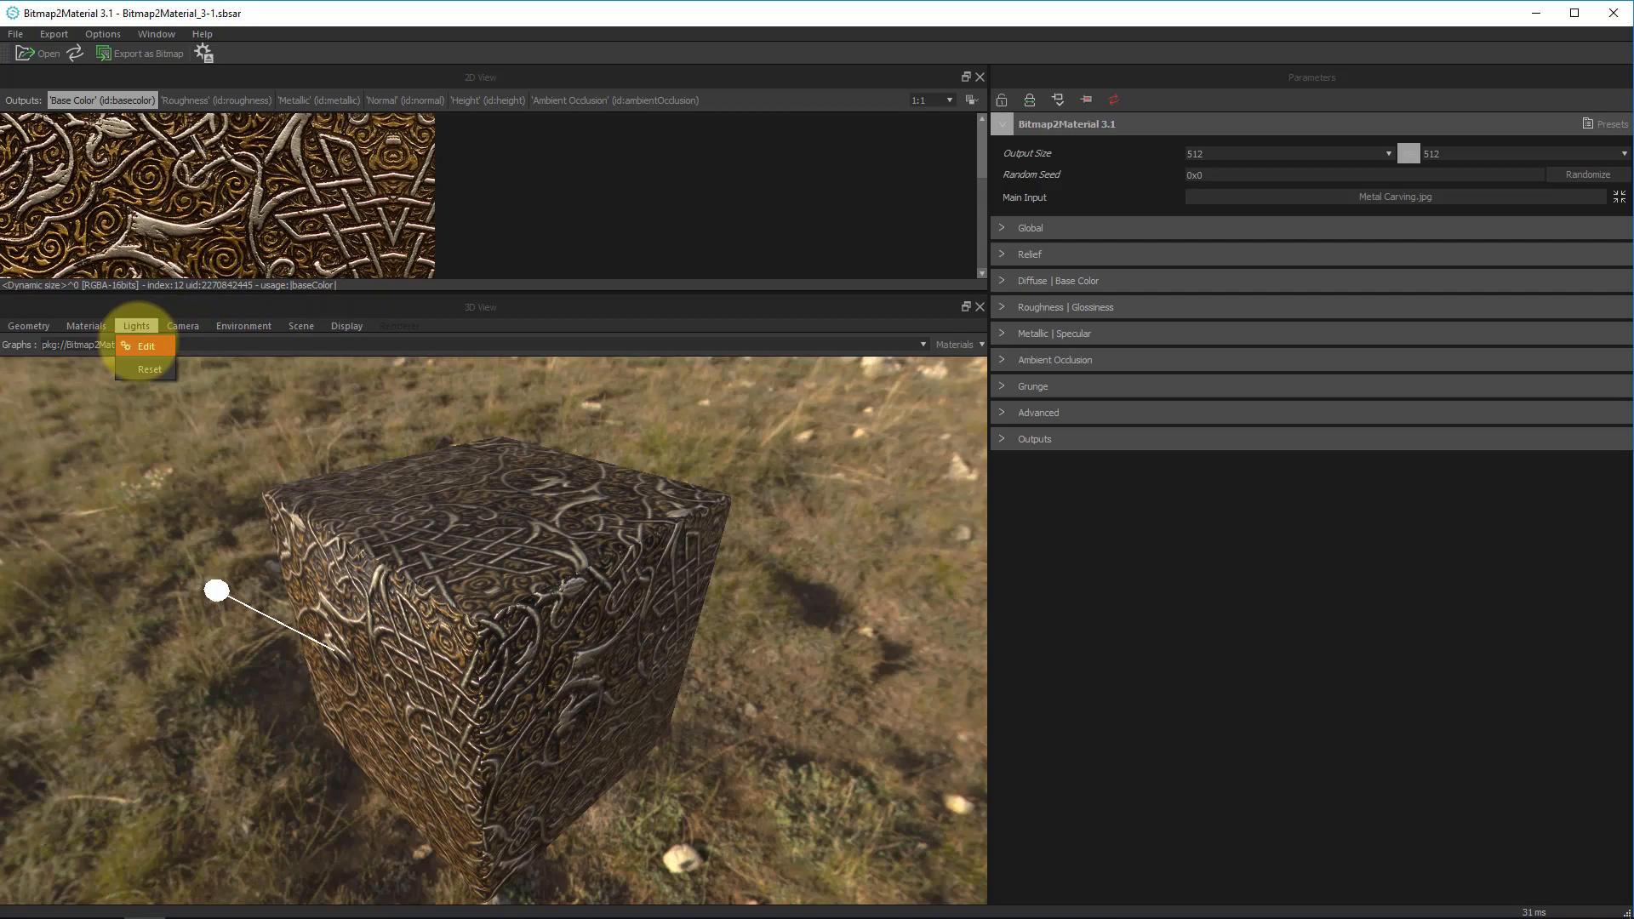
Raise the main point light intensity to about 4.55, brightening the cube.
click(147, 346)
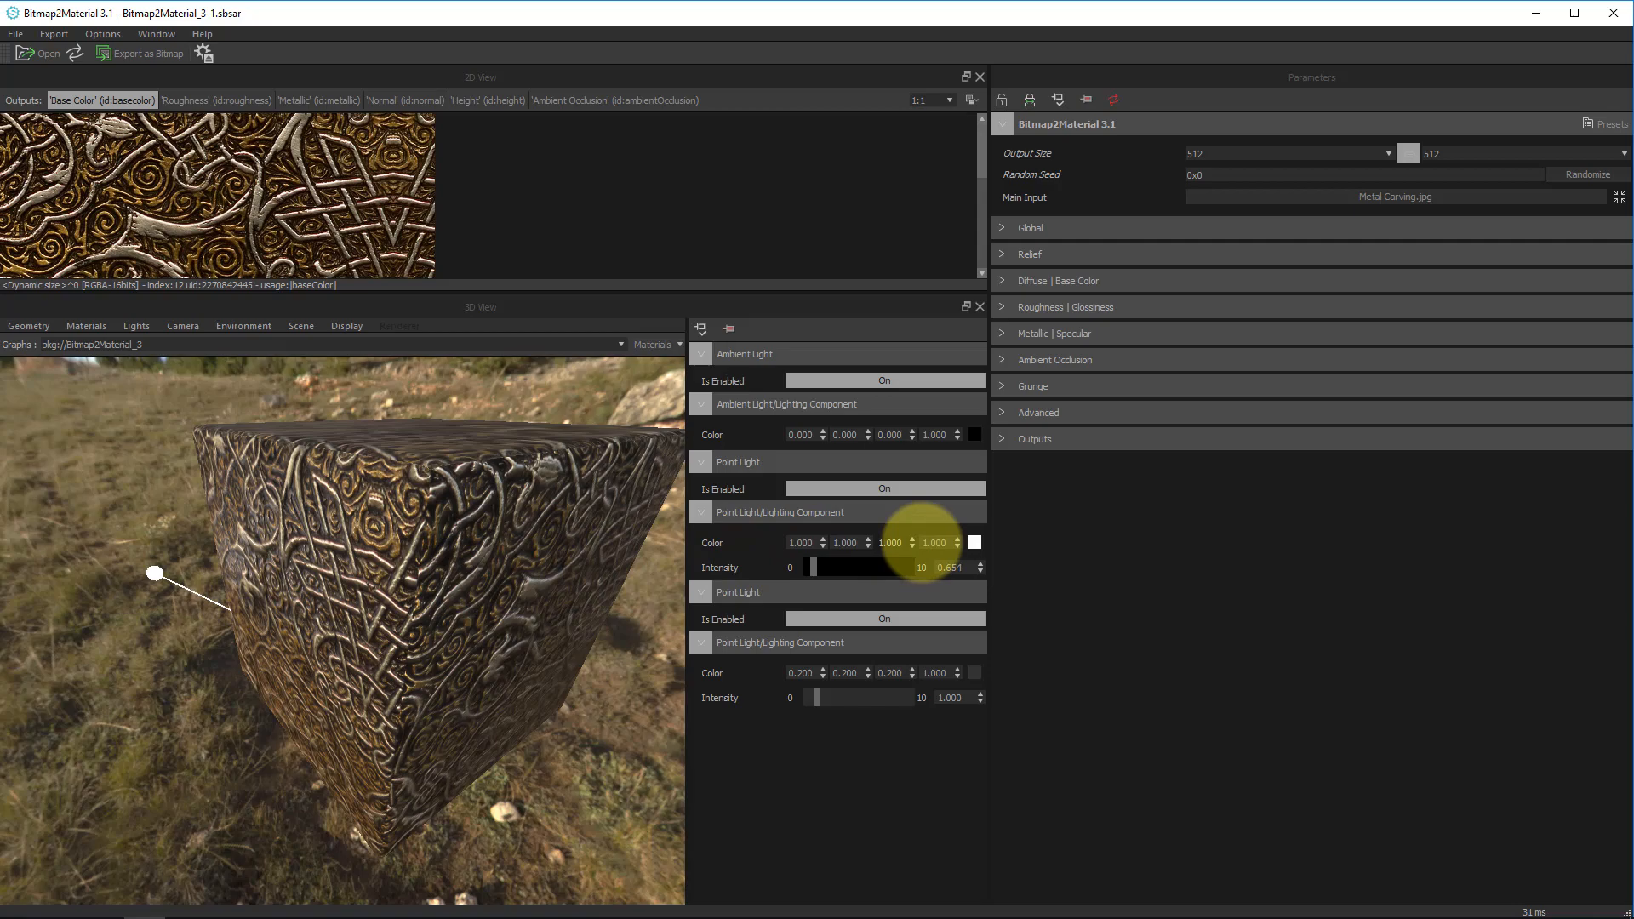
drag(918, 567, 848, 567)
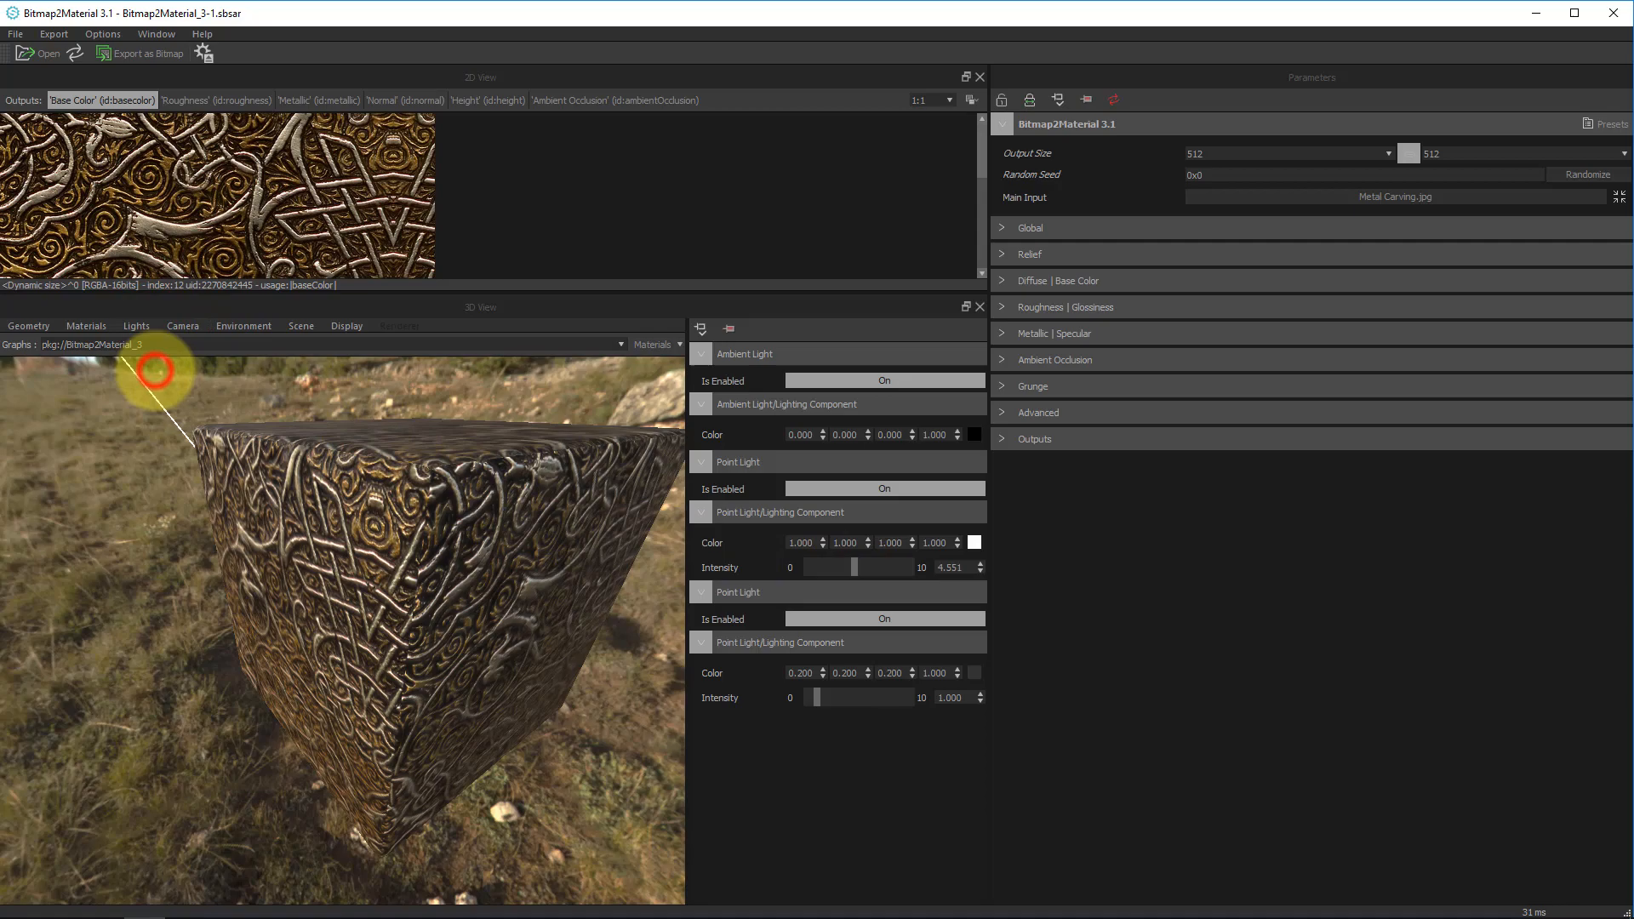
Reset the 3D view camera to its default framing of the cube.
click(182, 325)
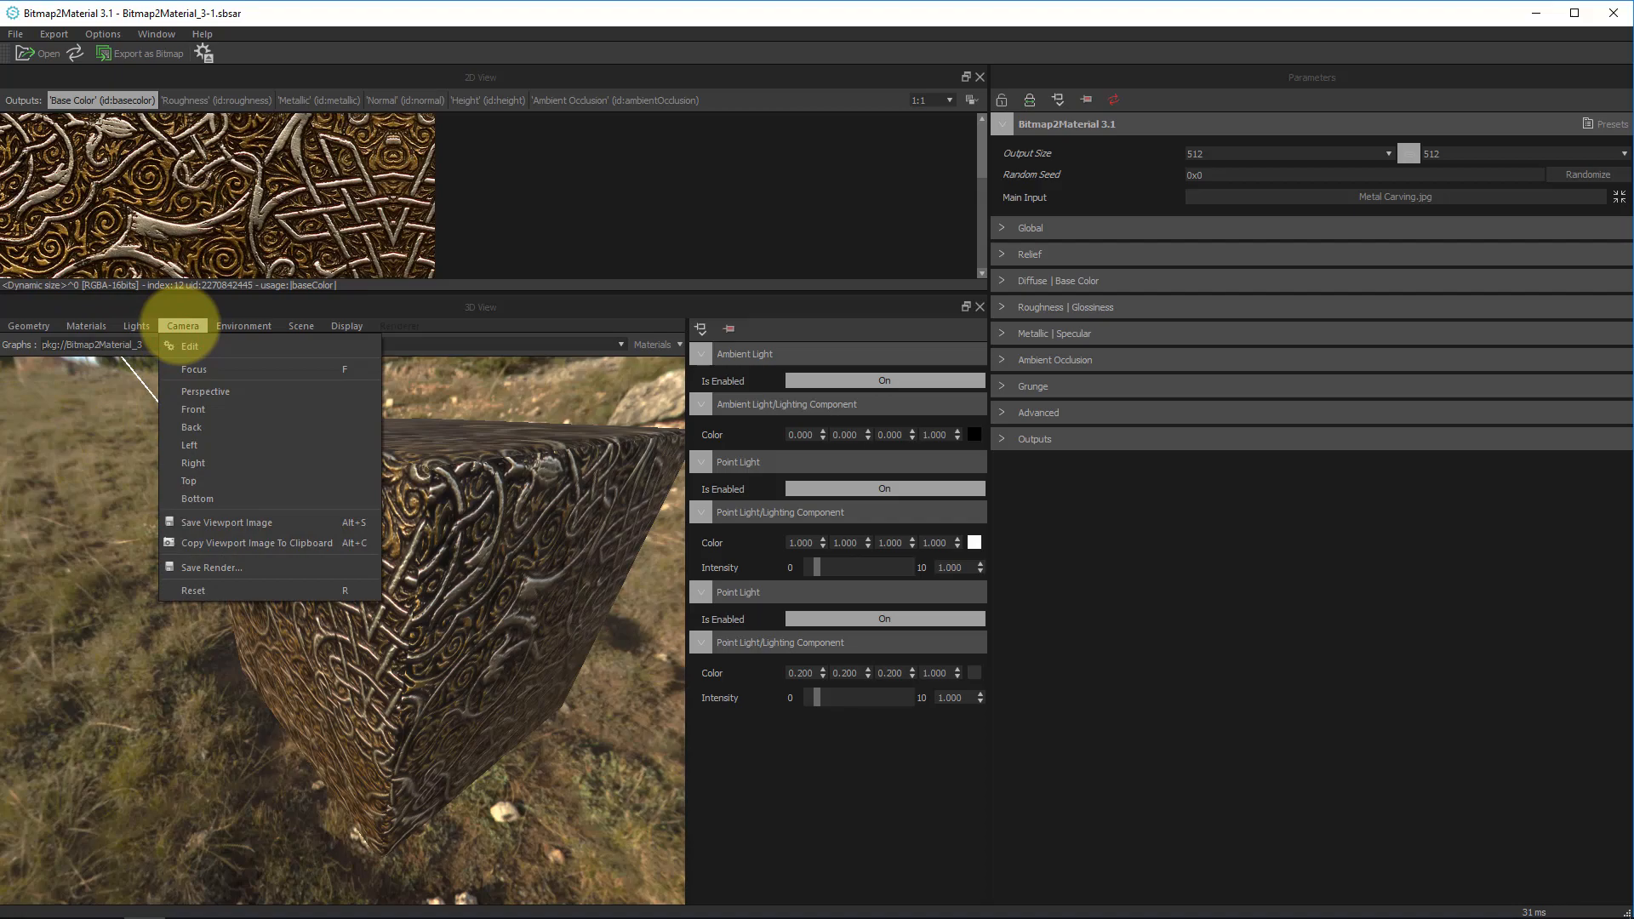
mouse_move(225, 521)
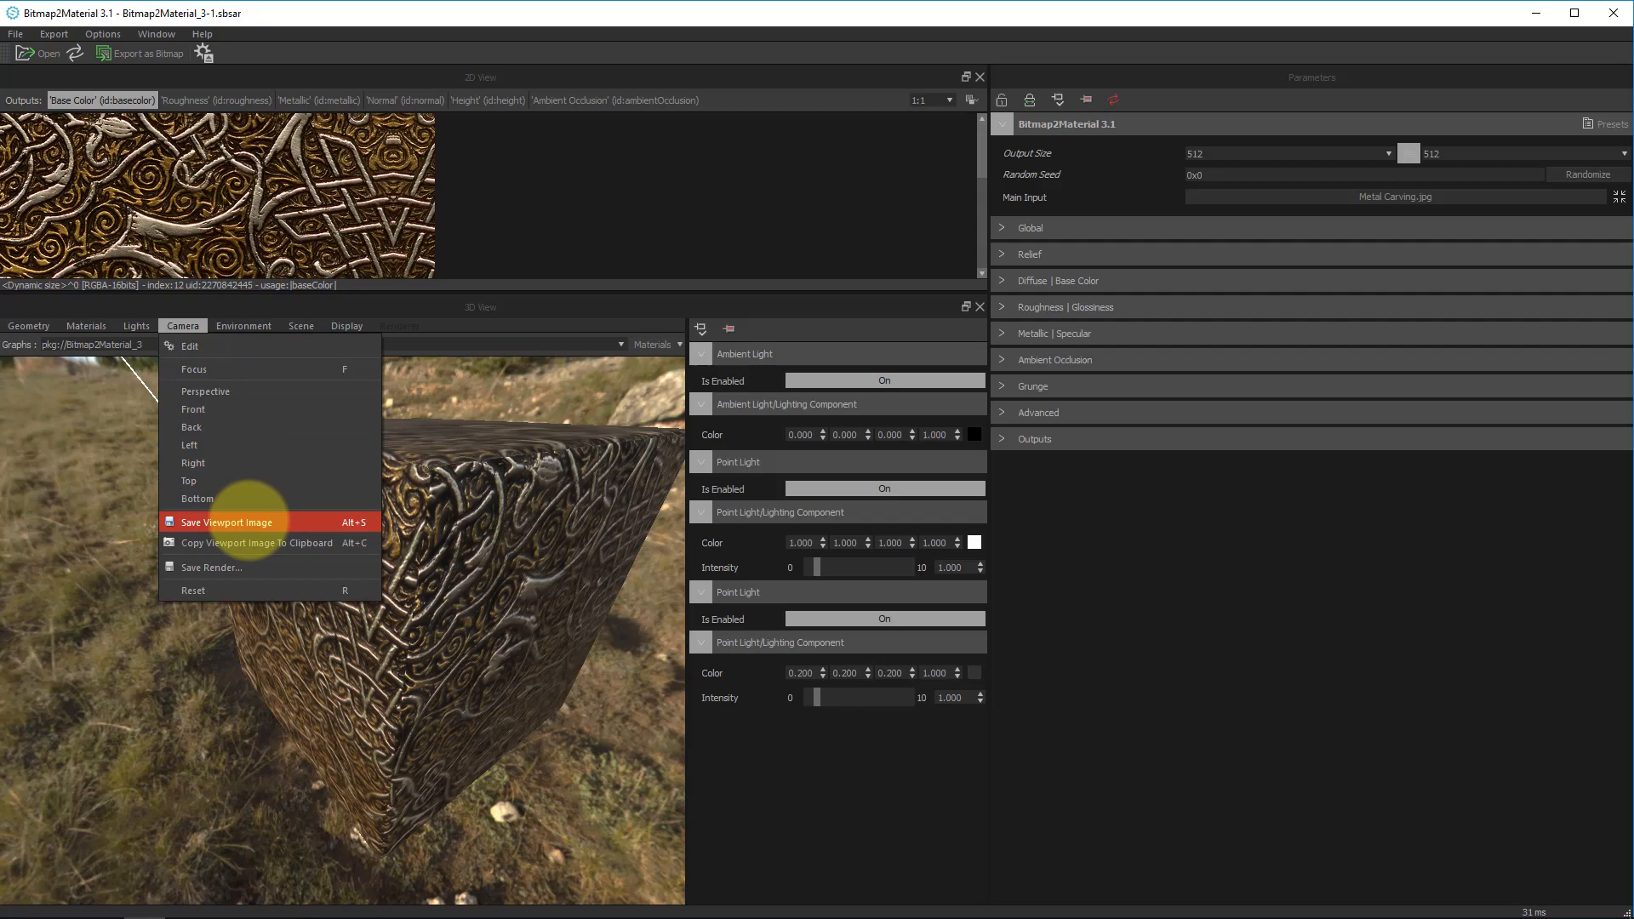
mouse_move(240, 567)
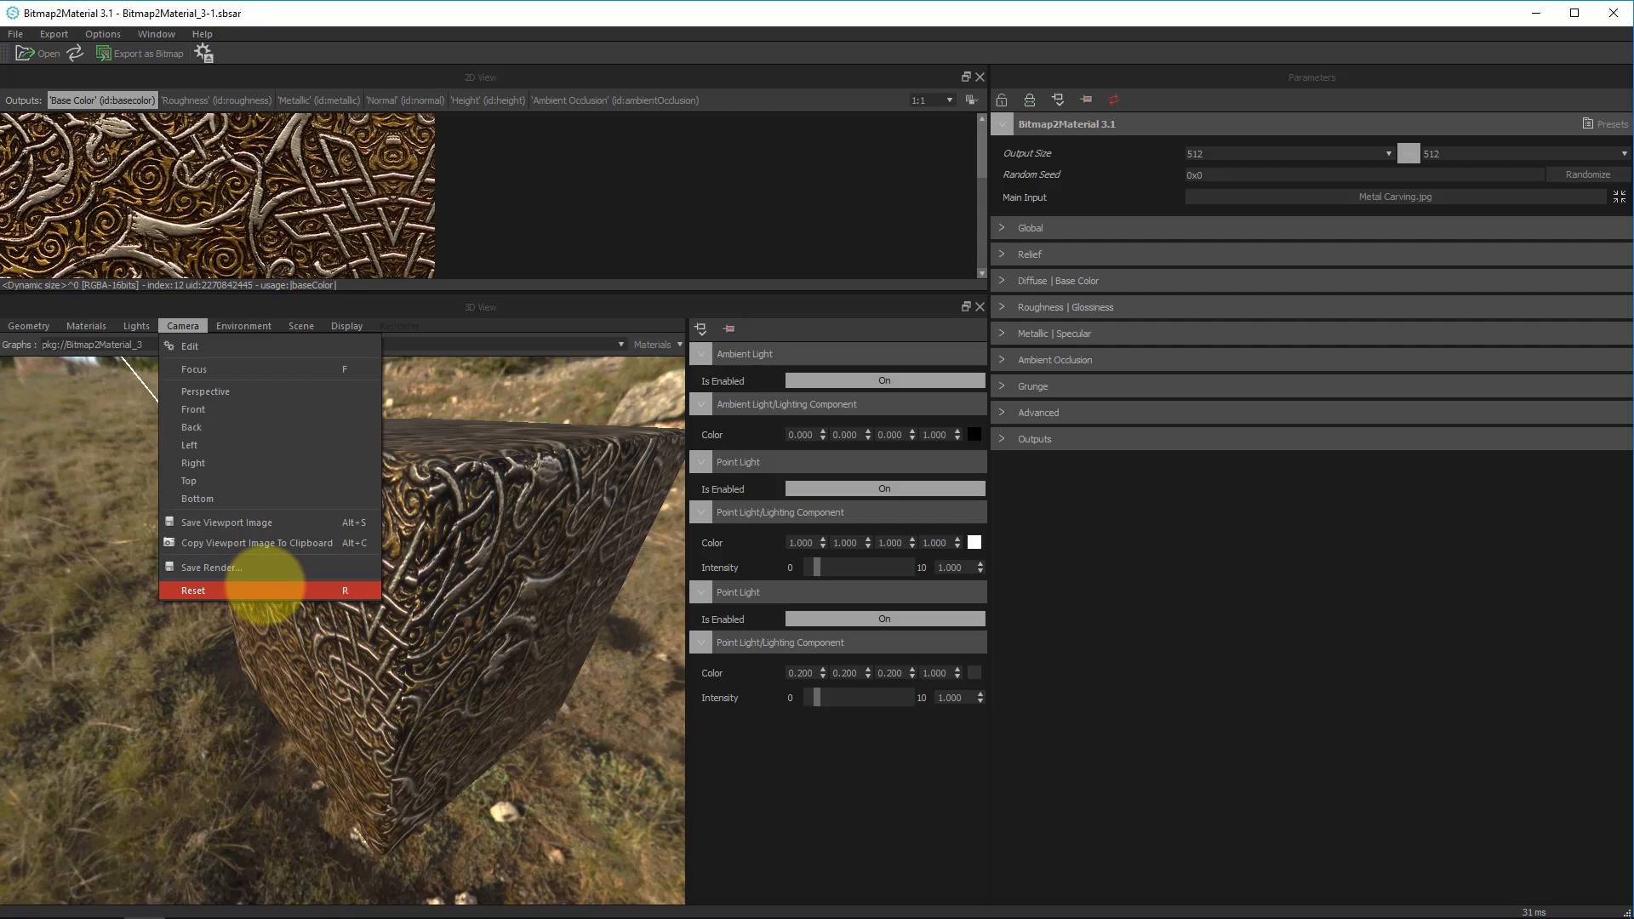
click(191, 345)
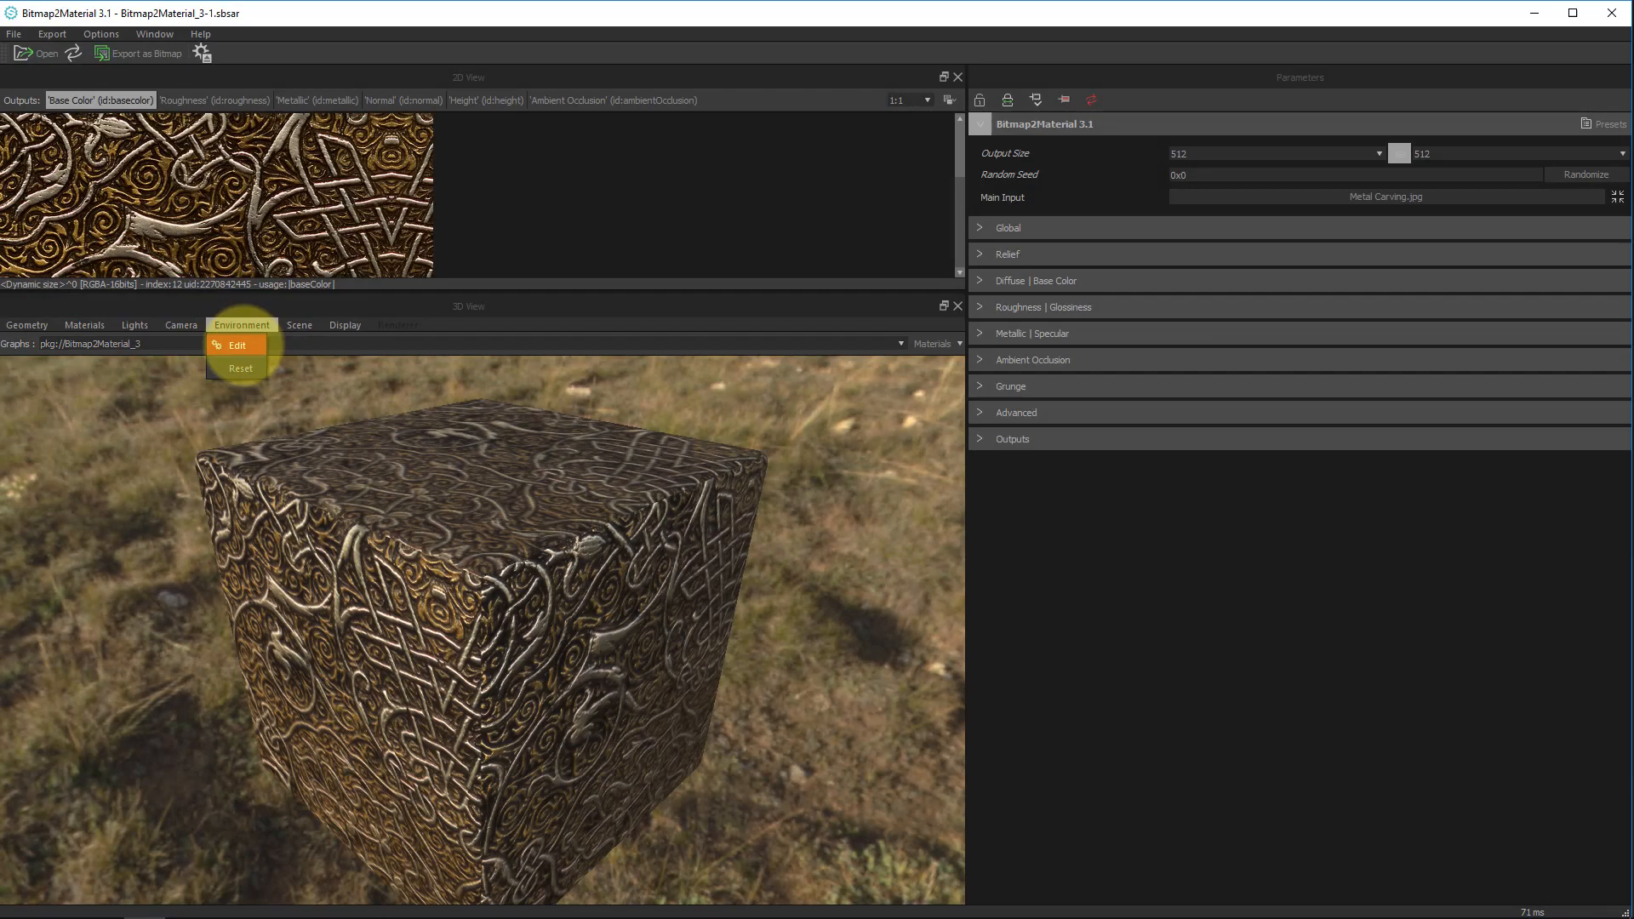
Rotate the environment backdrop to about 0.281 turns, relighting the cube.
click(238, 346)
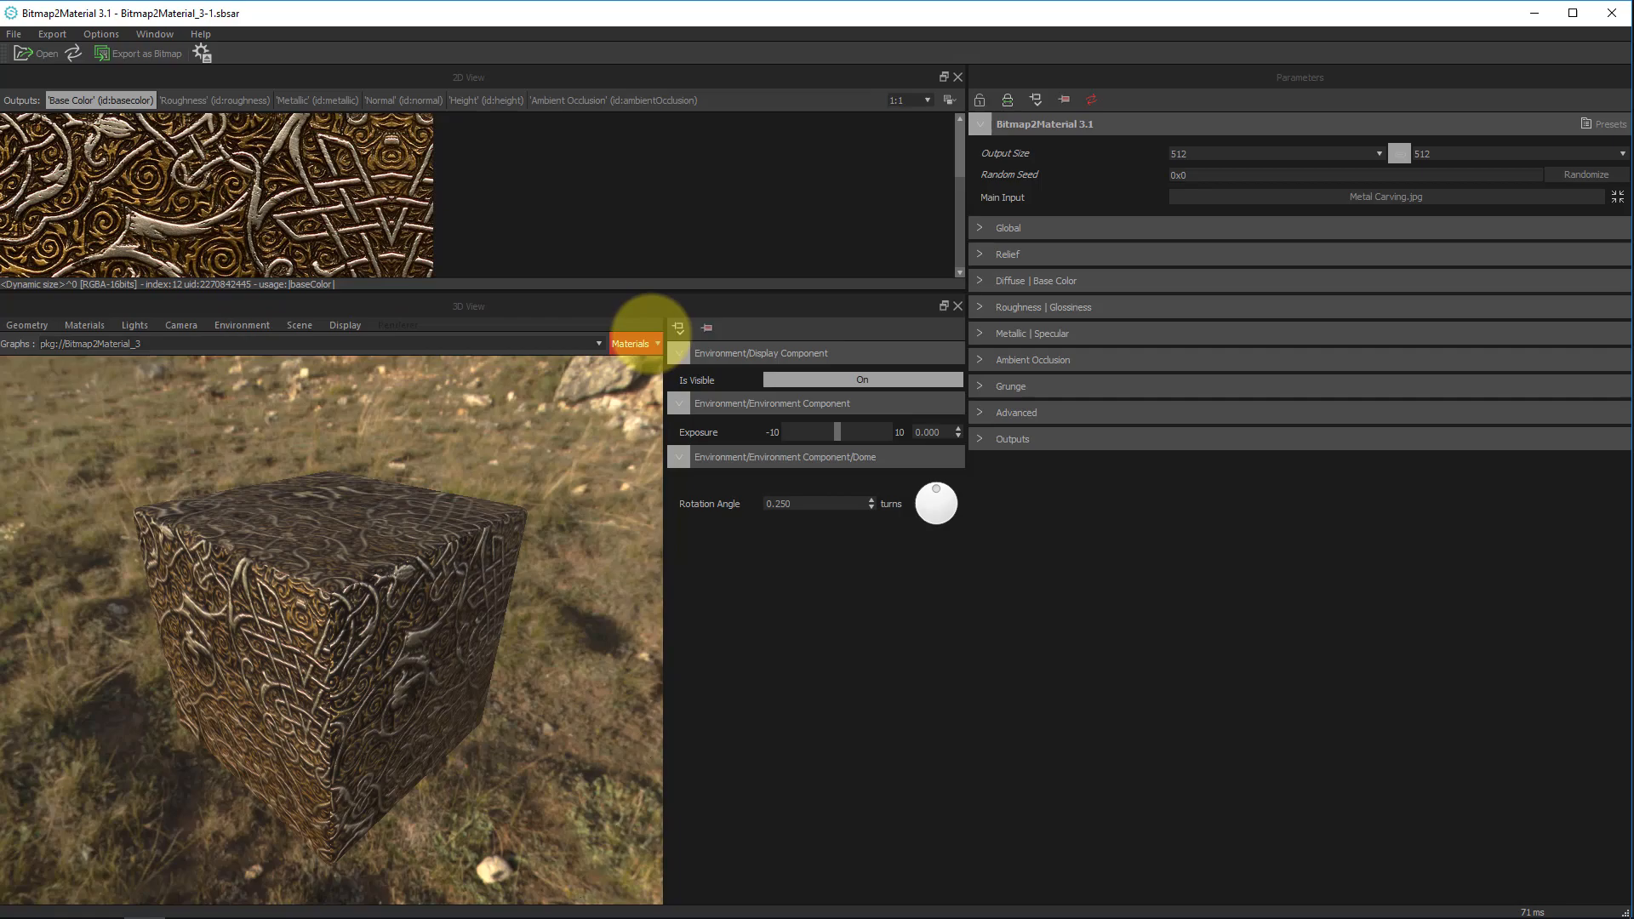
drag(836, 431, 853, 431)
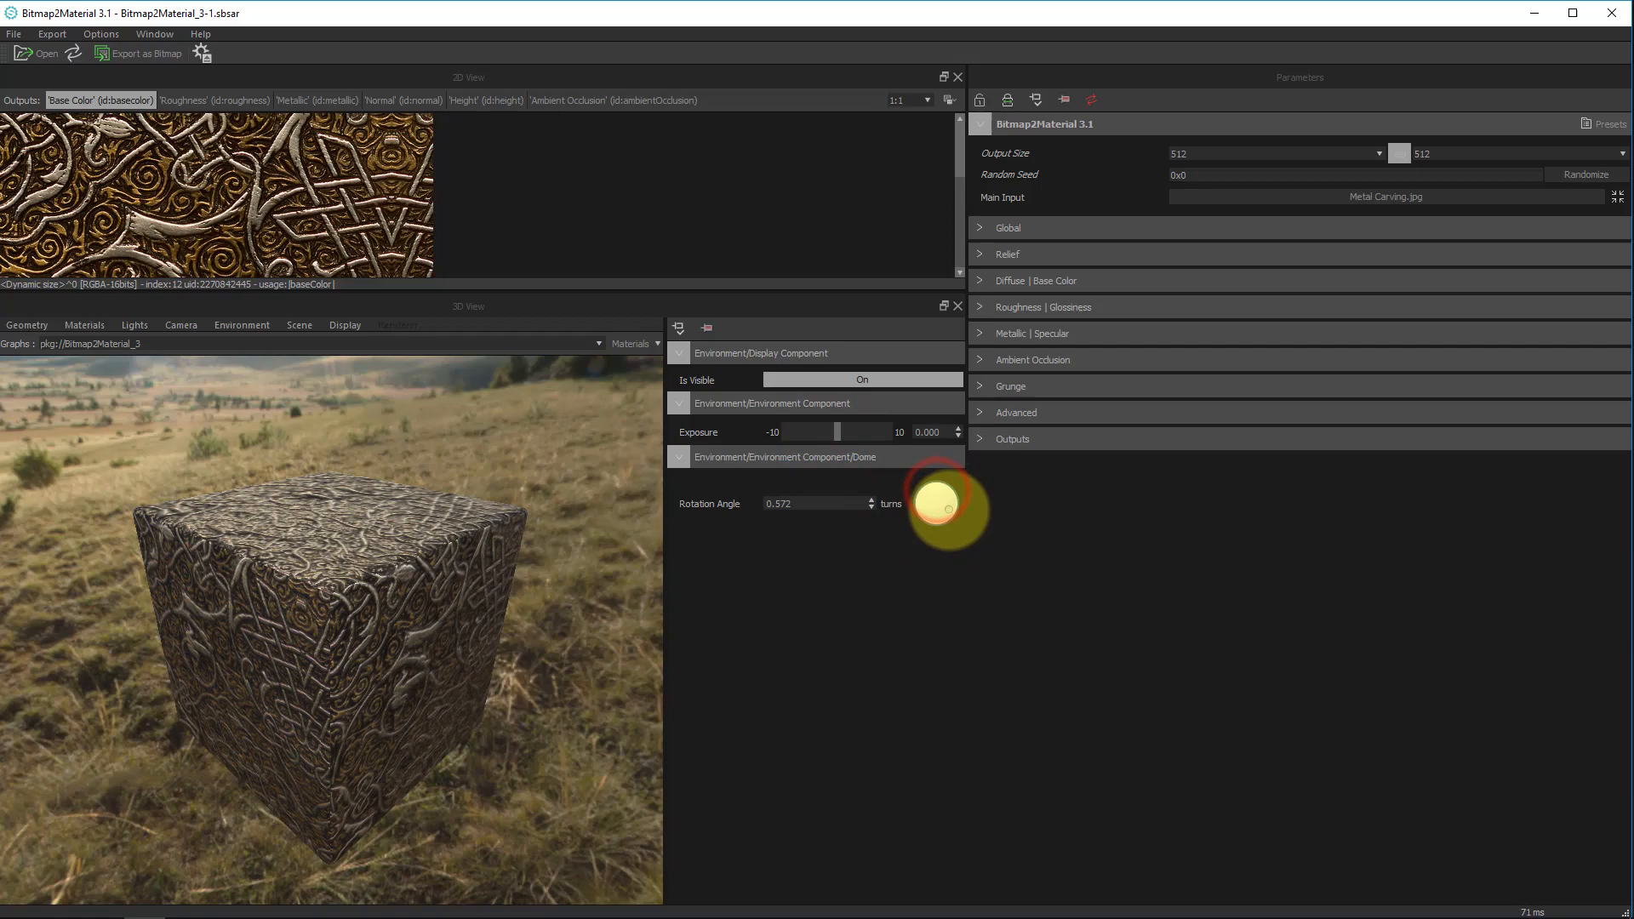
drag(943, 505, 934, 500)
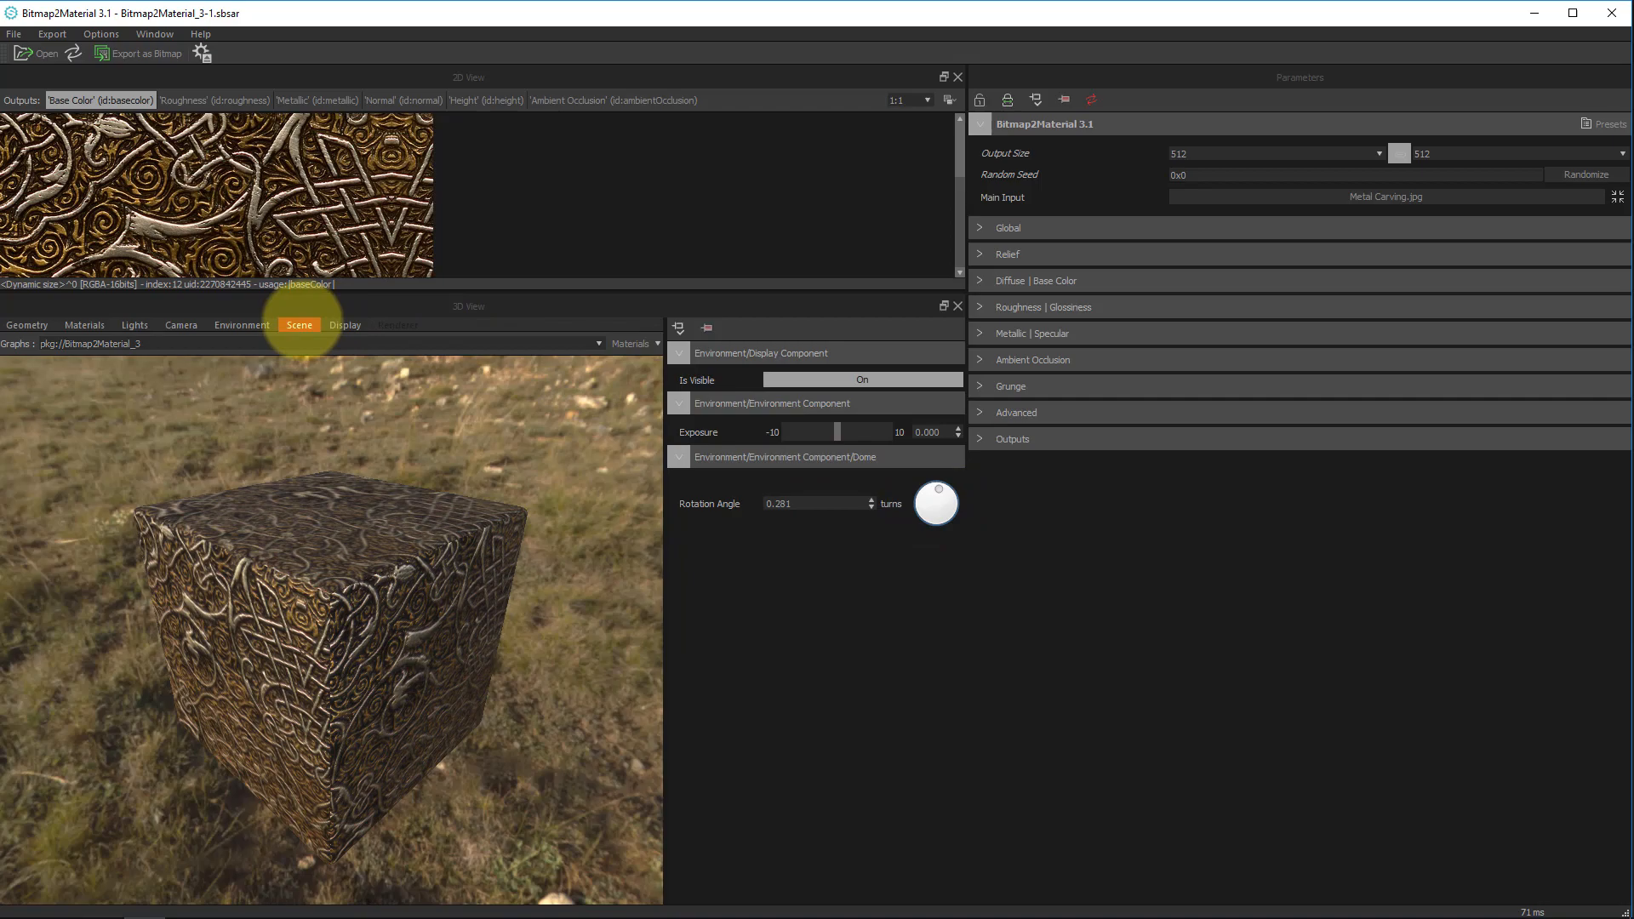
Toggle the Box001 cube's Is Enabled off and back on in the scene settings.
click(861, 380)
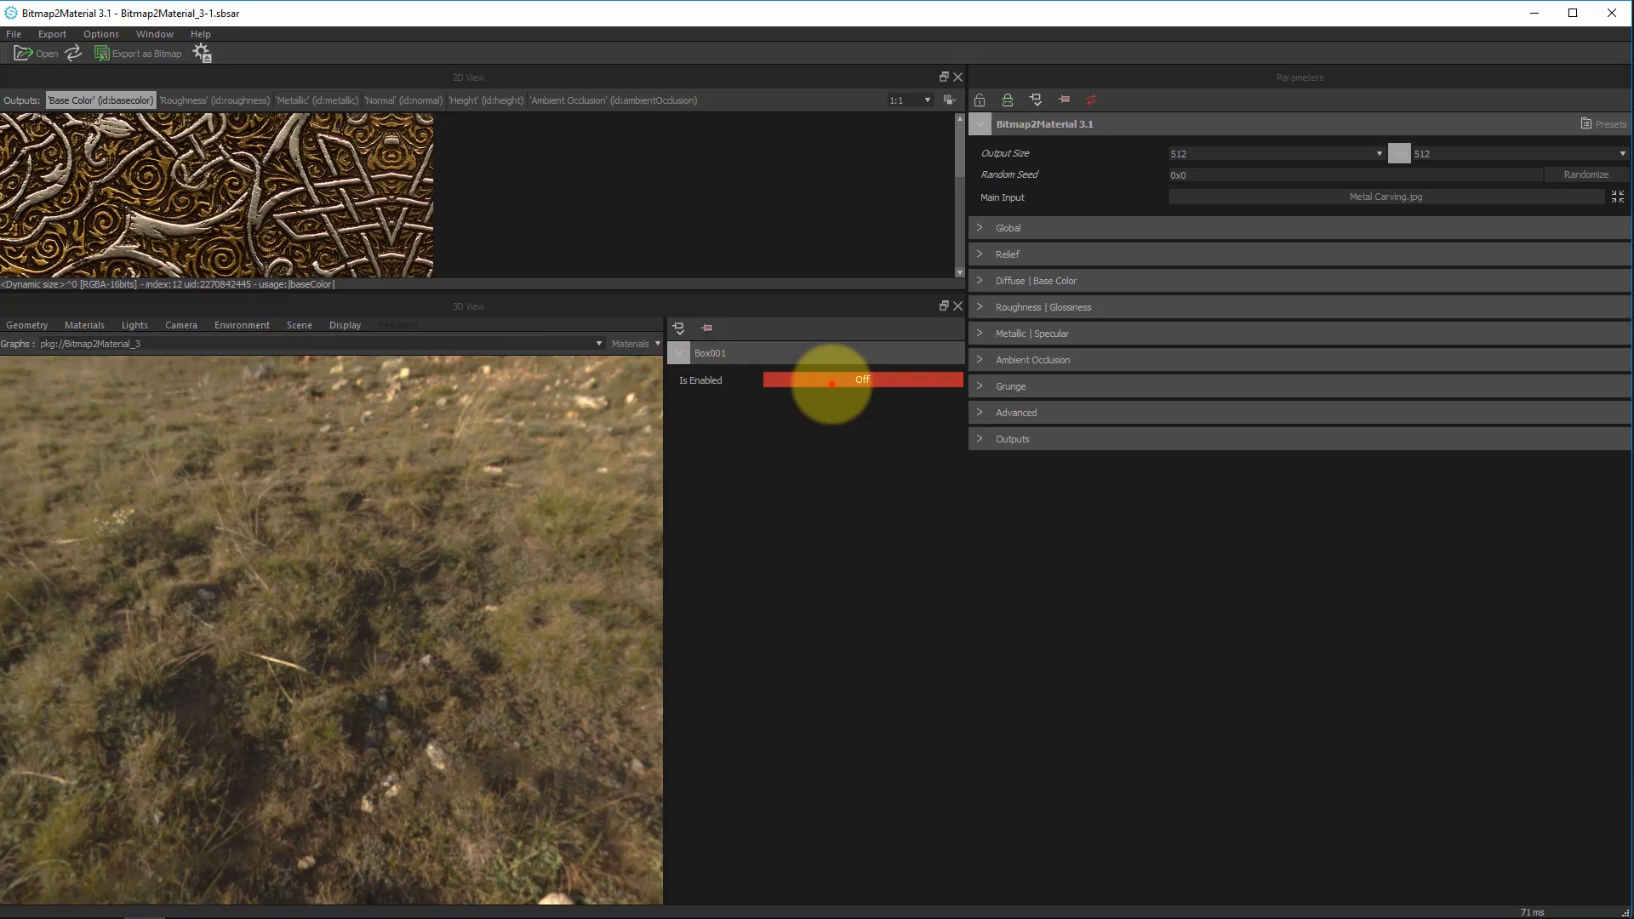
click(861, 380)
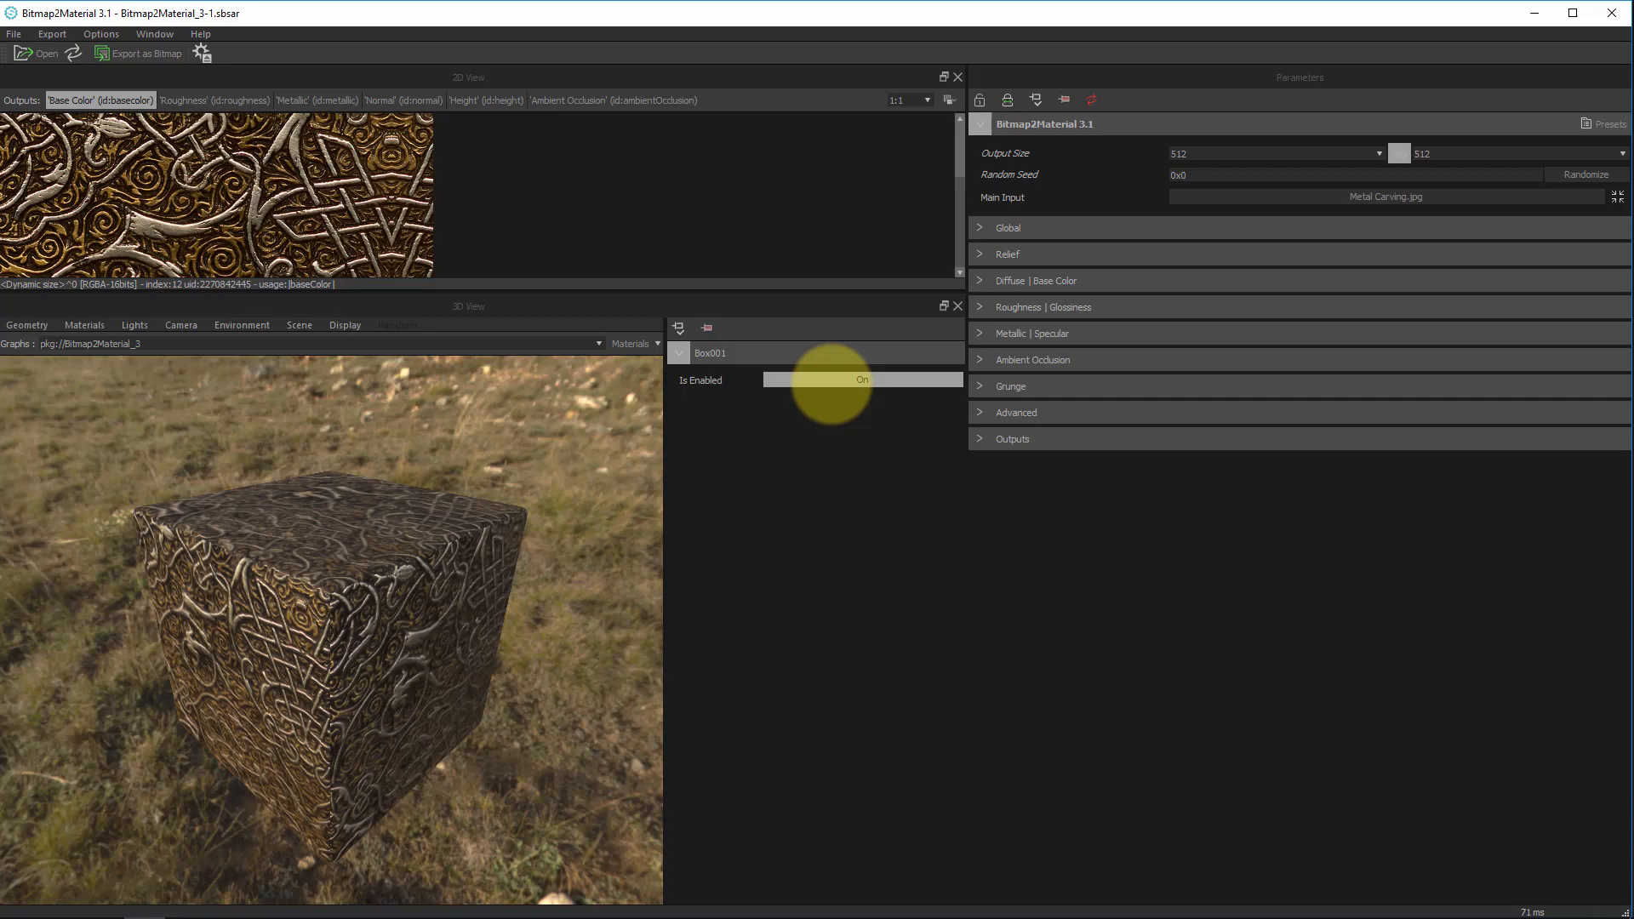